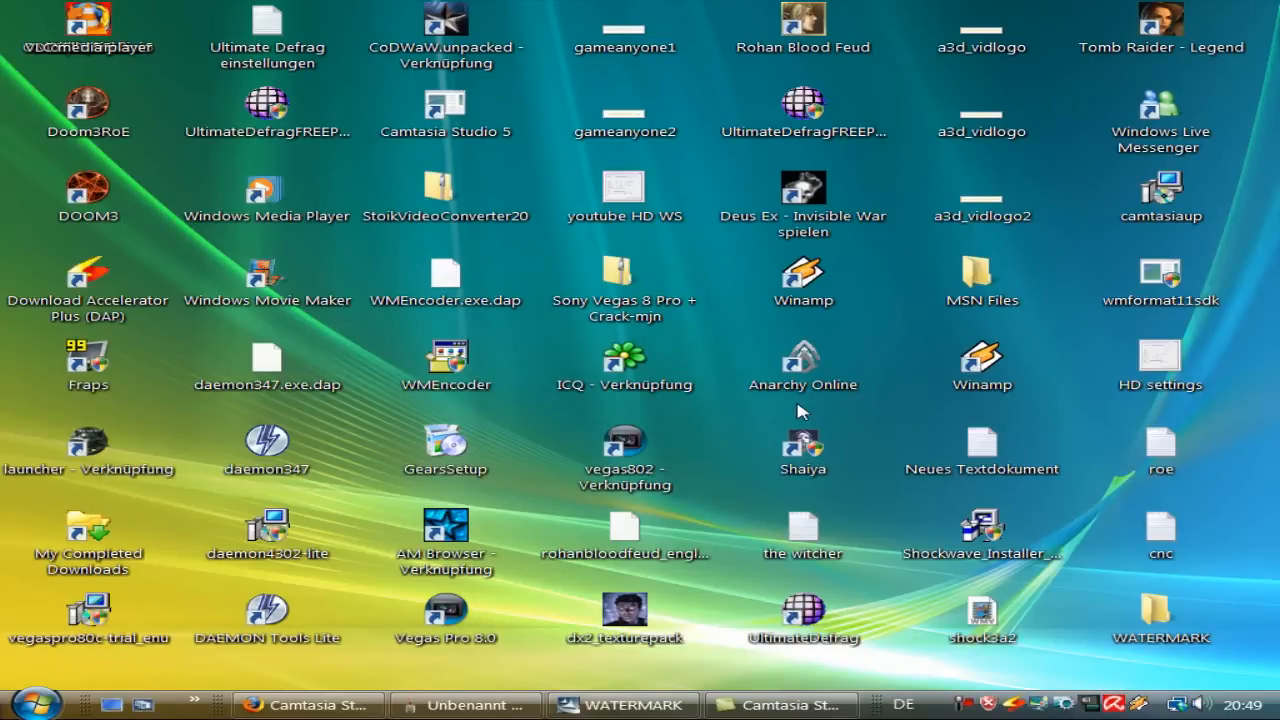
{"action": "mouse_move", "coordinate": [808, 412]}
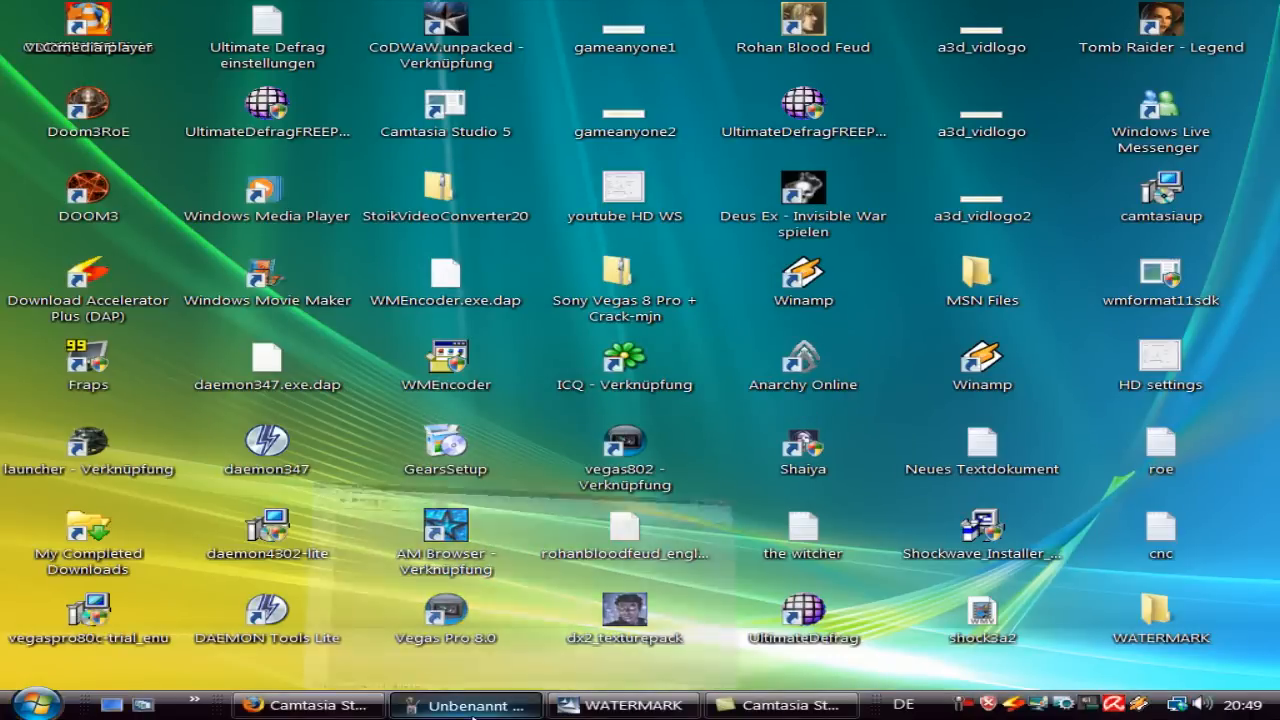
Step: Switch to Paint and set a first canvas size through the image attributes dialog
{"action": "left_click", "coordinate": [464, 704]}
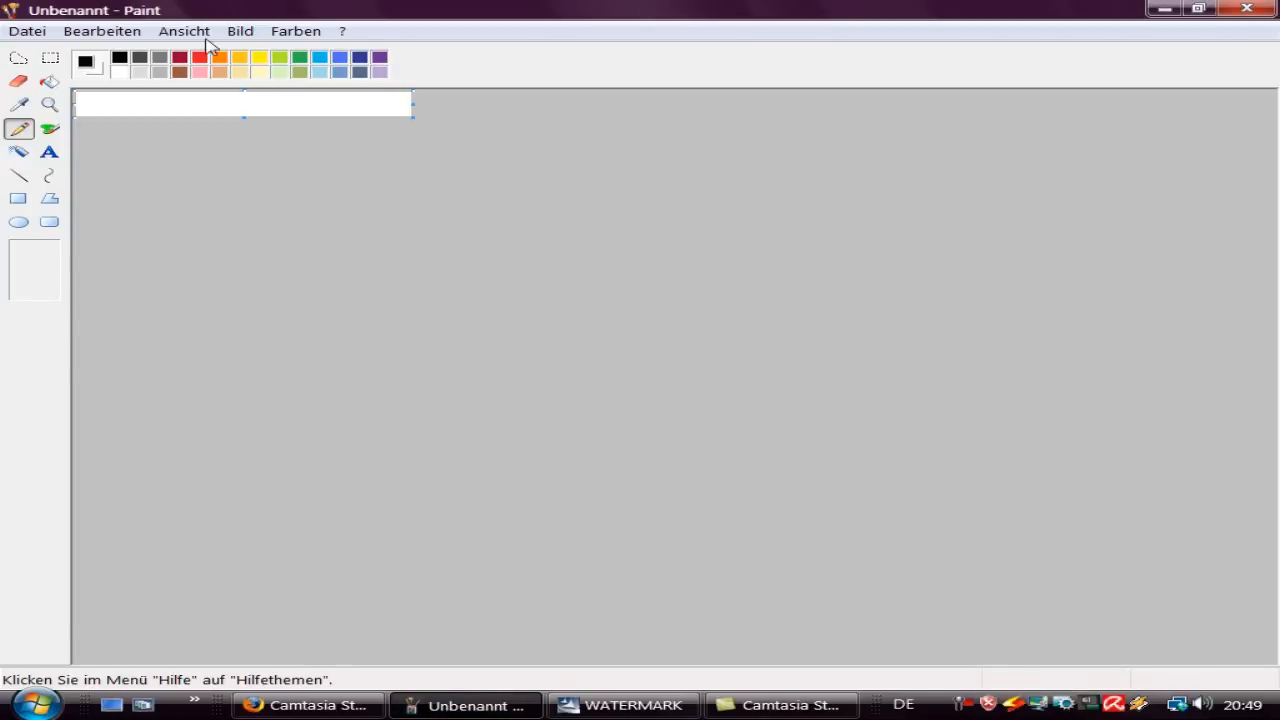
{"action": "left_click", "coordinate": [192, 32]}
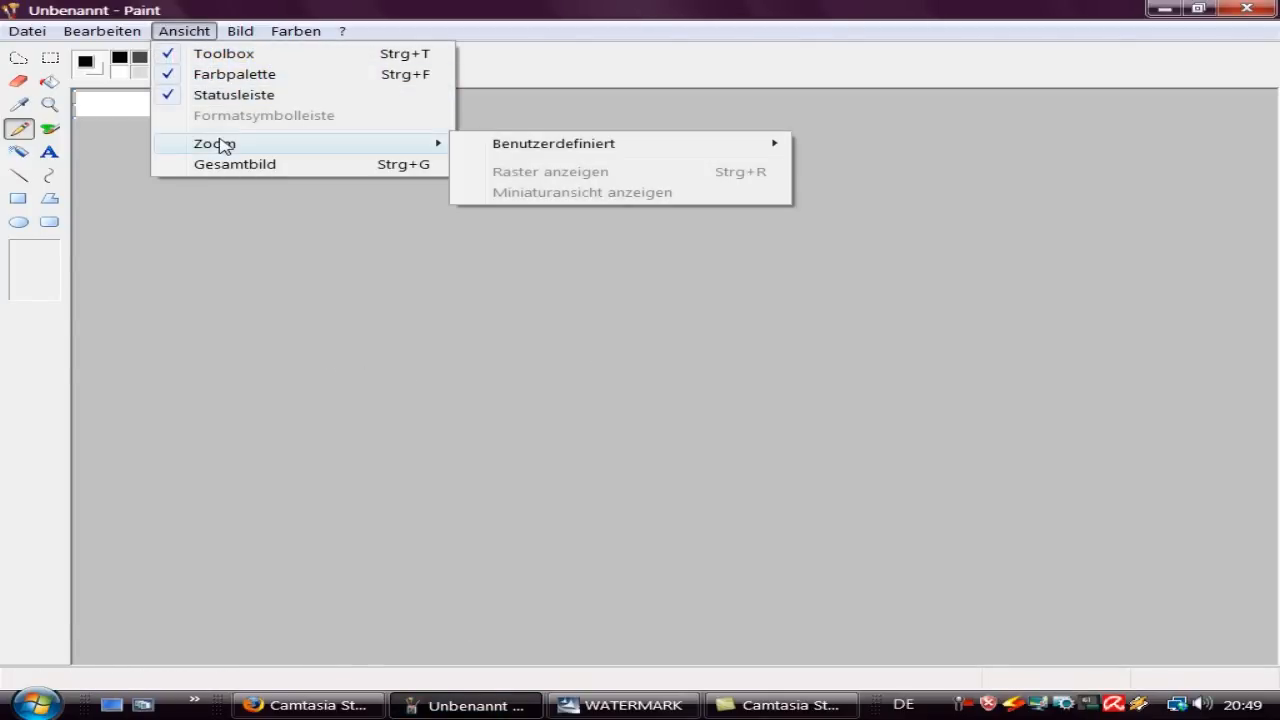
{"action": "left_click", "coordinate": [240, 32]}
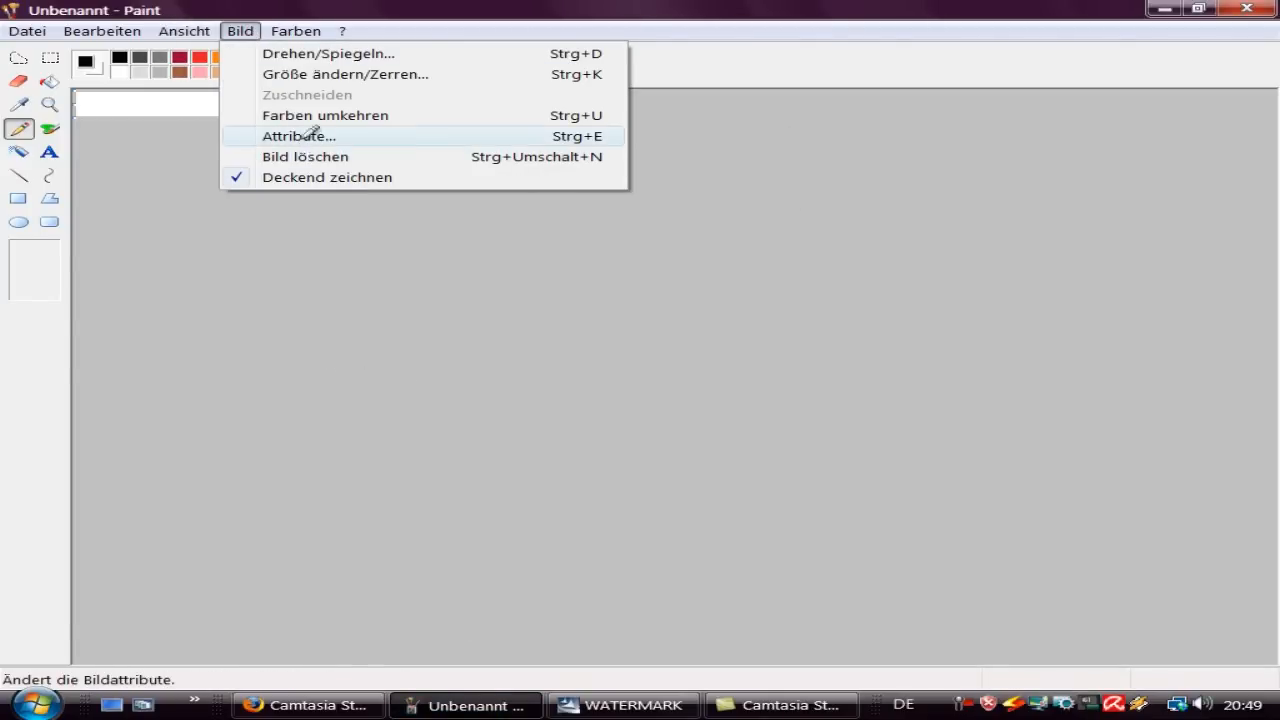
{"action": "left_click", "coordinate": [300, 134]}
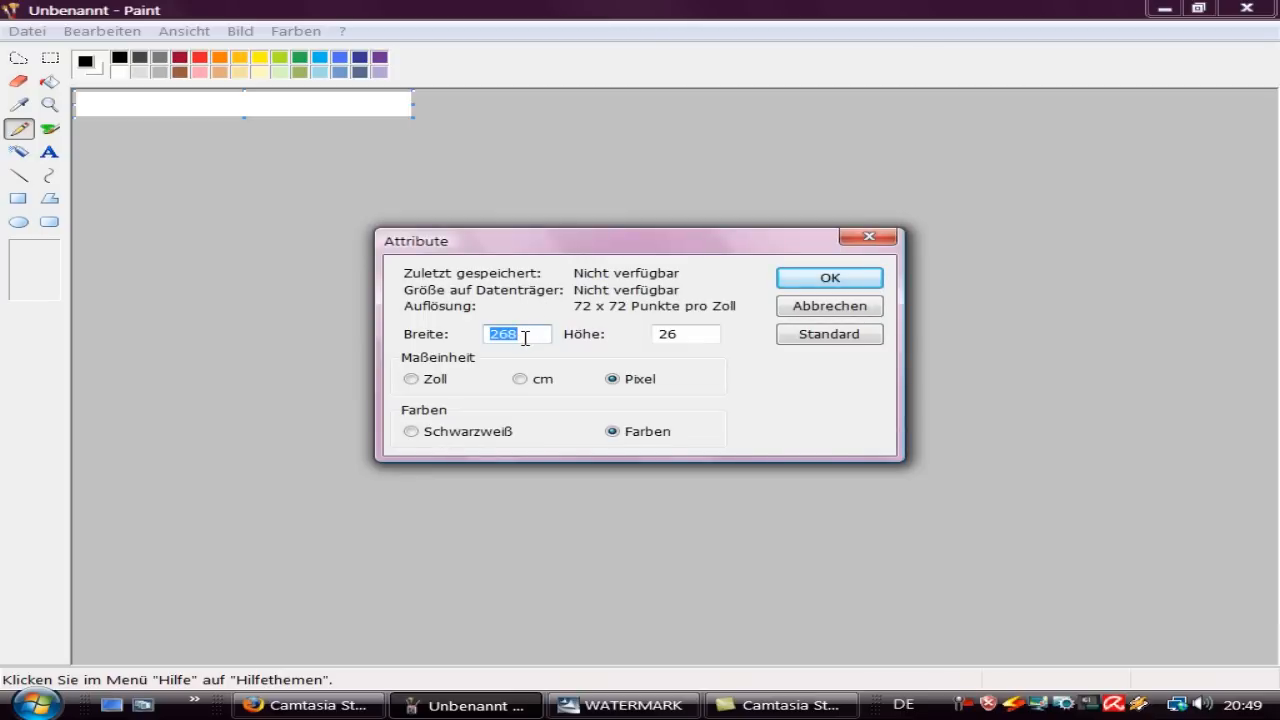
{"action": "type", "text": "300"}
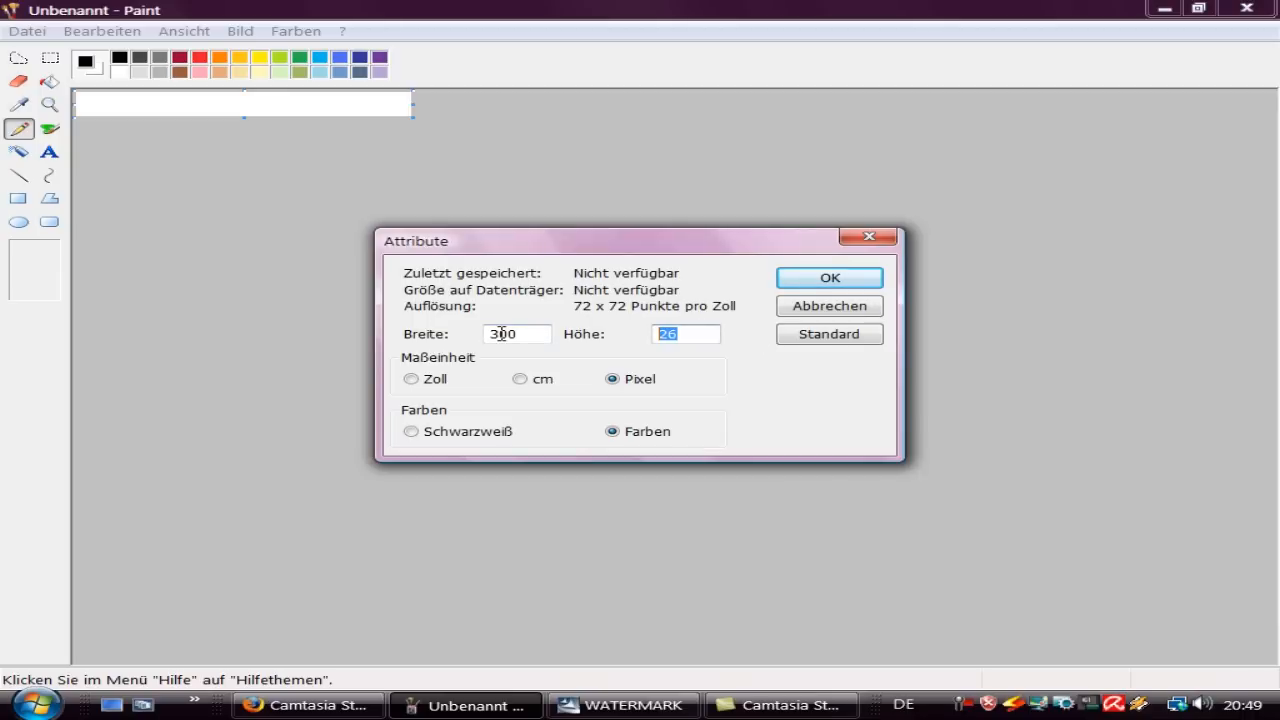
{"action": "type", "text": "1"}
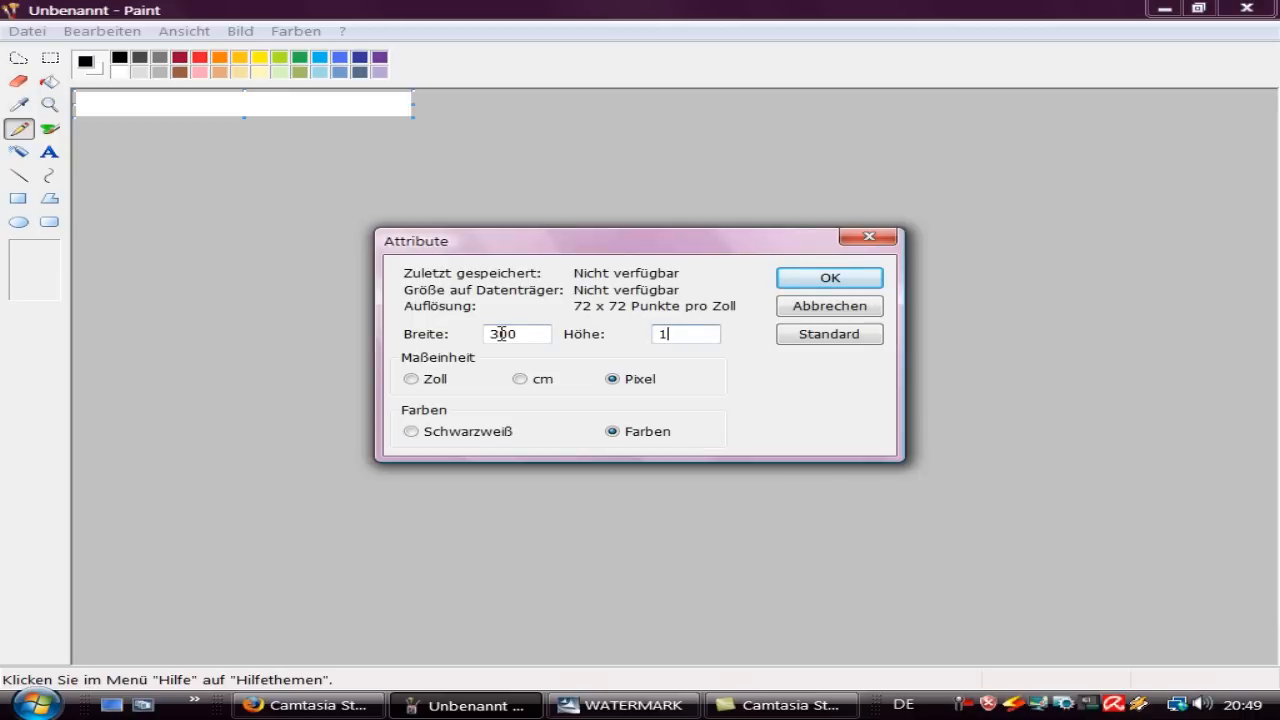
{"action": "left_click", "coordinate": [828, 276]}
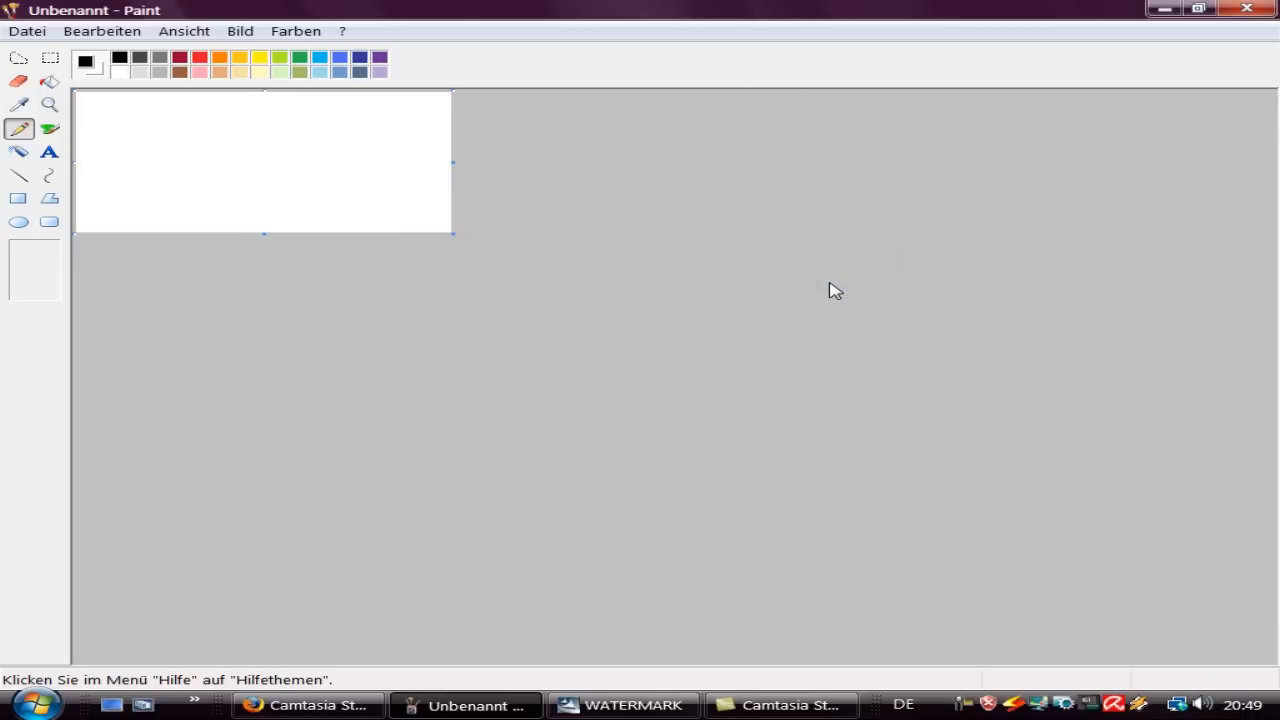
Step: Adjust the canvas to 300 by 100, then to a 300 by 60 pixel strip
{"action": "left_click", "coordinate": [236, 32]}
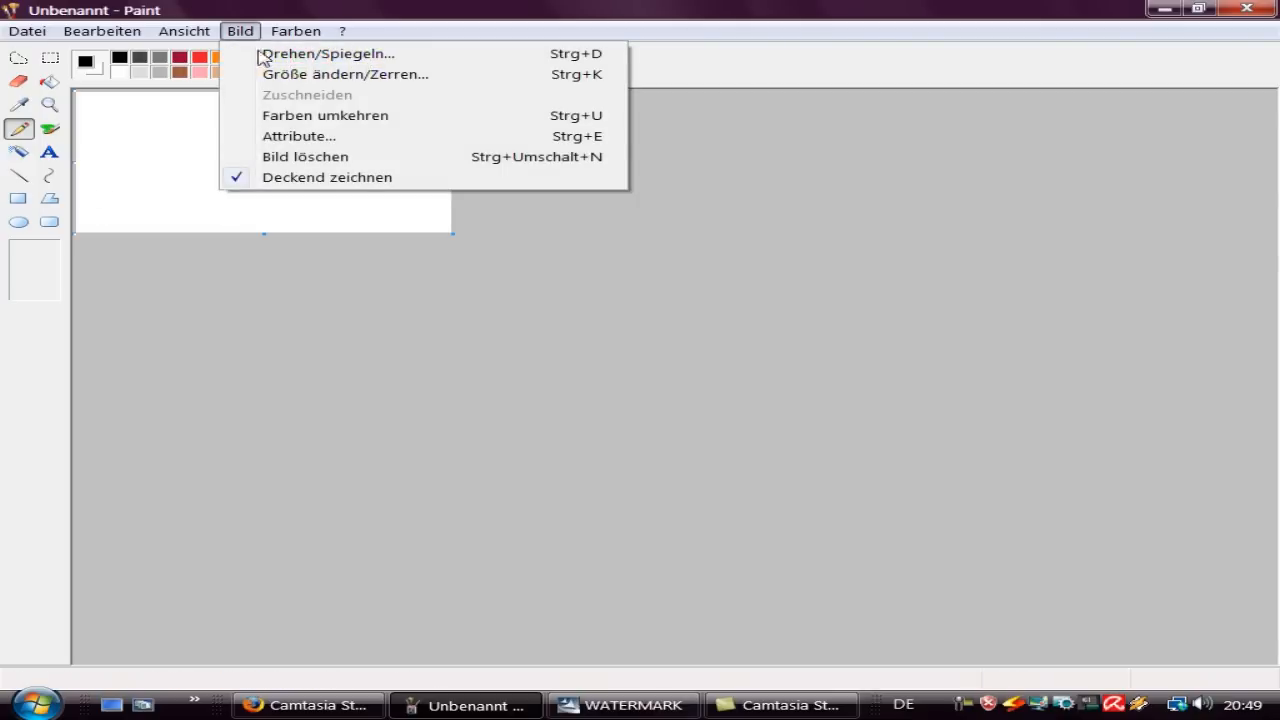
{"action": "left_click", "coordinate": [296, 136]}
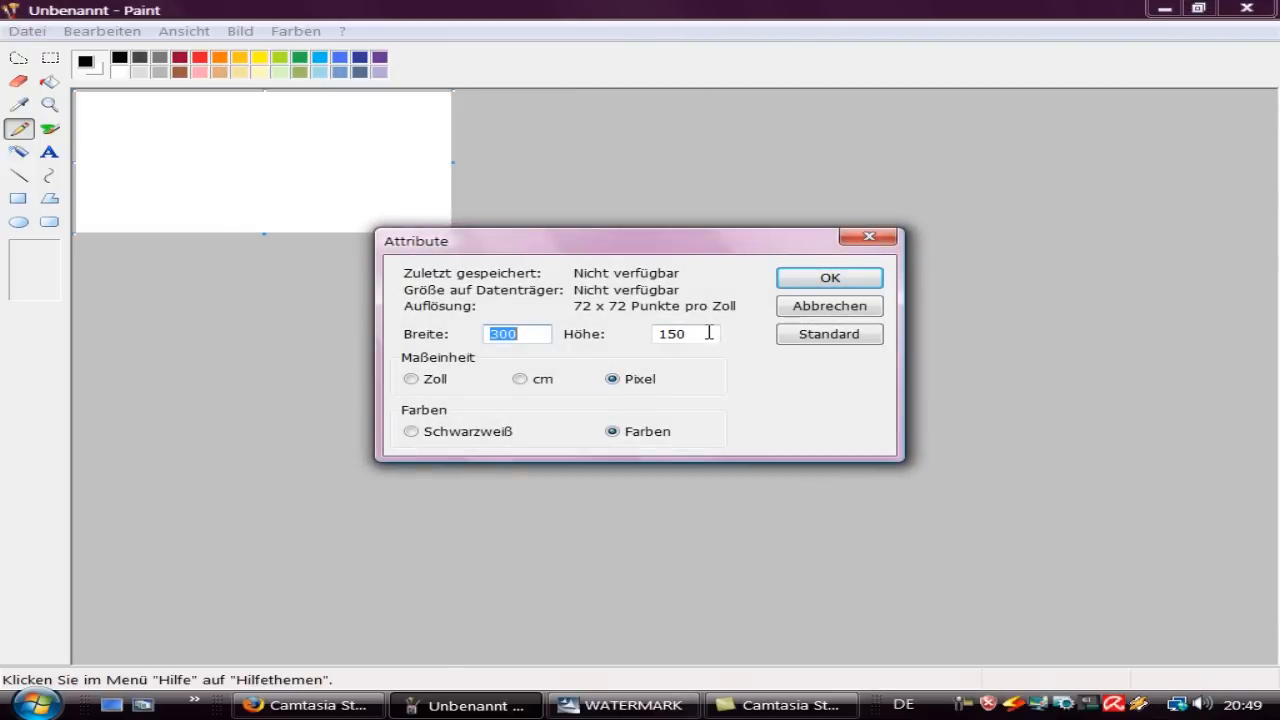
{"action": "type", "text": "100"}
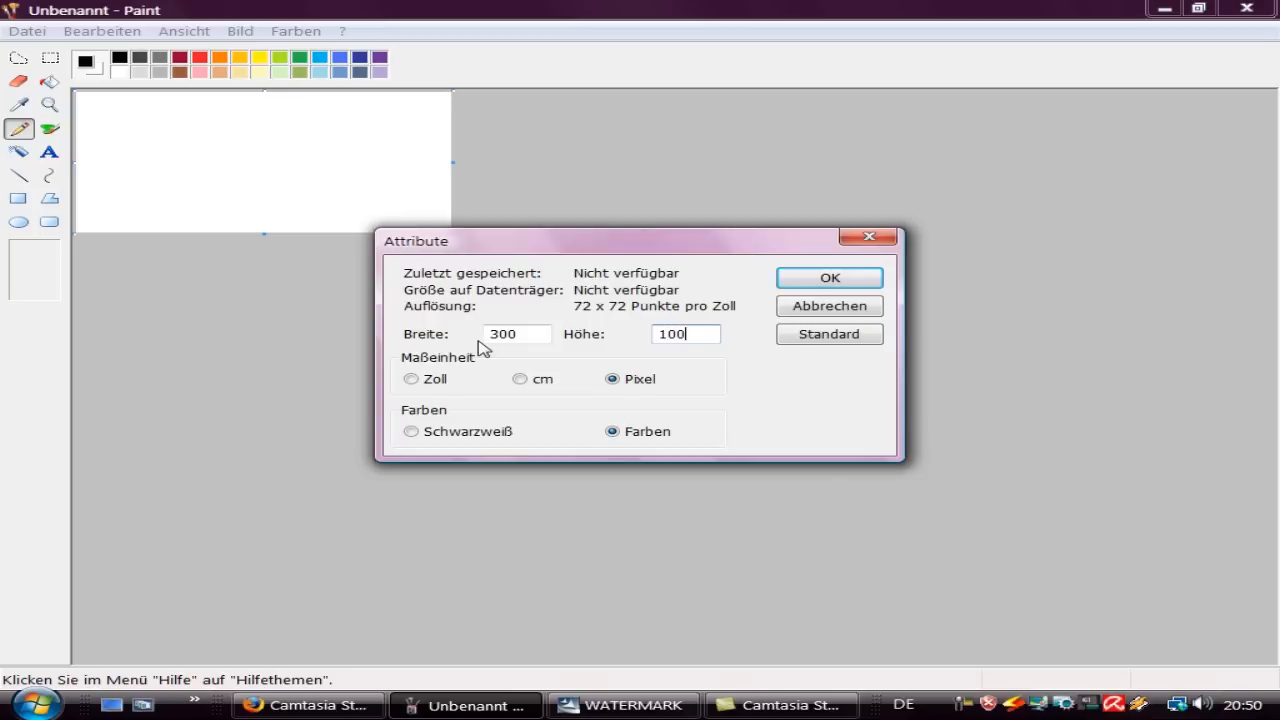
{"action": "left_click", "coordinate": [828, 276]}
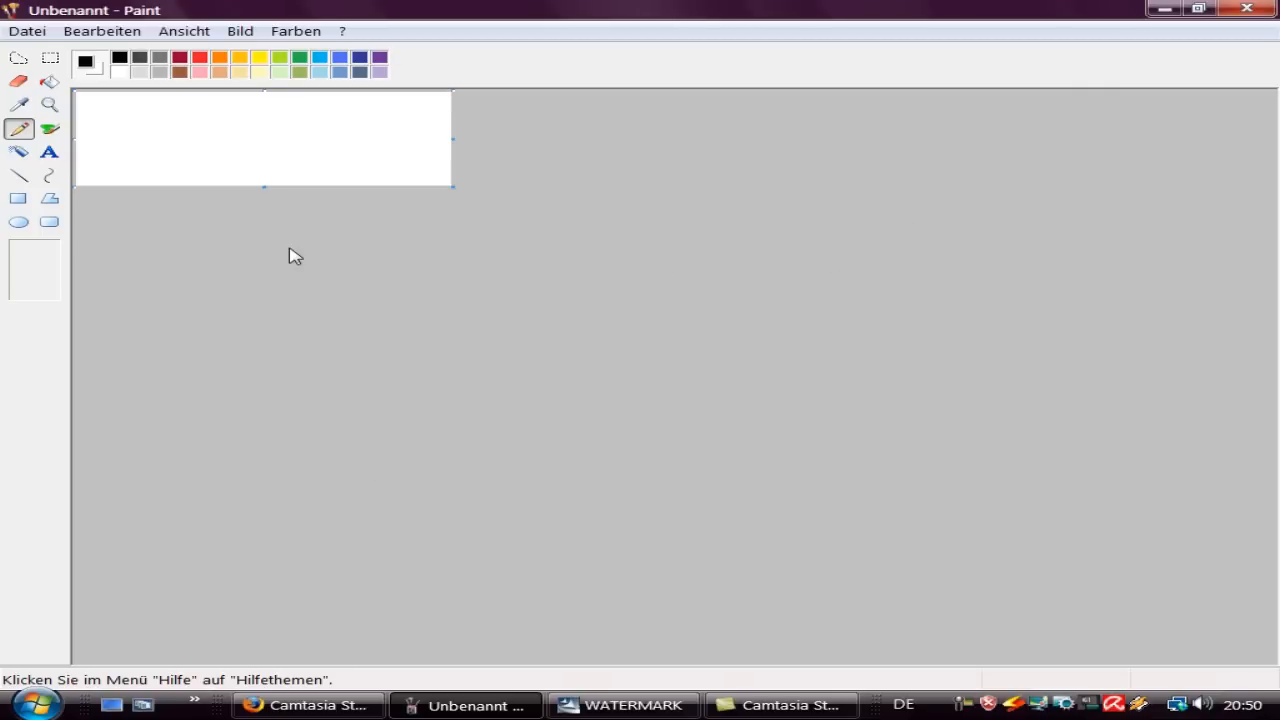
{"action": "left_click", "coordinate": [232, 32]}
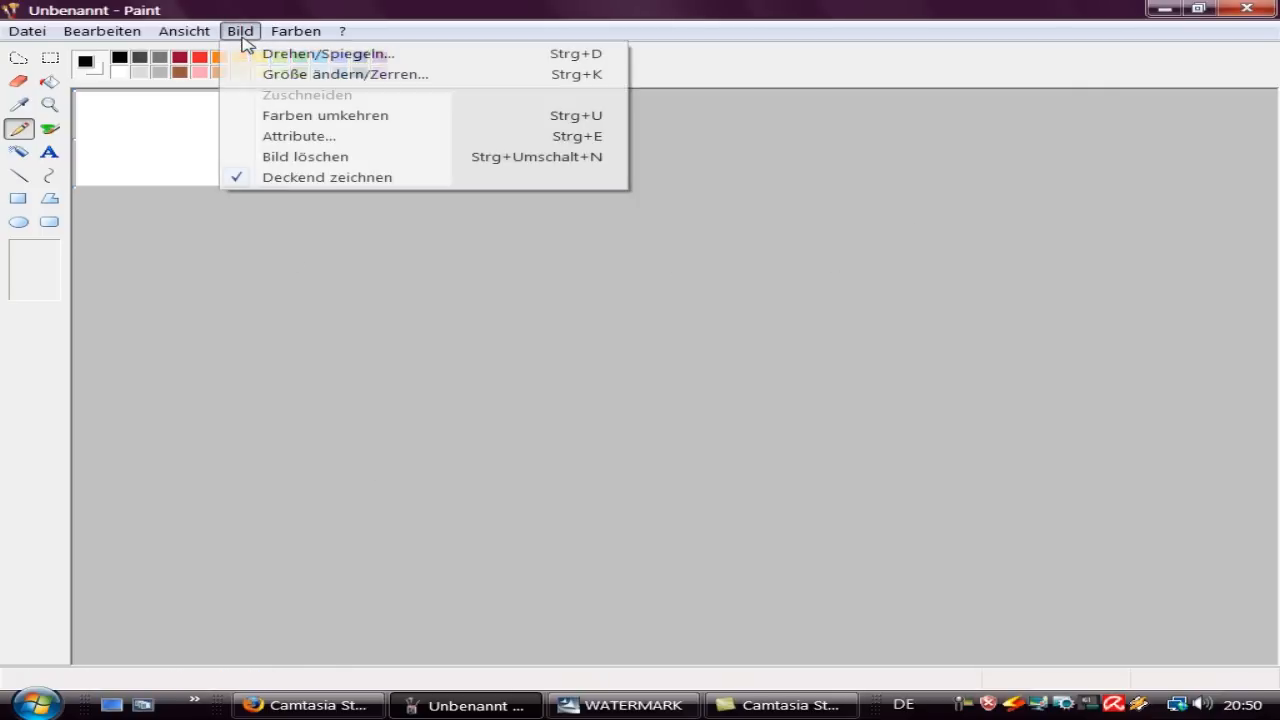
{"action": "left_click", "coordinate": [298, 136]}
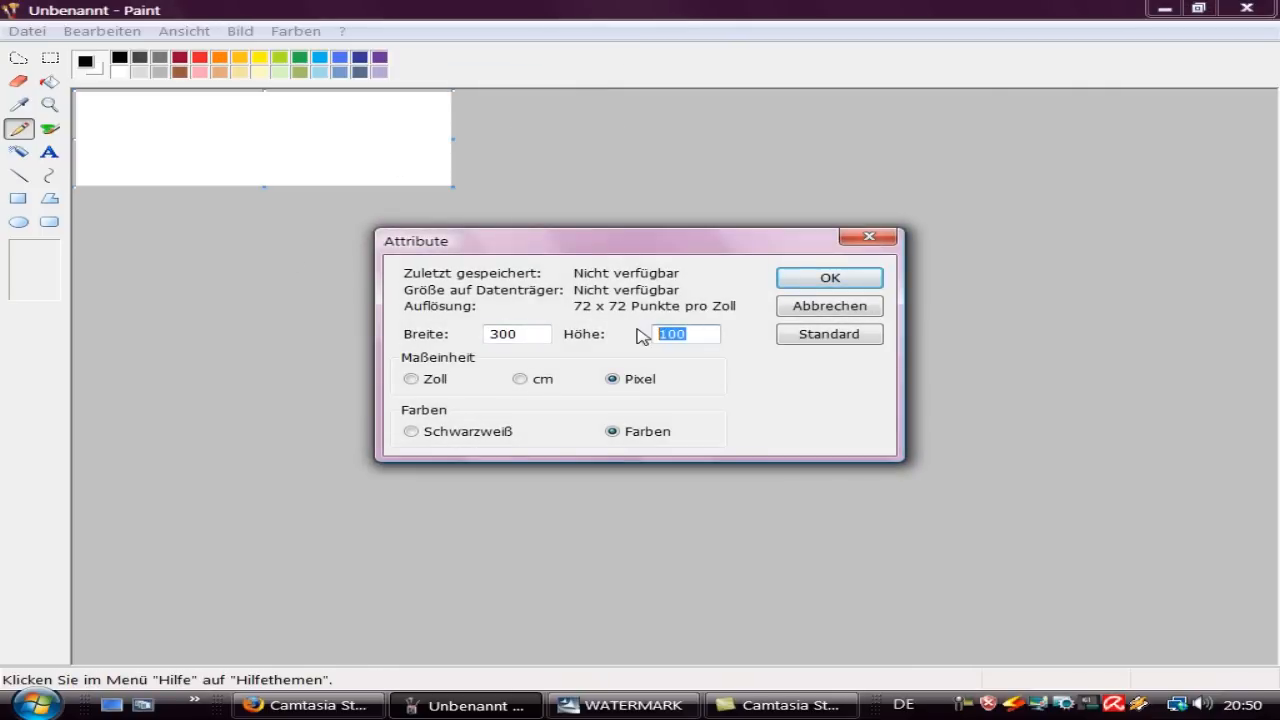
{"action": "type", "text": "60"}
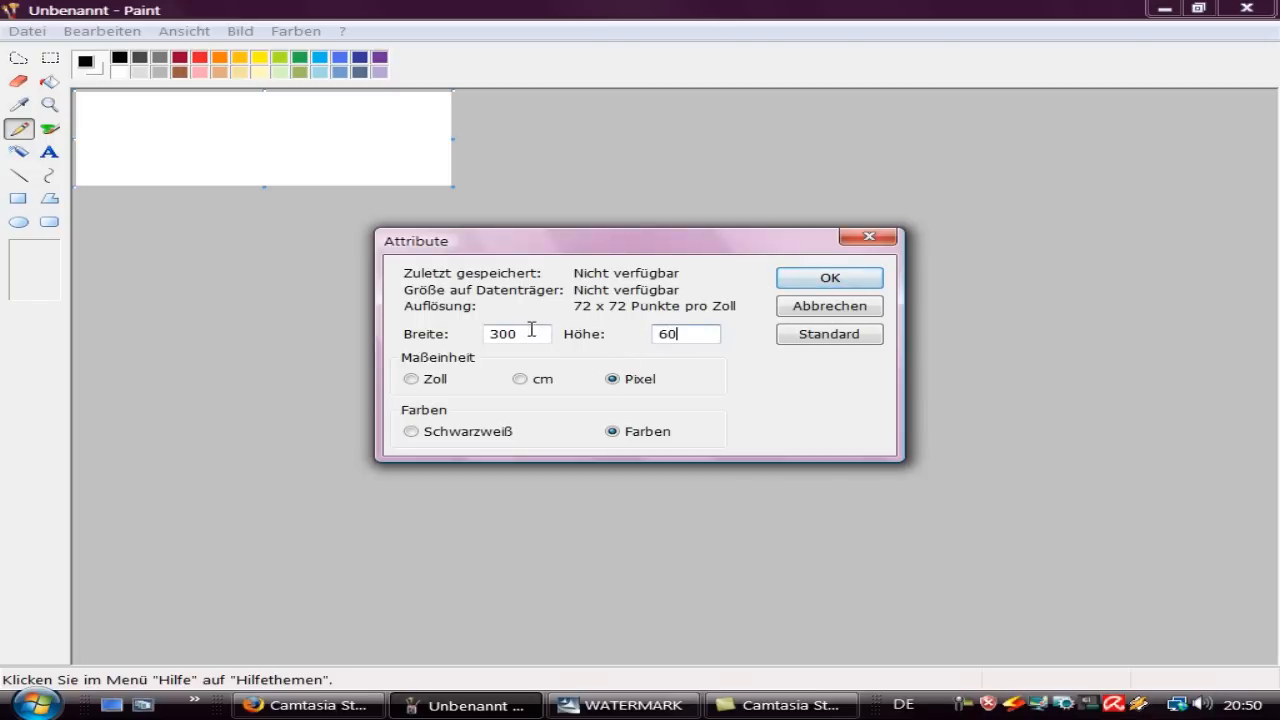
{"action": "left_click", "coordinate": [830, 276]}
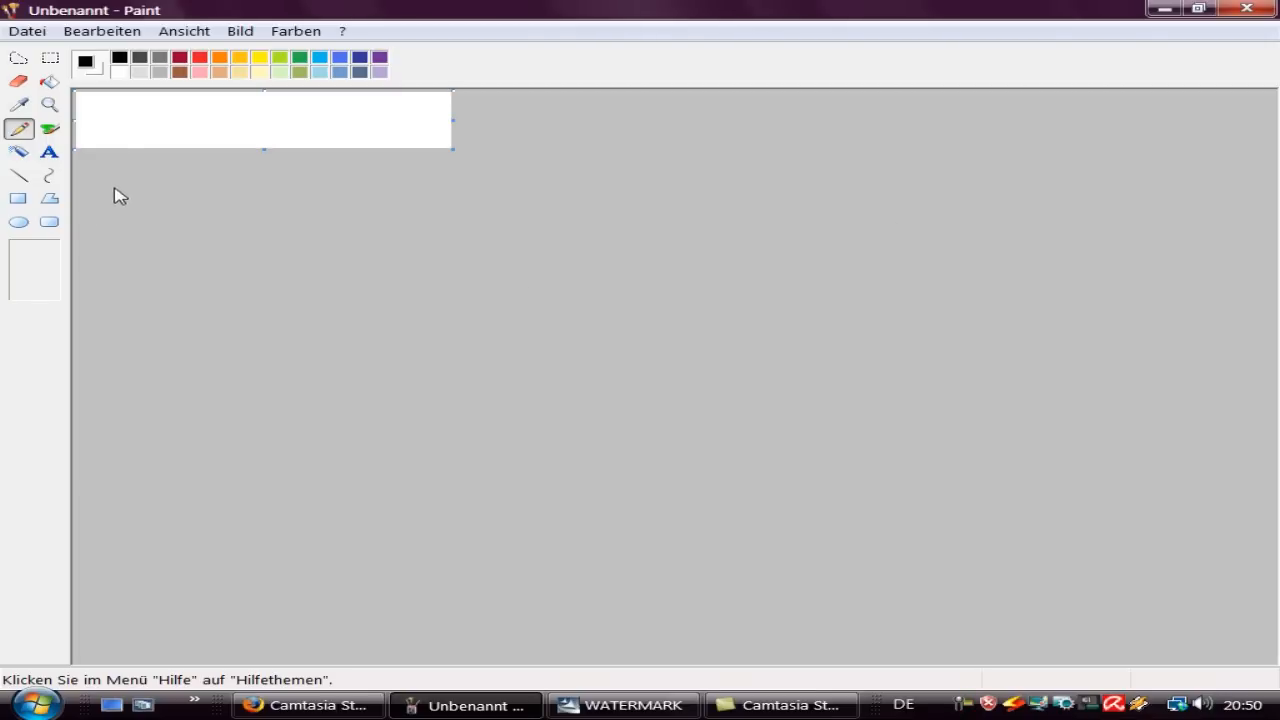
Step: Lay a transparent text box across the strip reading 'A 3Ds video game walkthroughs'
{"action": "left_click", "coordinate": [48, 152]}
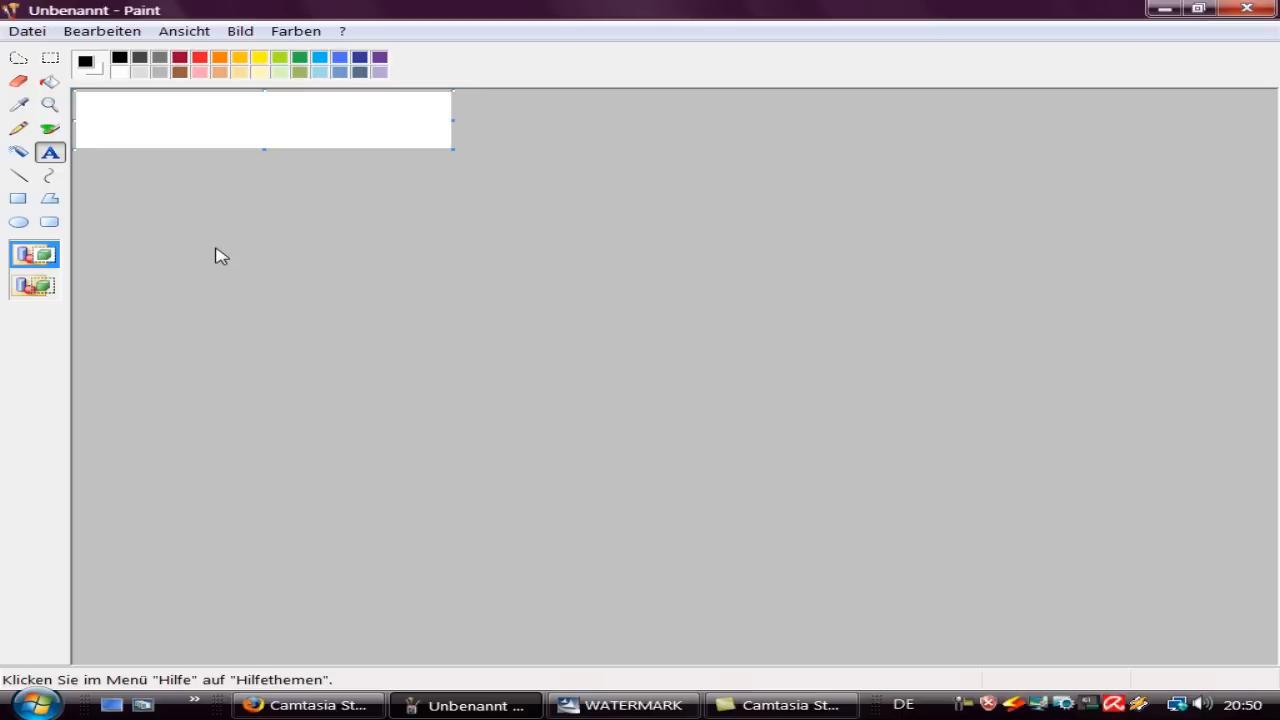
{"action": "left_click", "coordinate": [32, 288]}
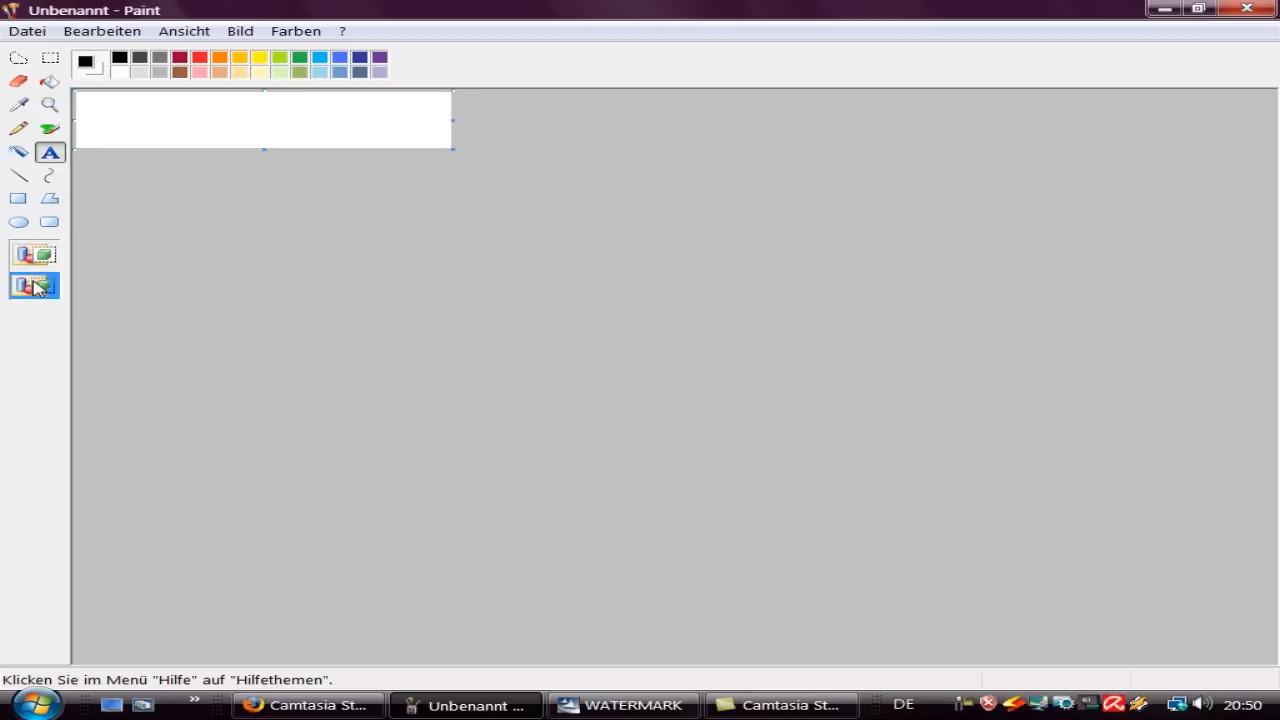
{"action": "mouse_move", "coordinate": [86, 100]}
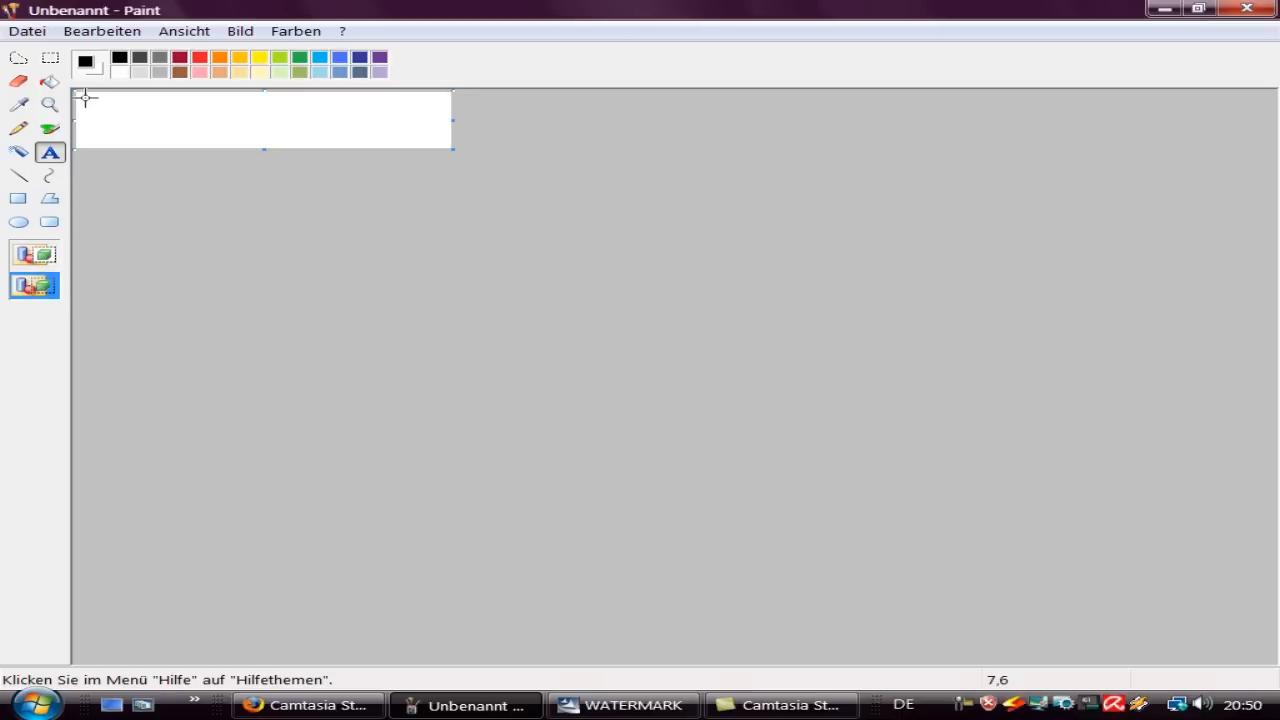
{"action": "left_click_drag", "start_coordinate": [84, 96], "coordinate": [452, 148]}
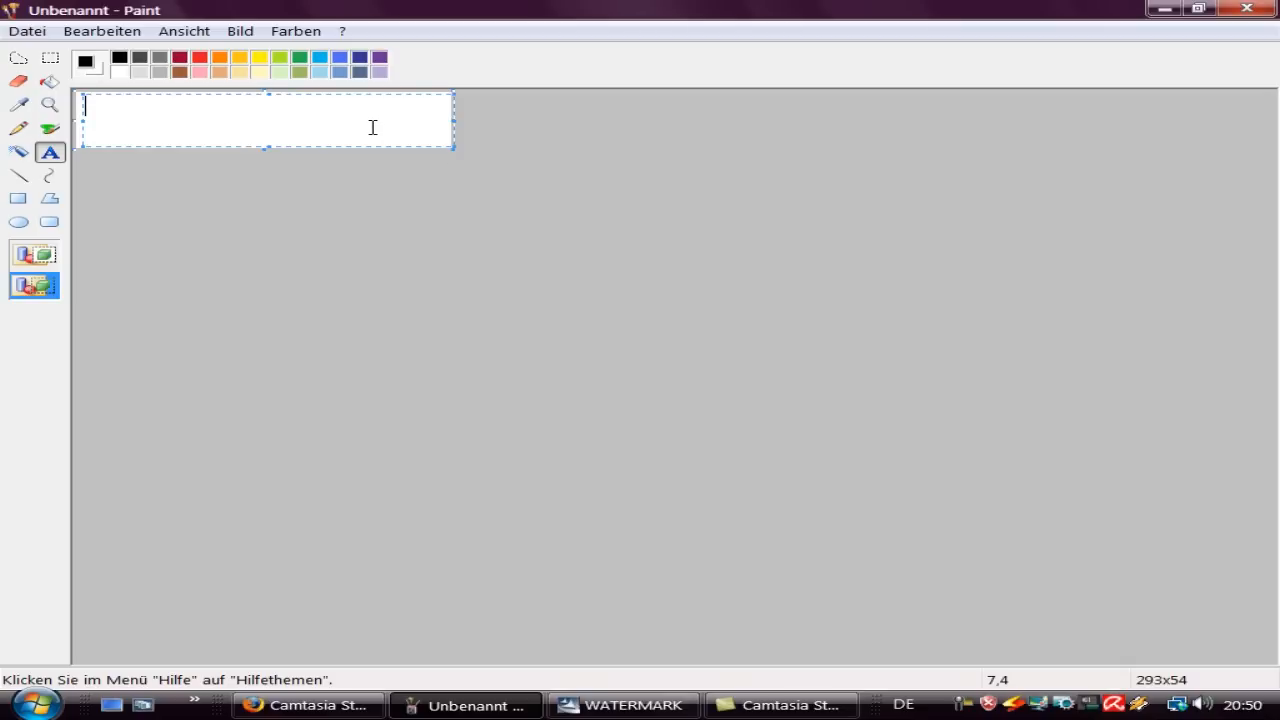
{"action": "type", "text": "A"}
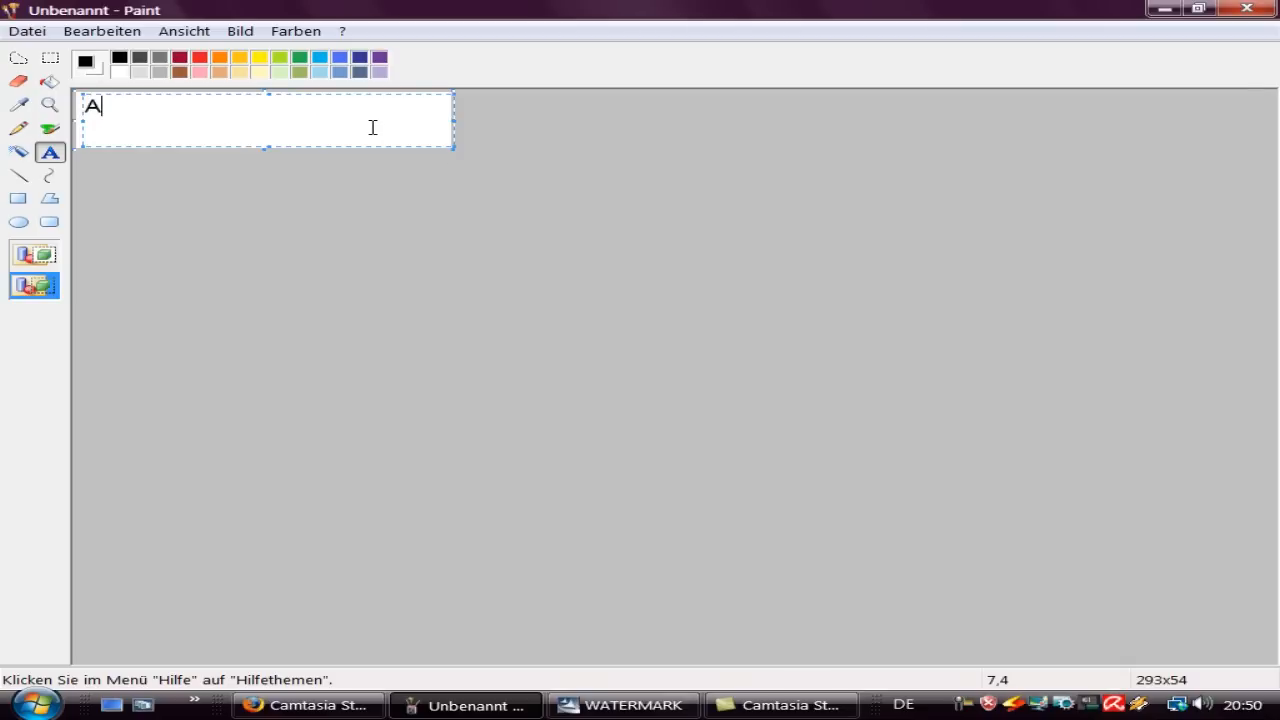
{"action": "type", "text": "3Ds"}
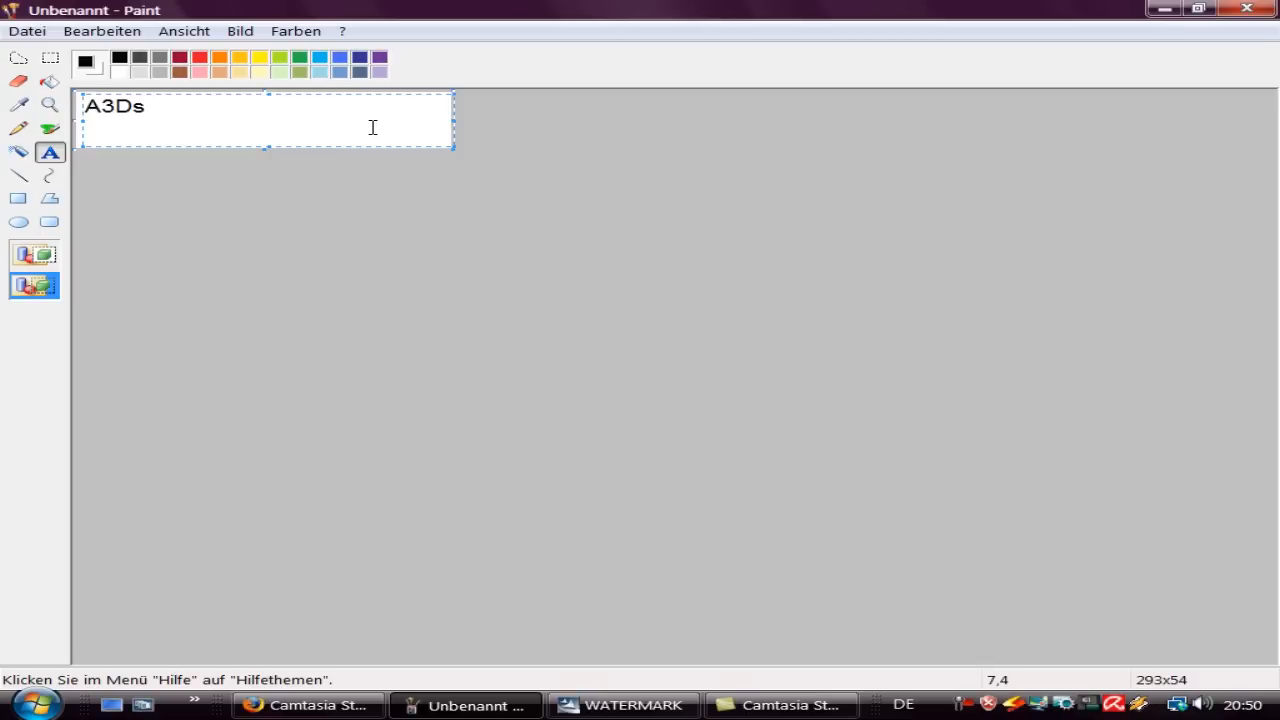
{"action": "type", "text": "video game"}
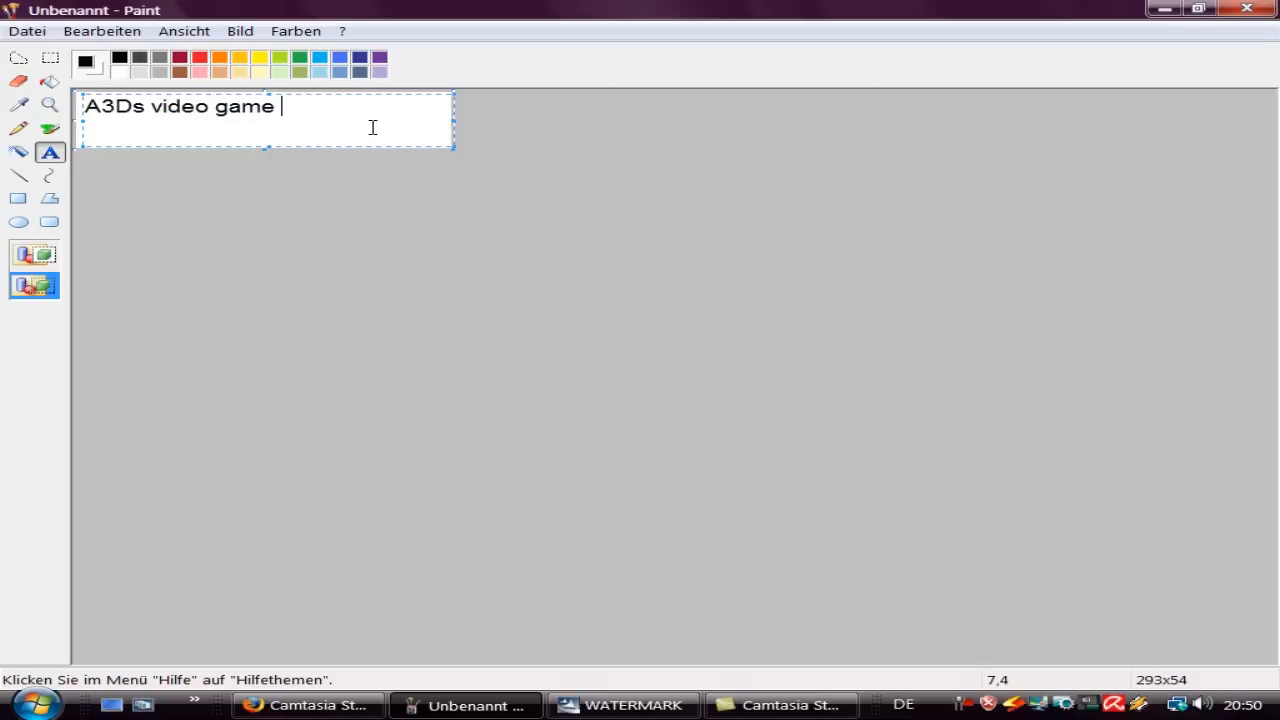
{"action": "type", "text": "walkthroughs"}
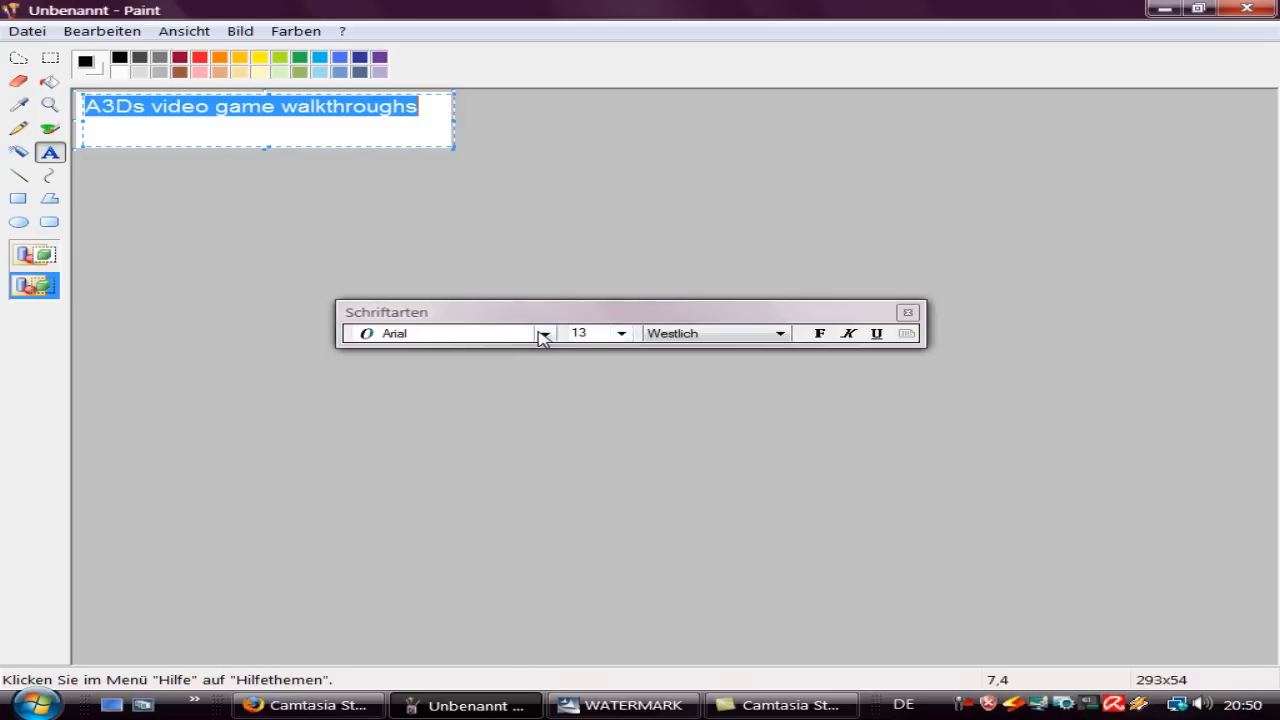
Step: Set the text in Cambria at size 13, then click away so the text box is discarded
{"action": "left_click", "coordinate": [544, 332]}
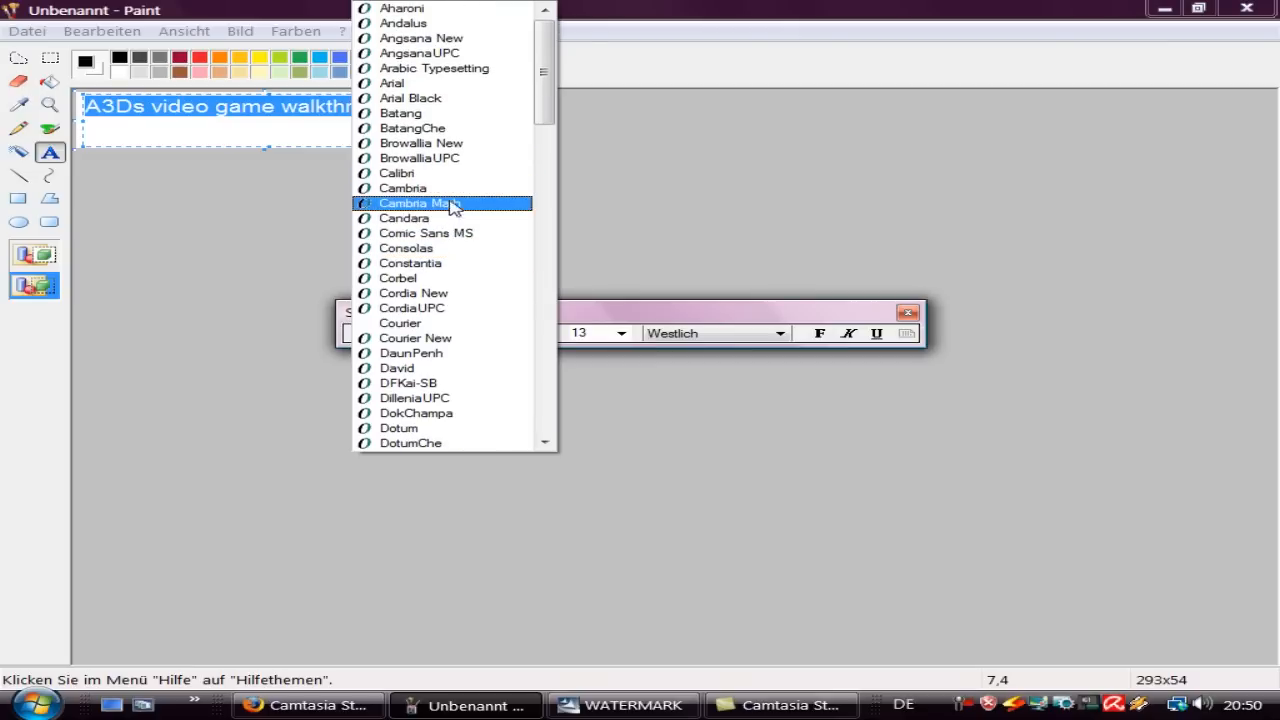
{"action": "left_click", "coordinate": [400, 188]}
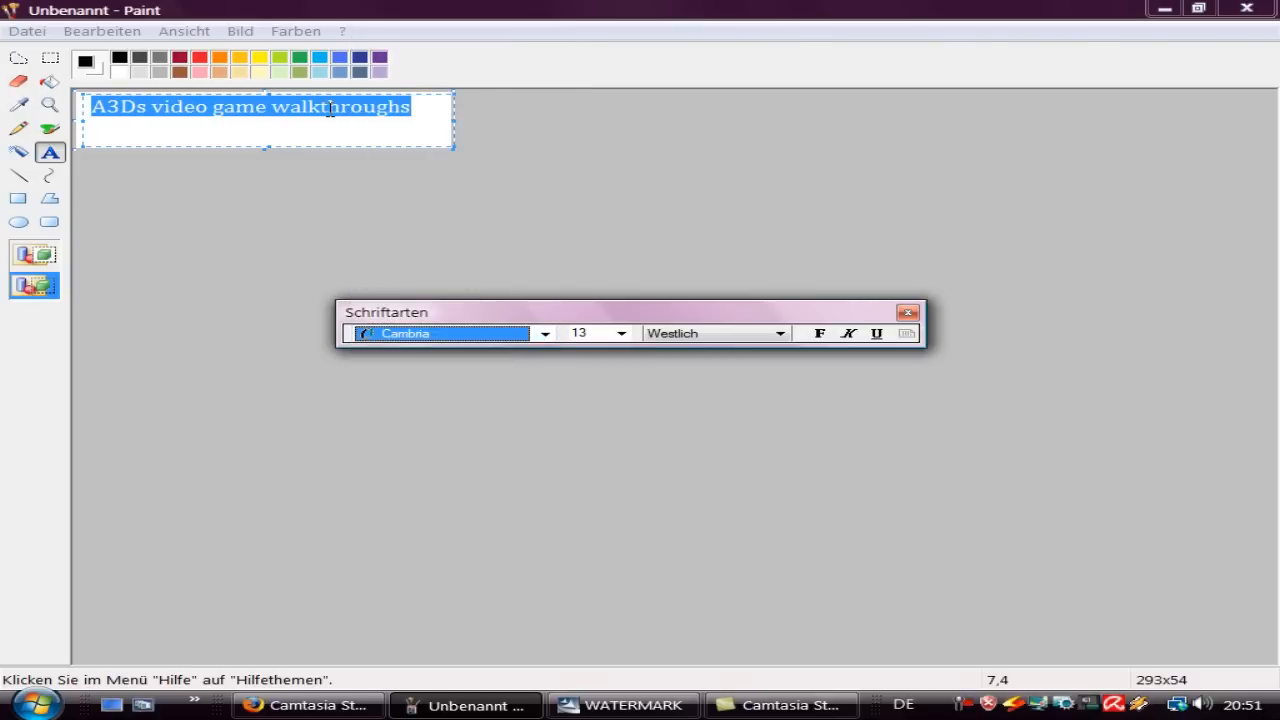
{"action": "mouse_move", "coordinate": [688, 332]}
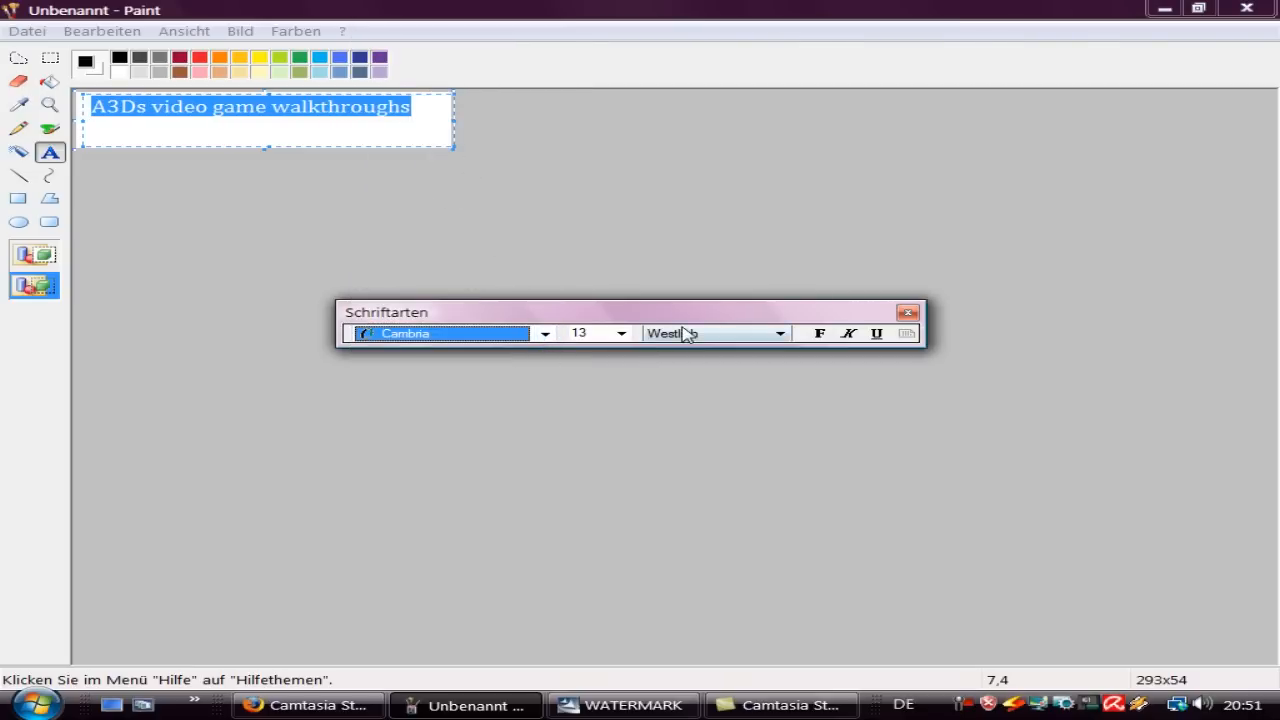
{"action": "left_click", "coordinate": [620, 332]}
{"action": "type", "text": "1"}
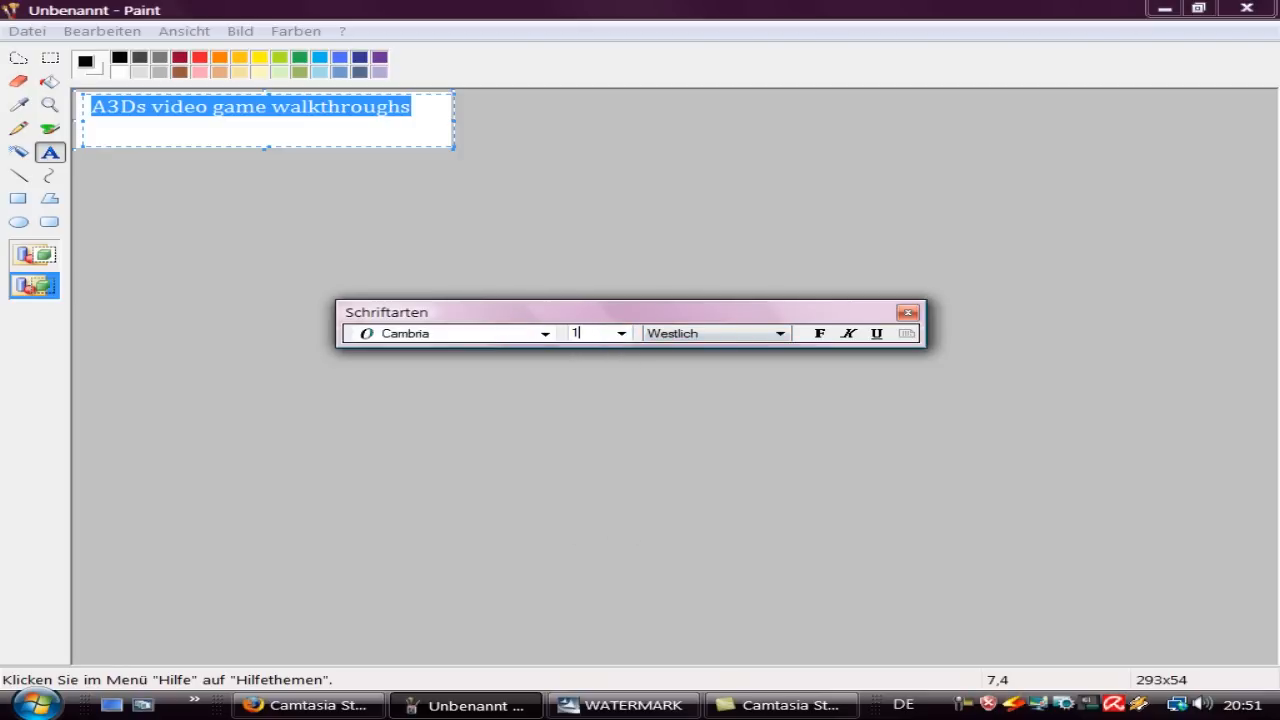
{"action": "type", "text": "4"}
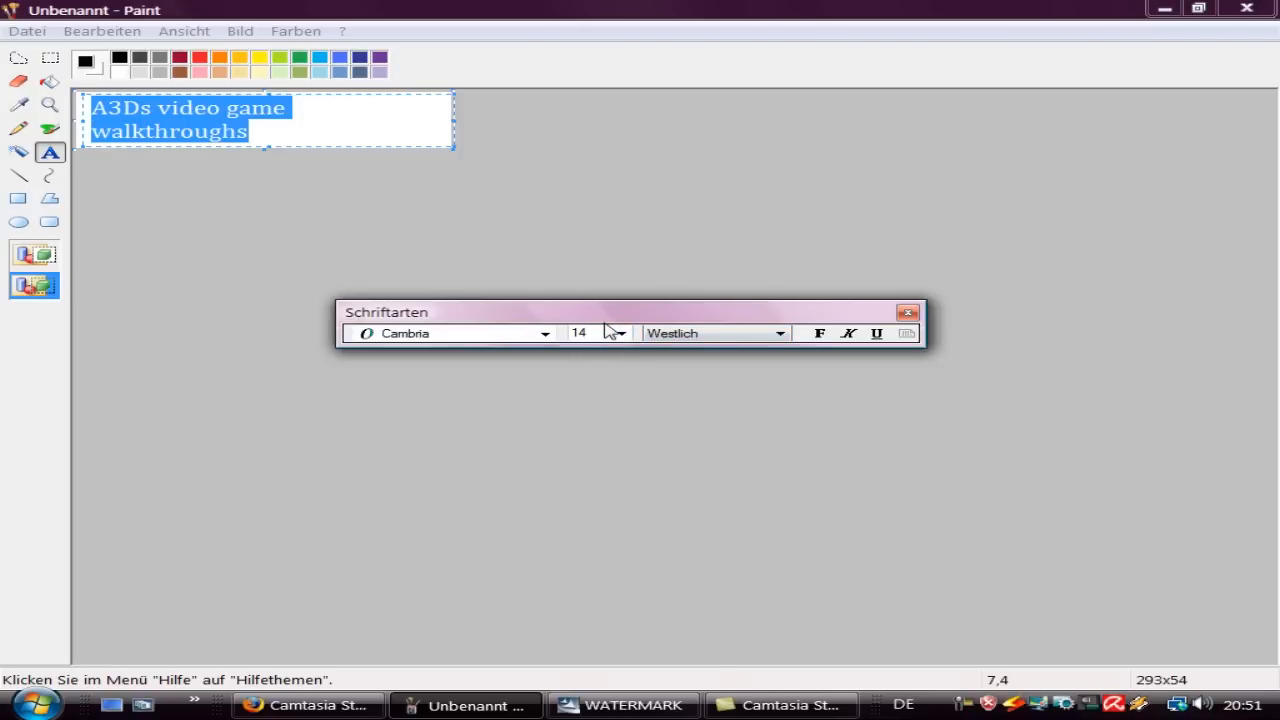
{"action": "type", "text": "13"}
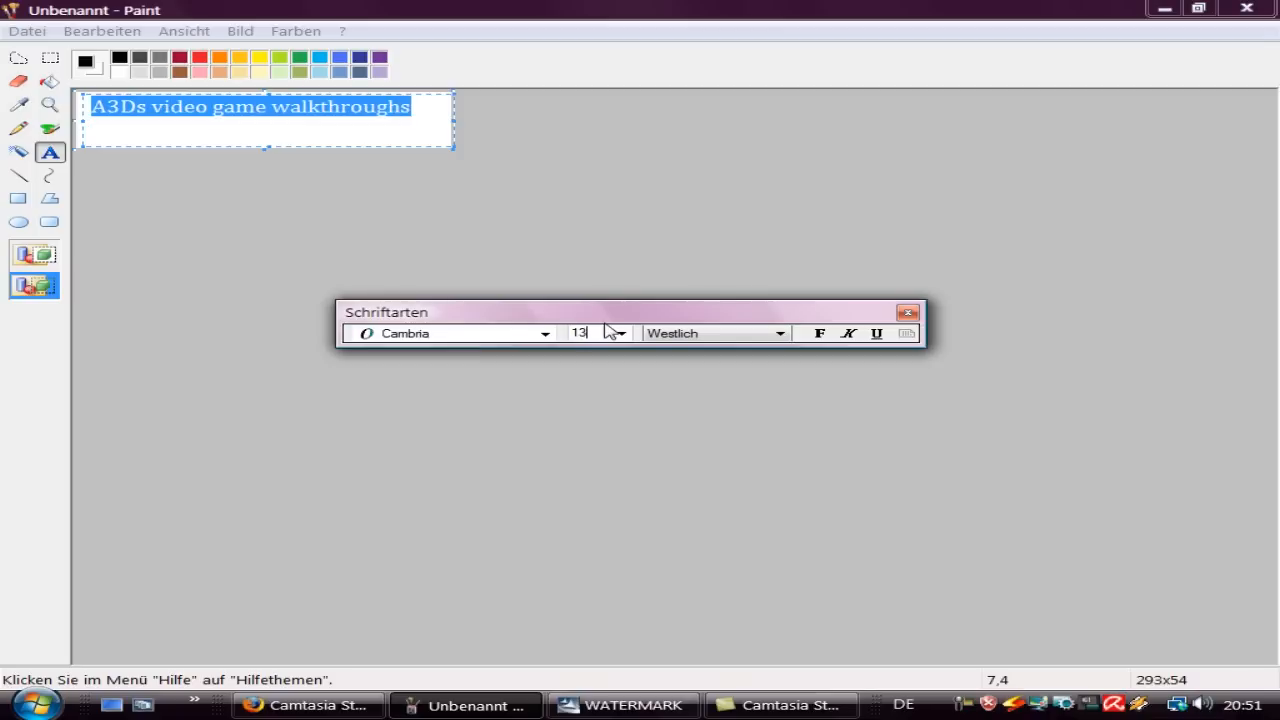
{"action": "left_click", "coordinate": [908, 312]}
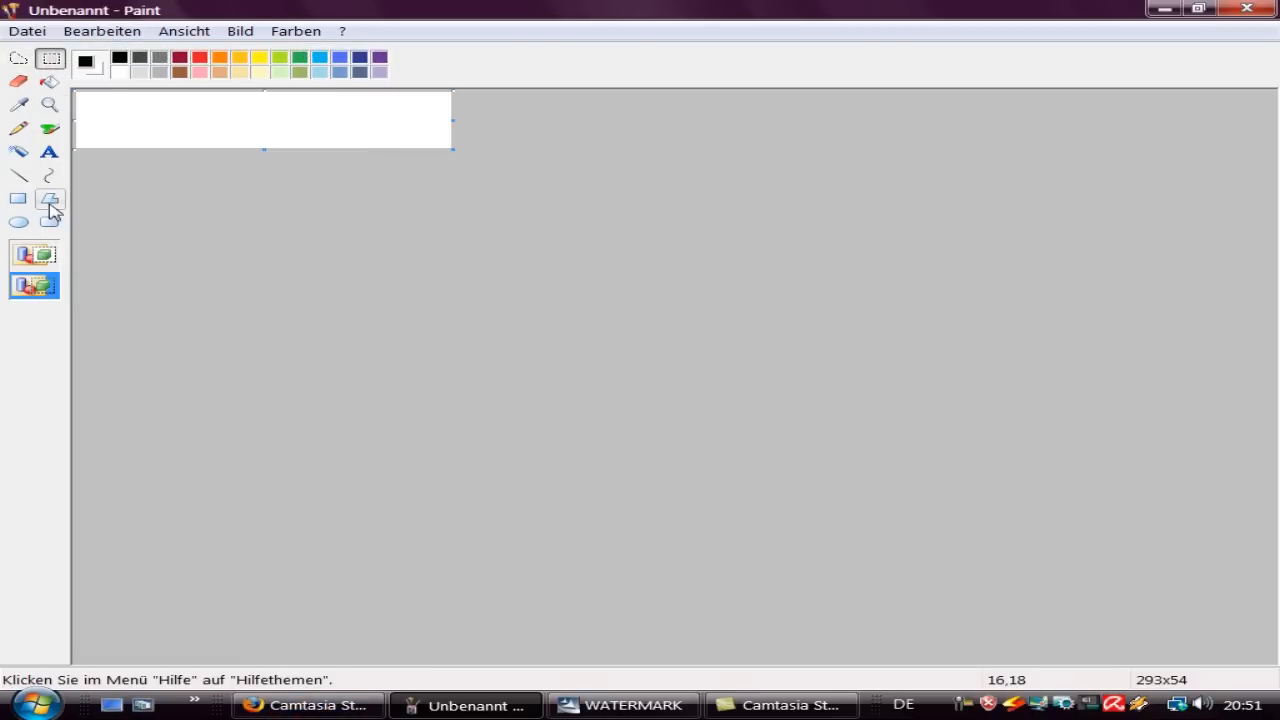
Step: Type 'A3Ds video game walkthroughs' in a new text box on the strip
{"action": "left_click", "coordinate": [50, 152]}
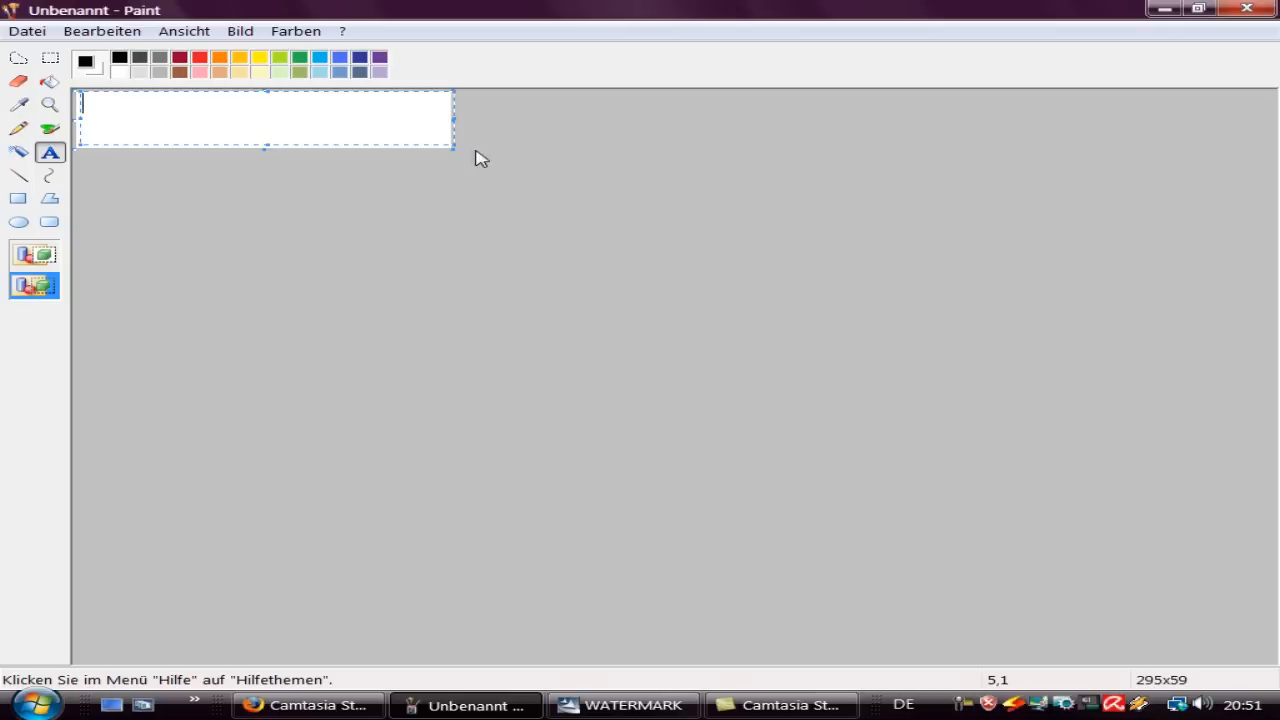
{"action": "type", "text": "A3"}
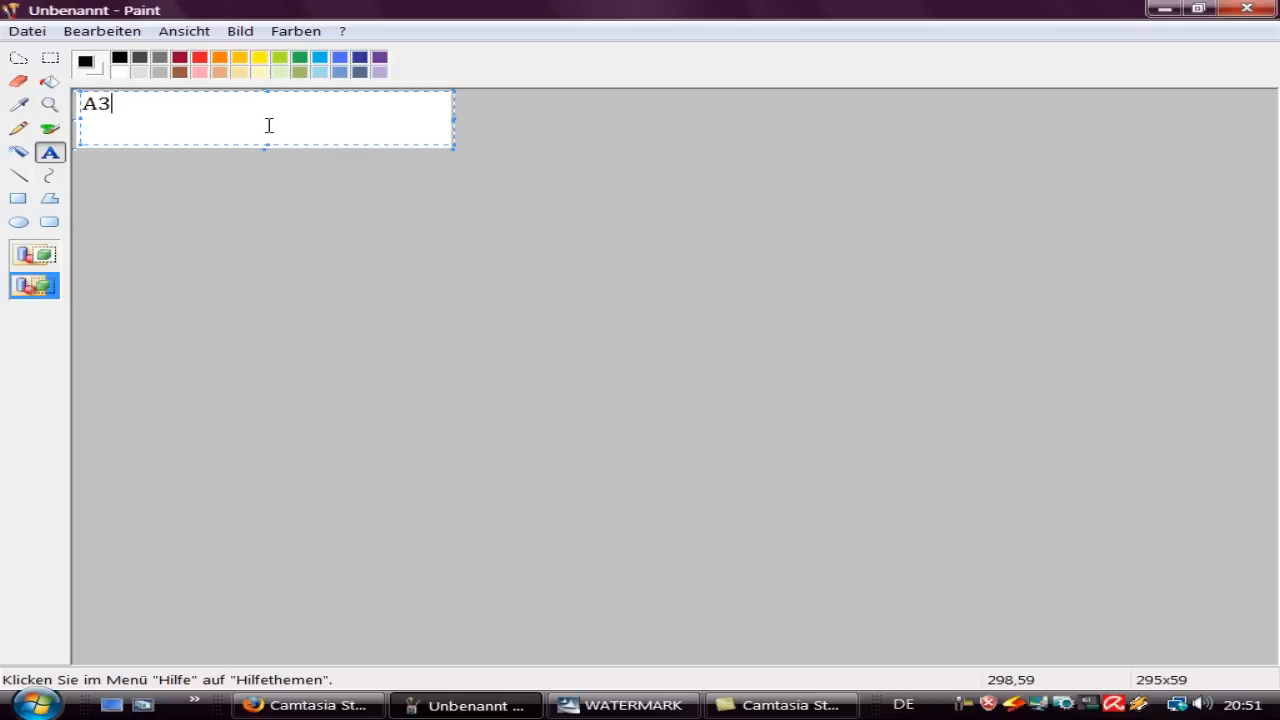
{"action": "type", "text": "Ds video game walkthroug"}
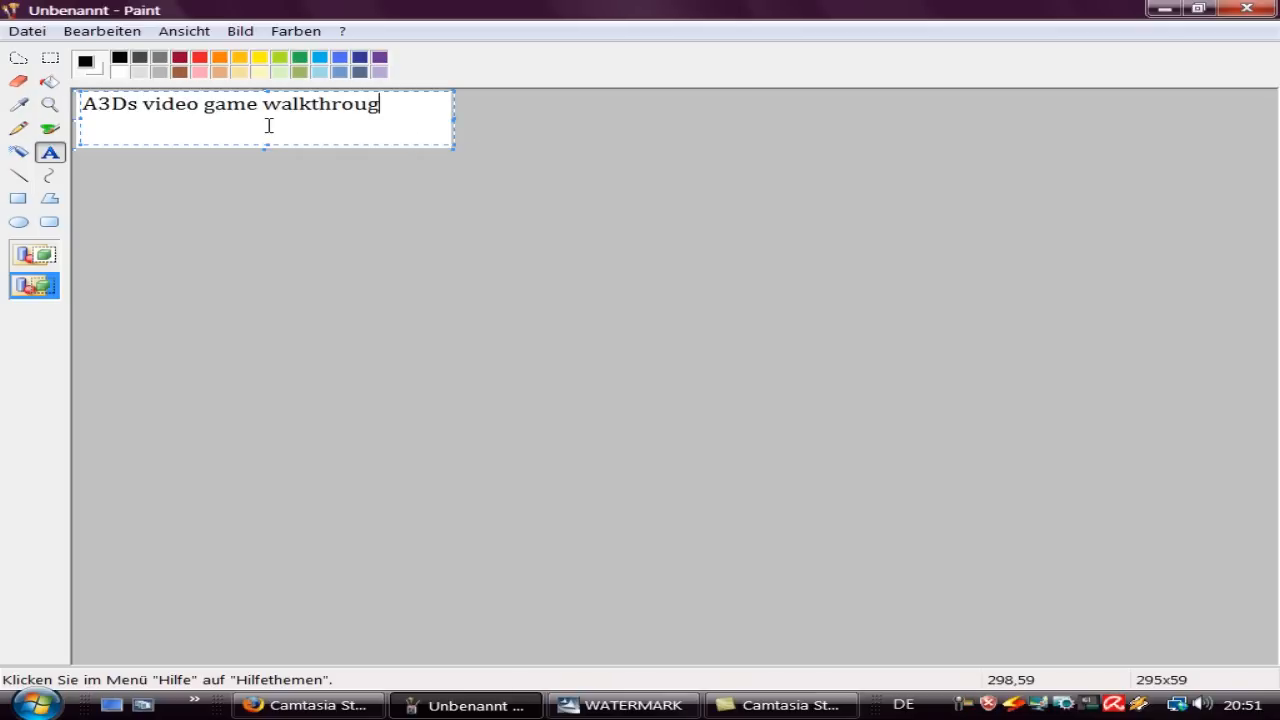
{"action": "type", "text": "hs"}
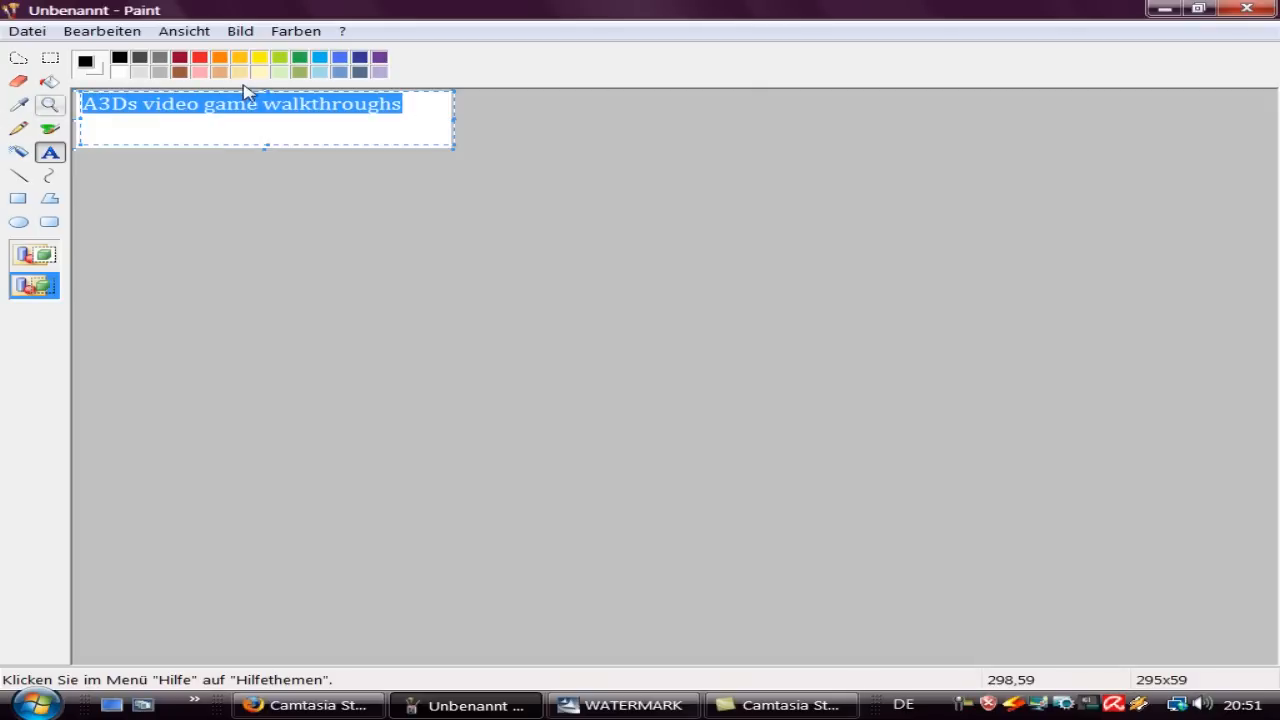
Step: Colour the text yellow, show the formatting toolbar, and commit it to the canvas
{"action": "left_click", "coordinate": [256, 56]}
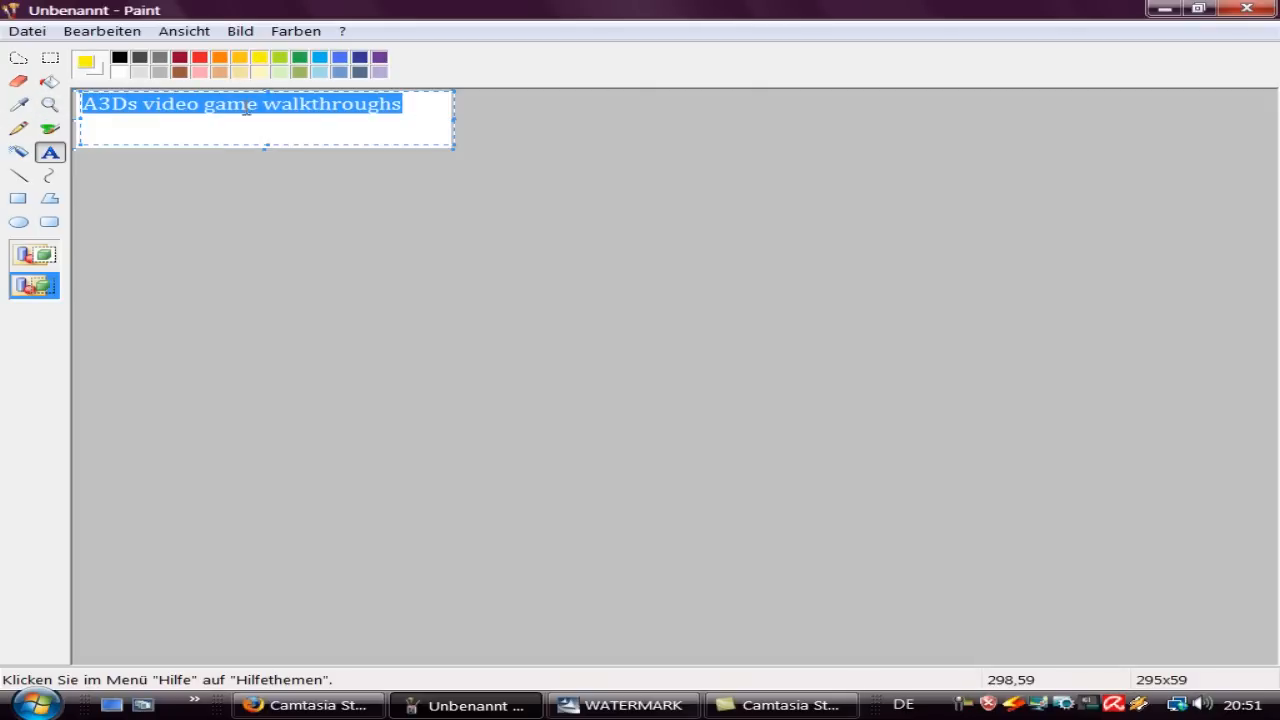
{"action": "right_click", "coordinate": [230, 120]}
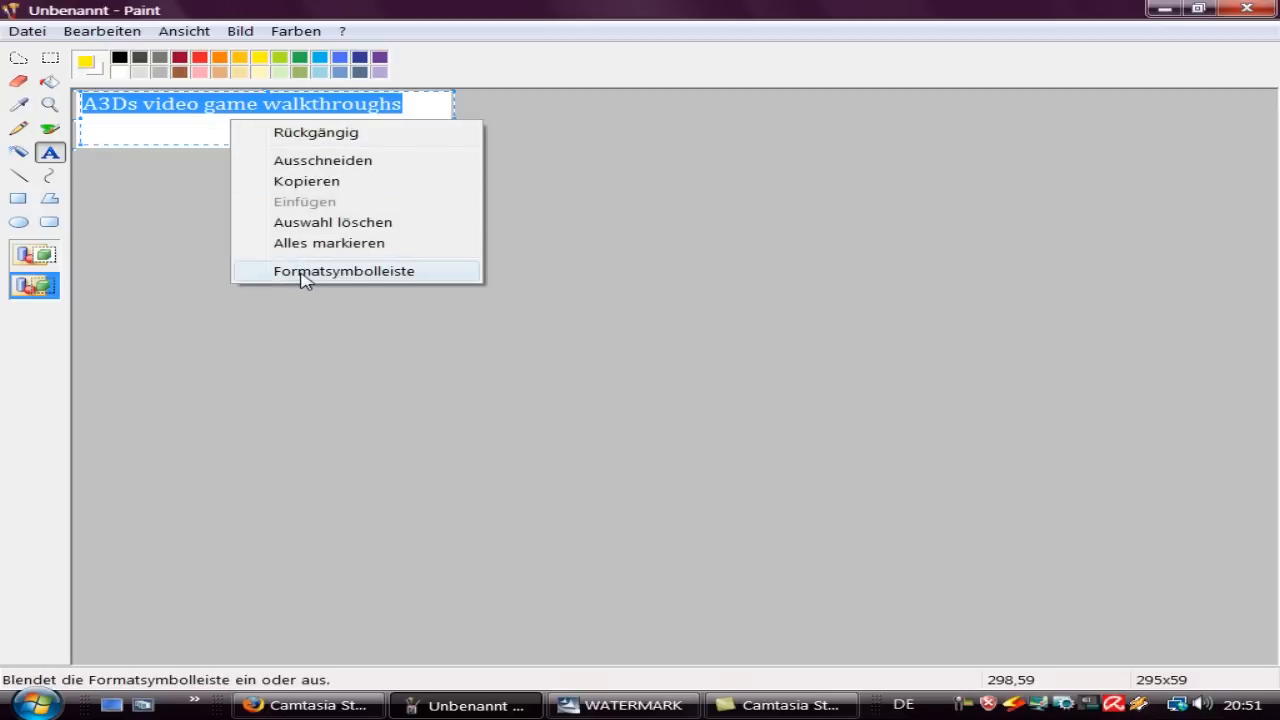
{"action": "left_click", "coordinate": [344, 272]}
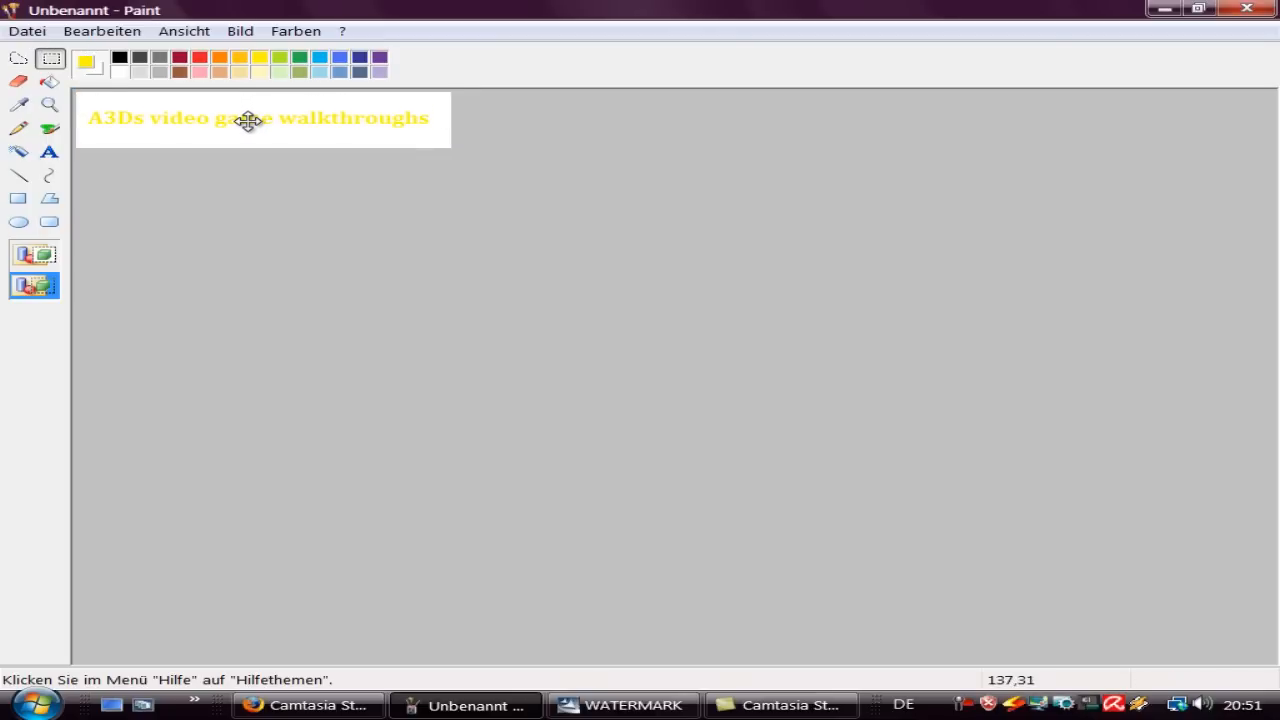
{"action": "left_click", "coordinate": [248, 120]}
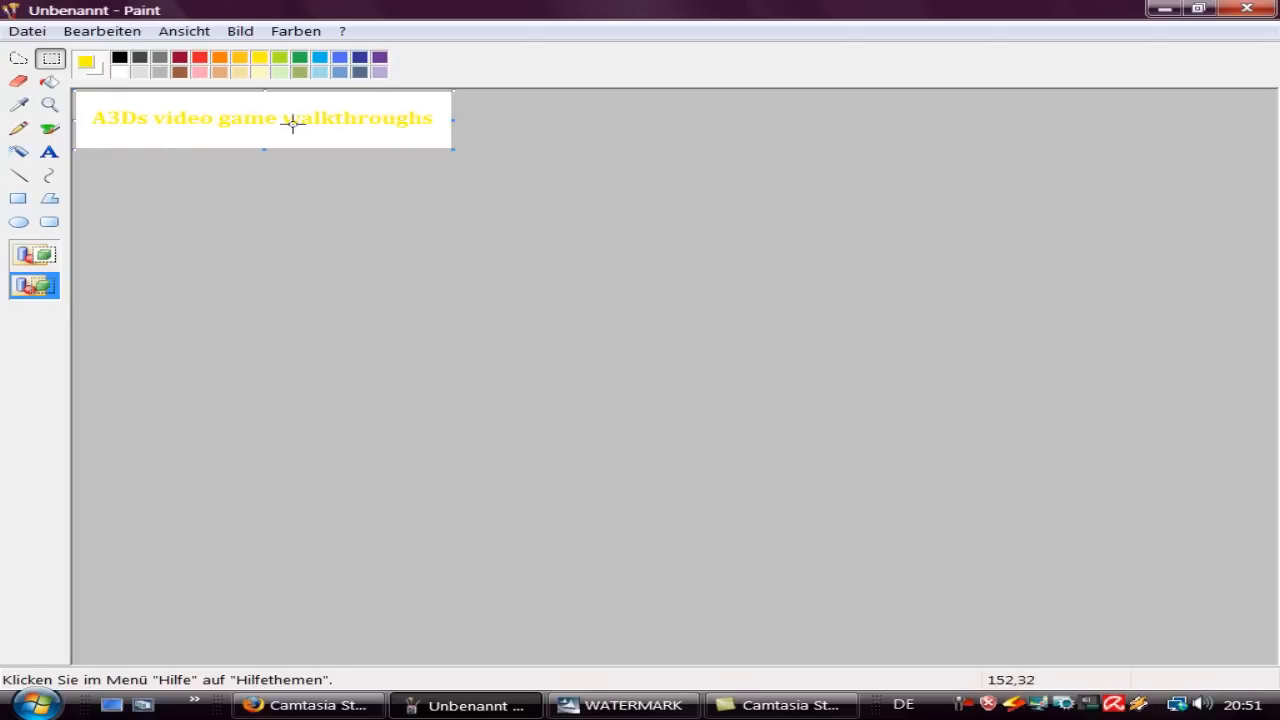
Step: Save the strip as GIF a3dlogo in Desktop\WATERMARK, accepting the colour-loss warning
{"action": "left_click", "coordinate": [28, 32]}
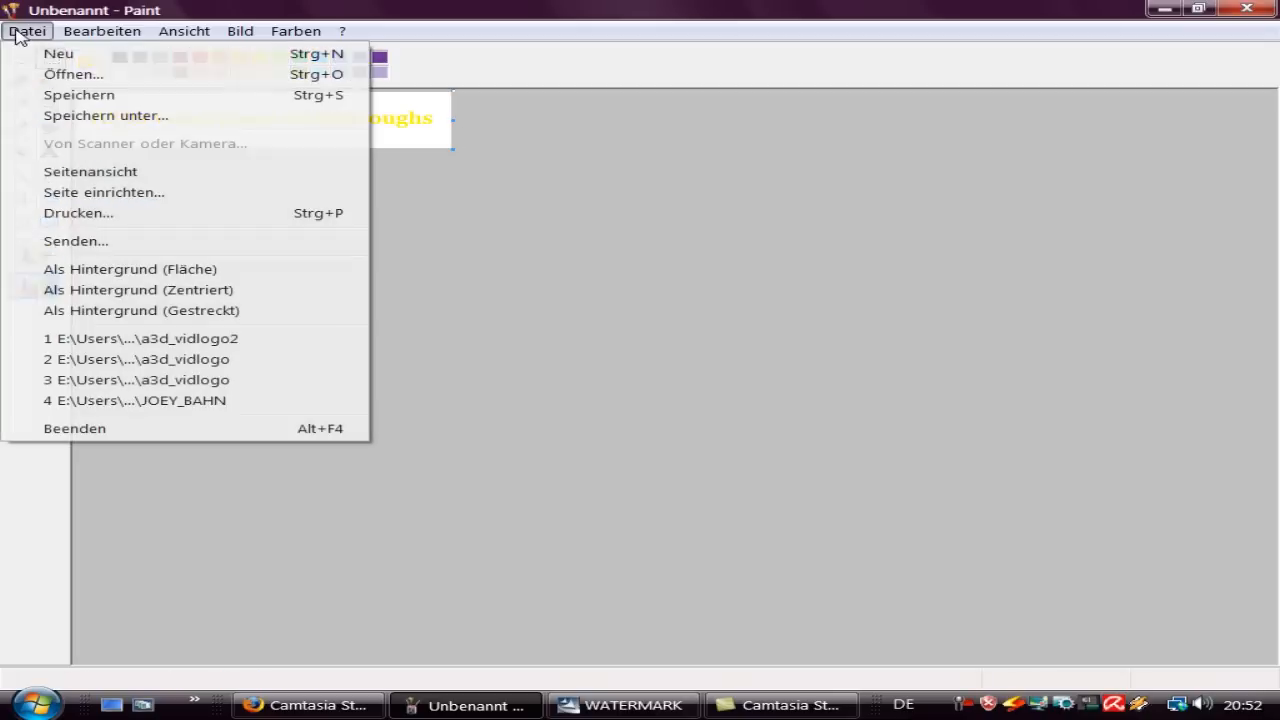
{"action": "left_click", "coordinate": [104, 116]}
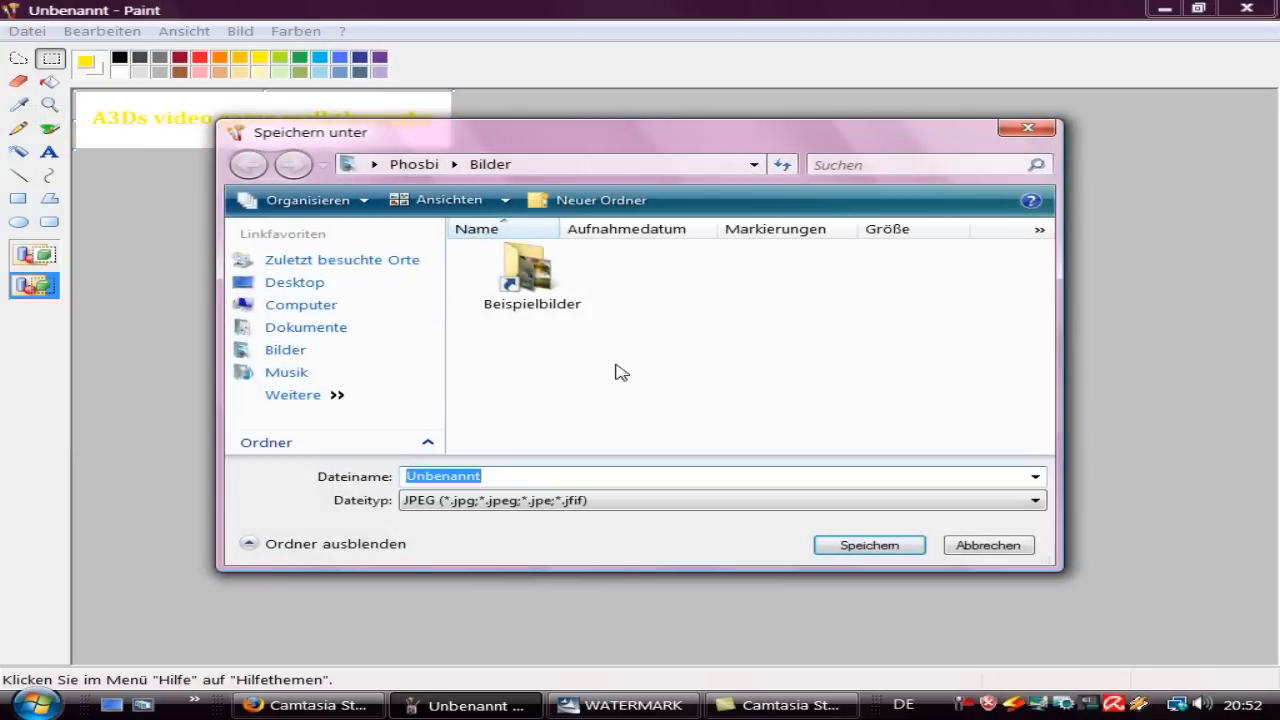
{"action": "left_click", "coordinate": [294, 282]}
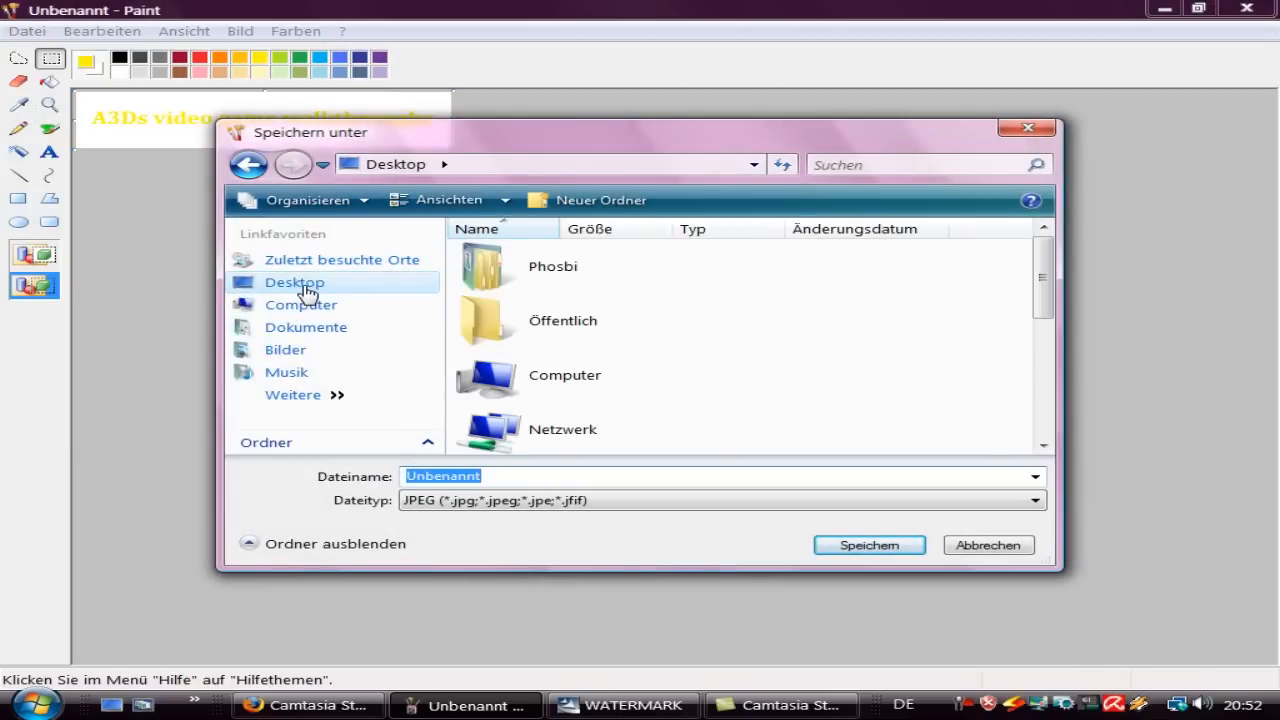
{"action": "mouse_move", "coordinate": [832, 396]}
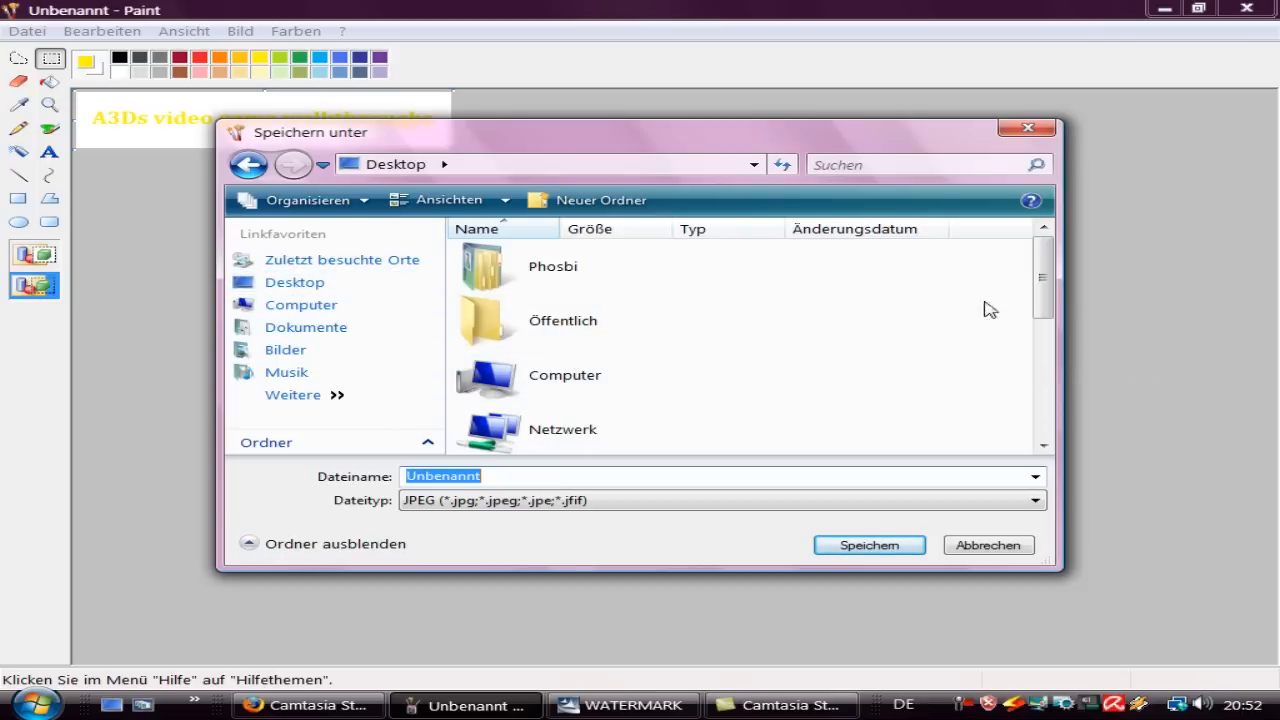
{"action": "scroll", "scroll_direction": "down", "scroll_amount": 3}
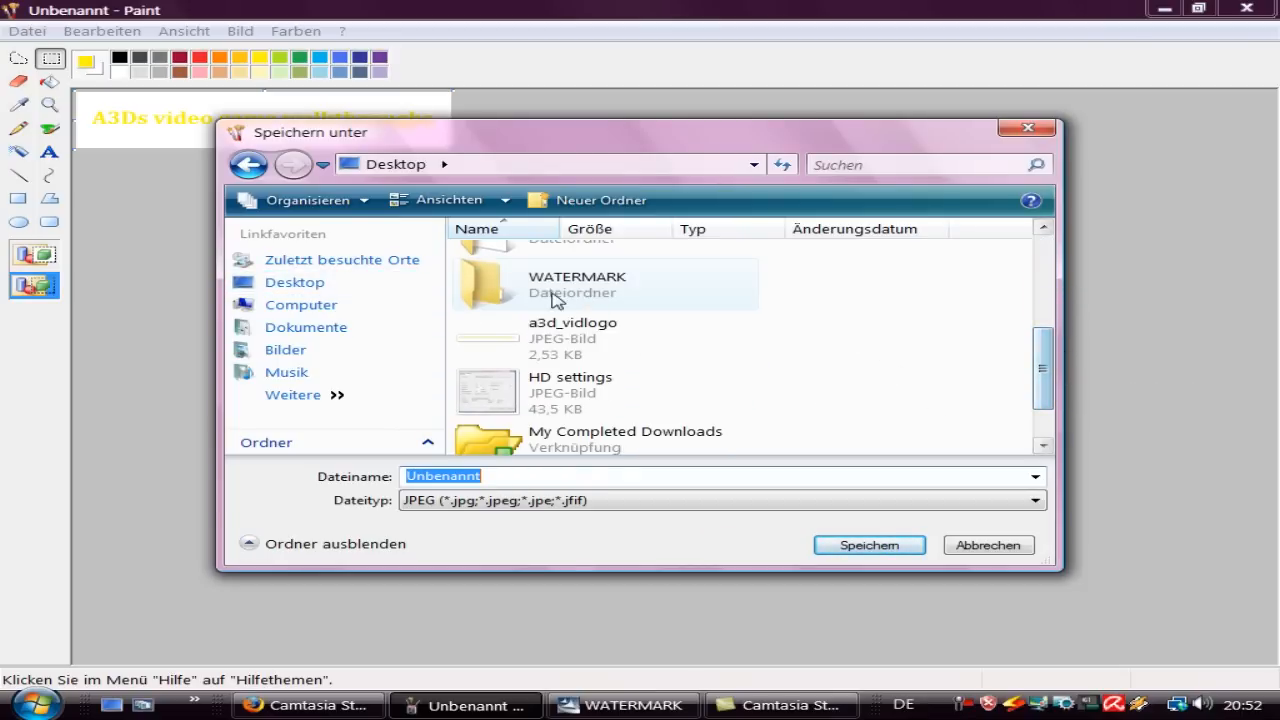
{"action": "double_click", "coordinate": [580, 284]}
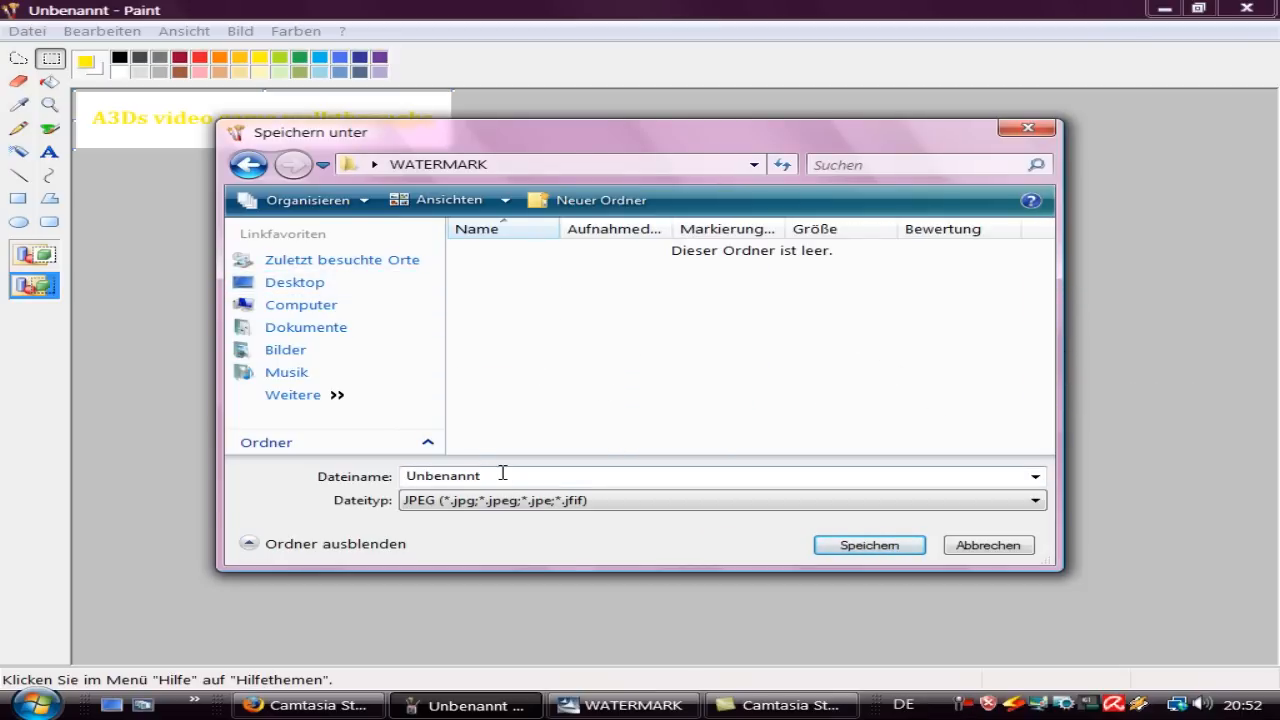
{"action": "type", "text": "a3dlogo"}
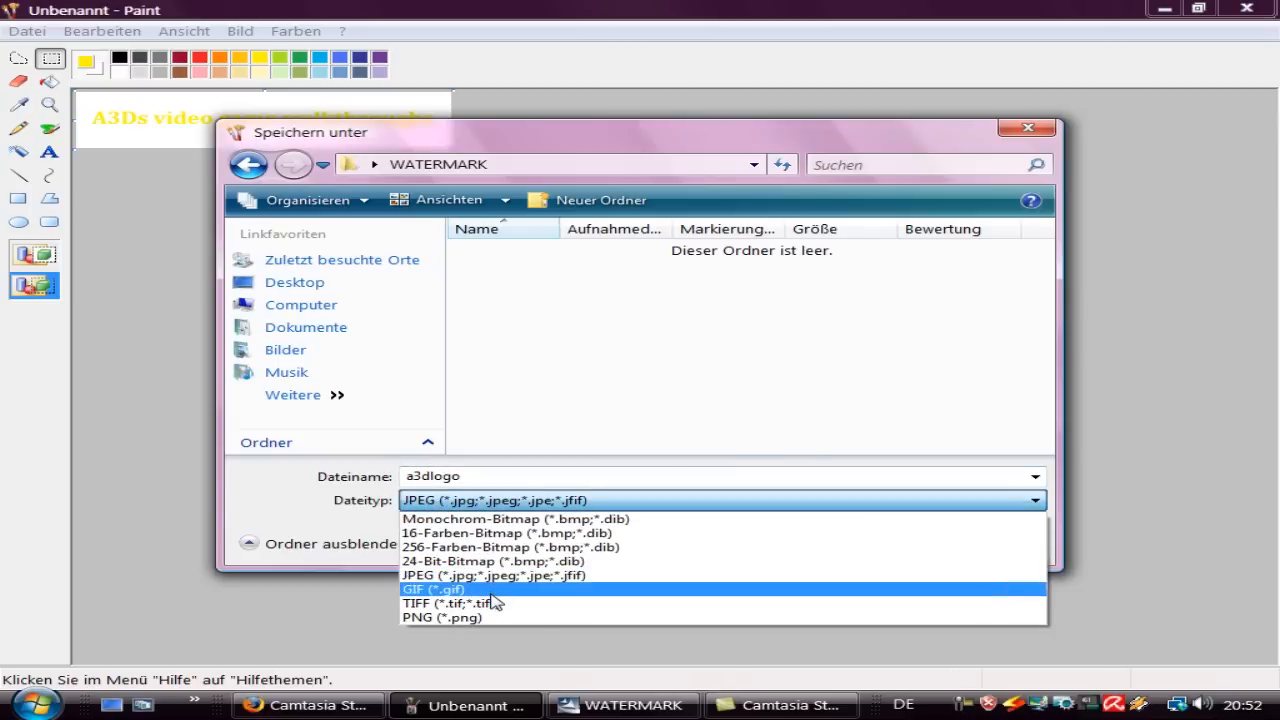
{"action": "left_click", "coordinate": [432, 588]}
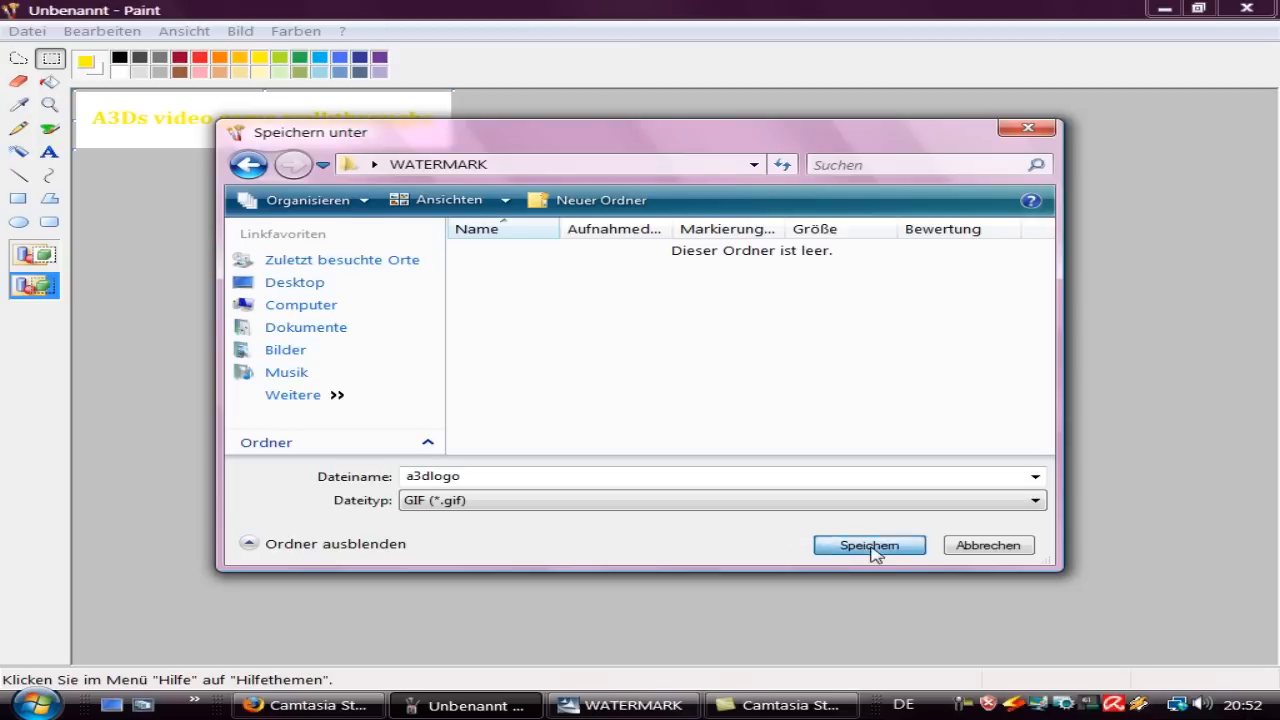
{"action": "left_click", "coordinate": [868, 544]}
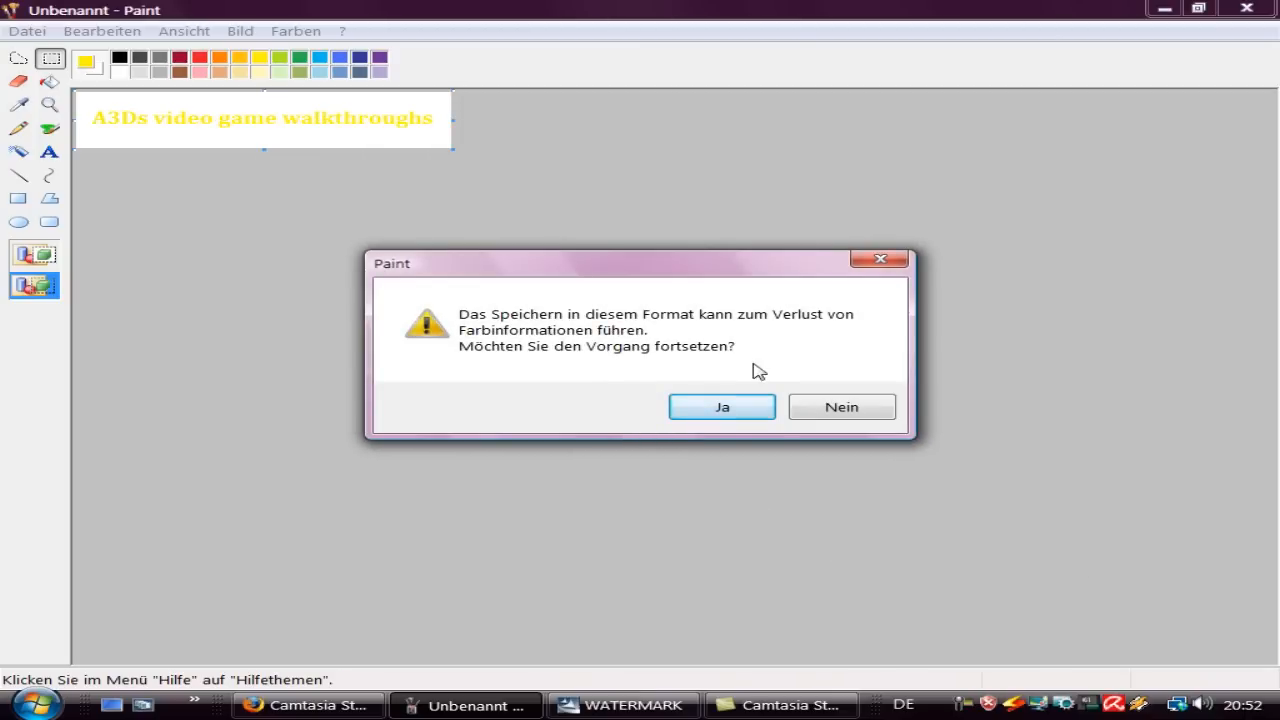
{"action": "left_click", "coordinate": [720, 406]}
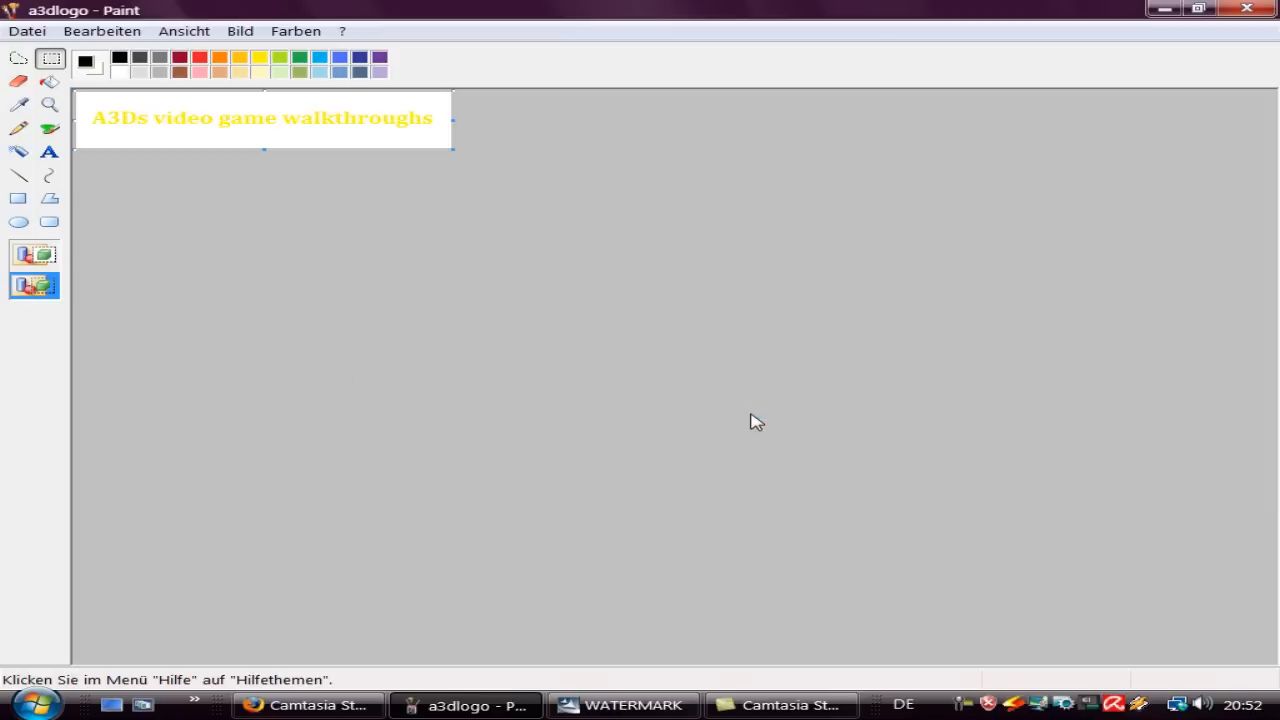
{"action": "mouse_move", "coordinate": [512, 338]}
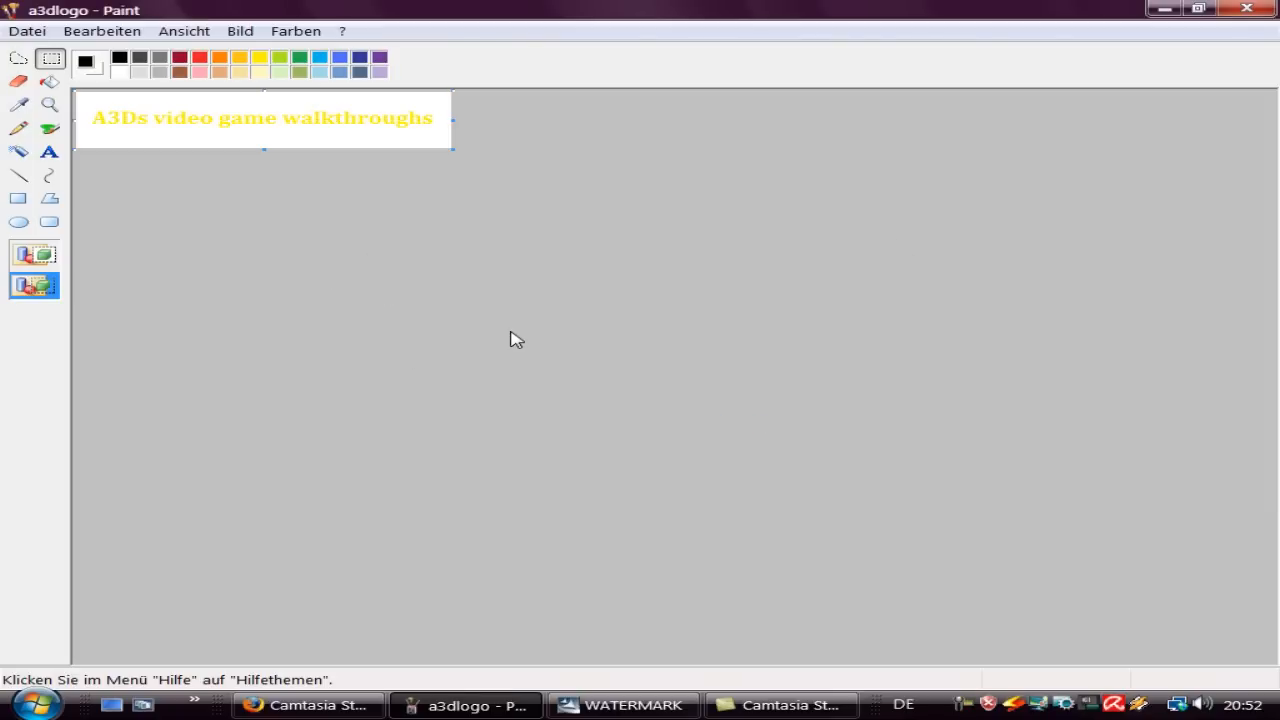
{"action": "mouse_move", "coordinate": [572, 376]}
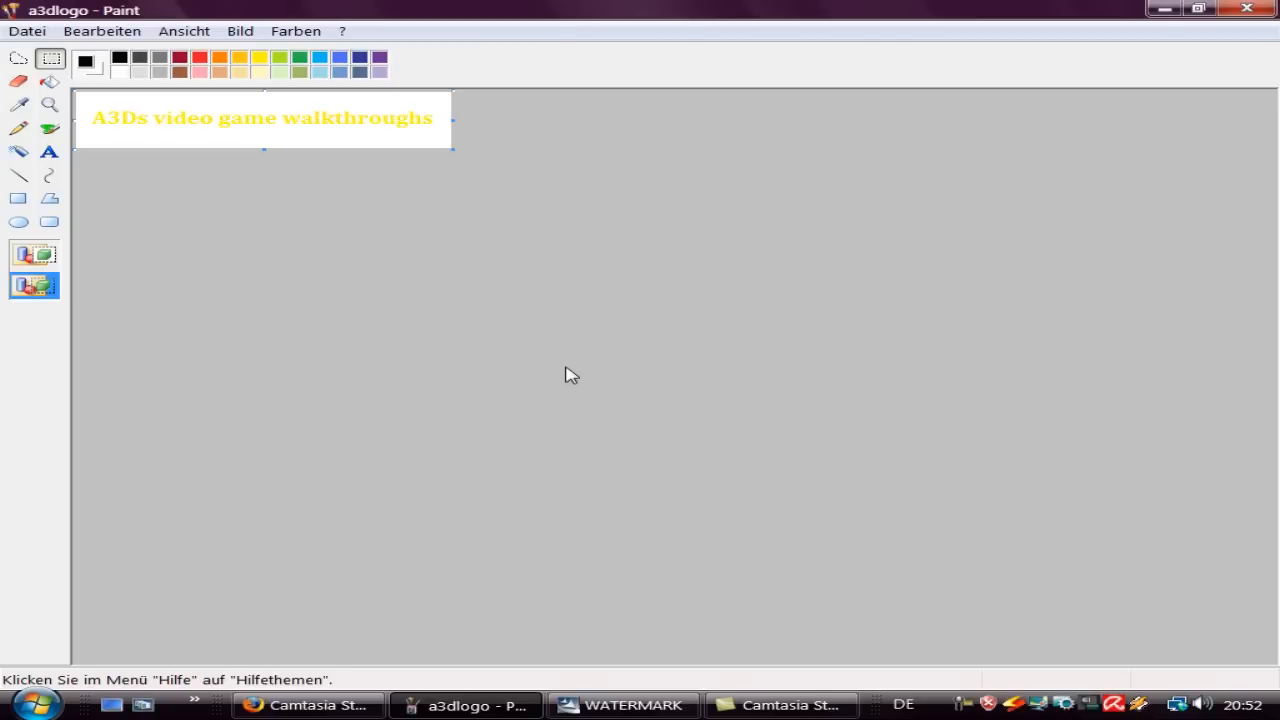
{"action": "mouse_move", "coordinate": [172, 116]}
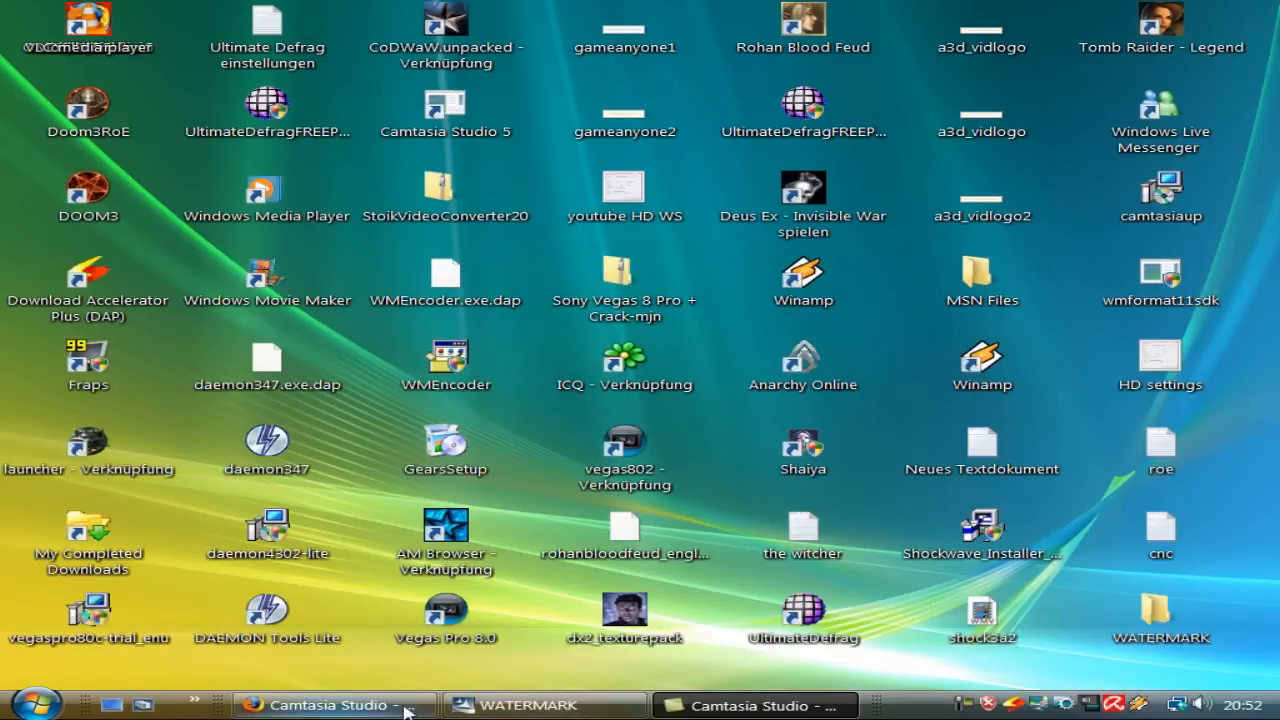
Step: Return to Camtasia and choose Custom production settings in the Production Wizard
{"action": "left_click", "coordinate": [750, 704]}
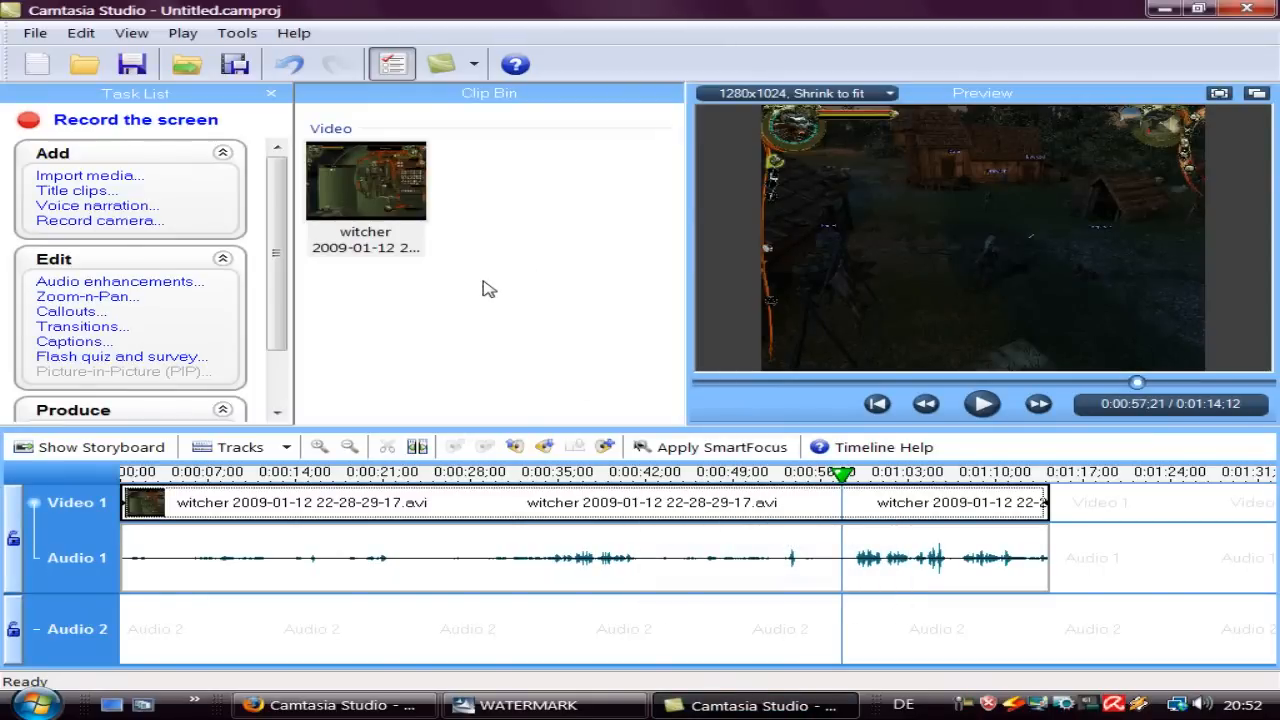
{"action": "mouse_move", "coordinate": [210, 228]}
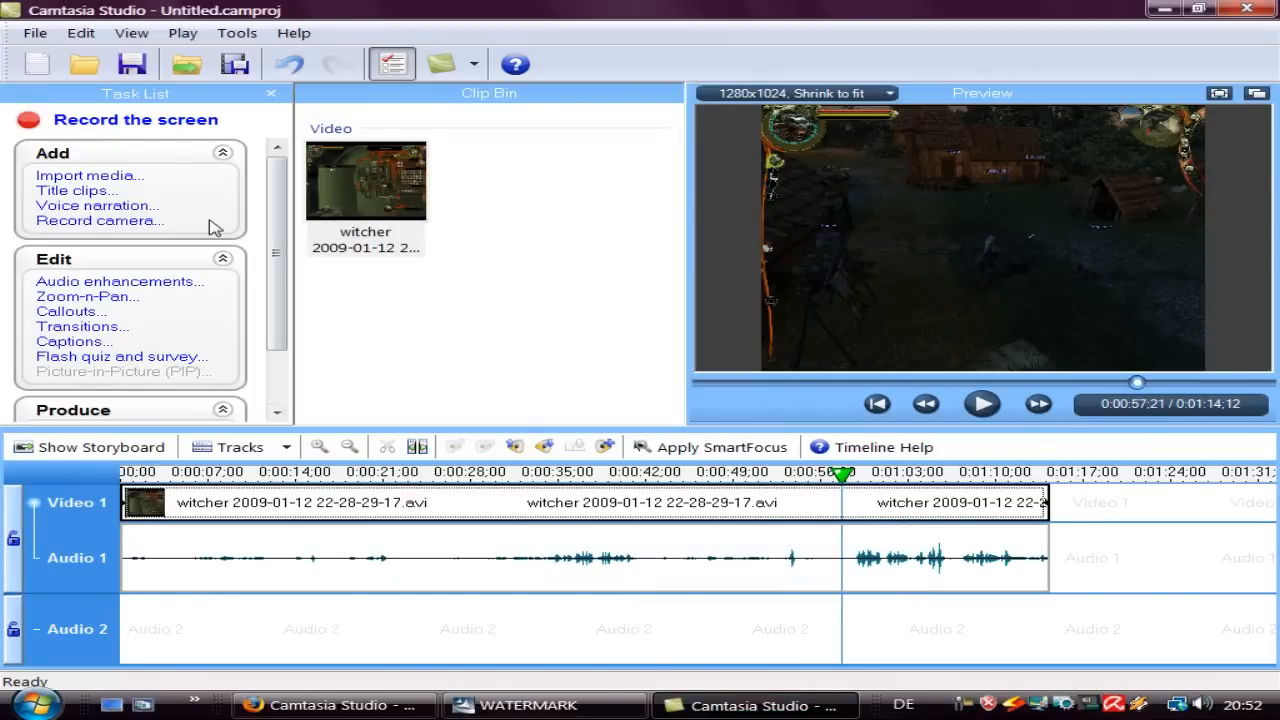
{"action": "mouse_move", "coordinate": [38, 314]}
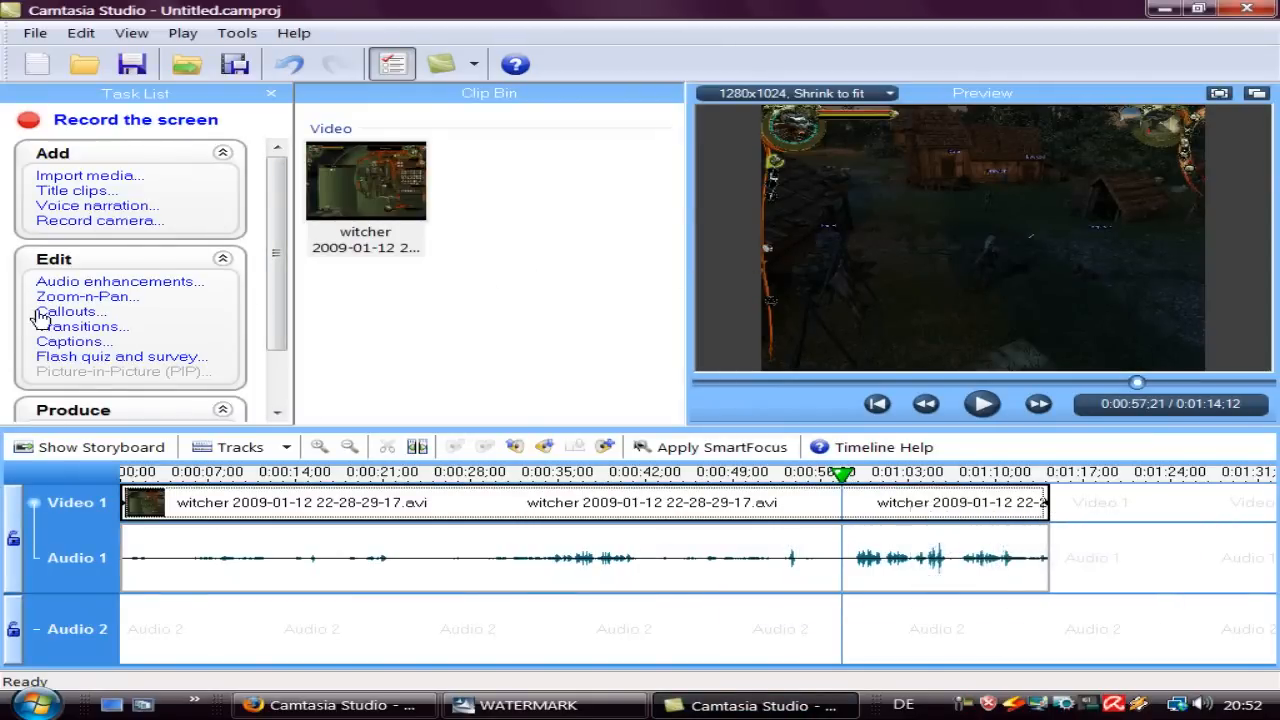
{"action": "mouse_move", "coordinate": [88, 176]}
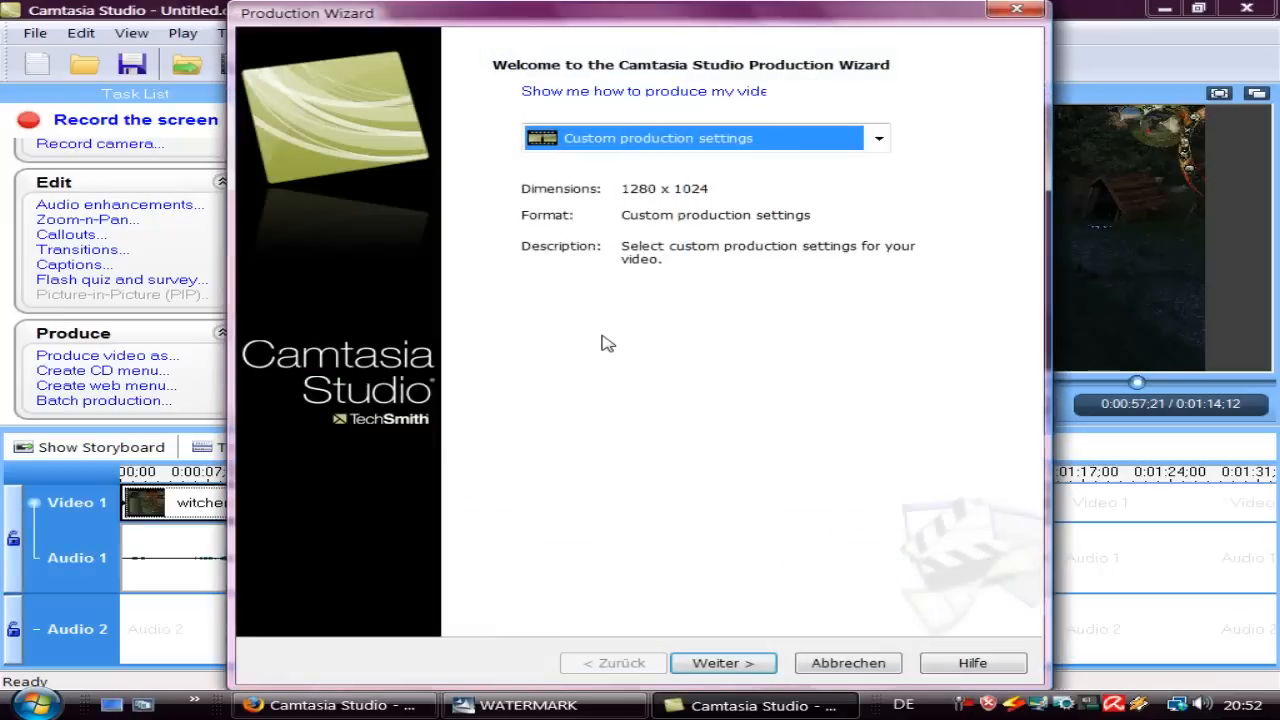
{"action": "left_click", "coordinate": [878, 138]}
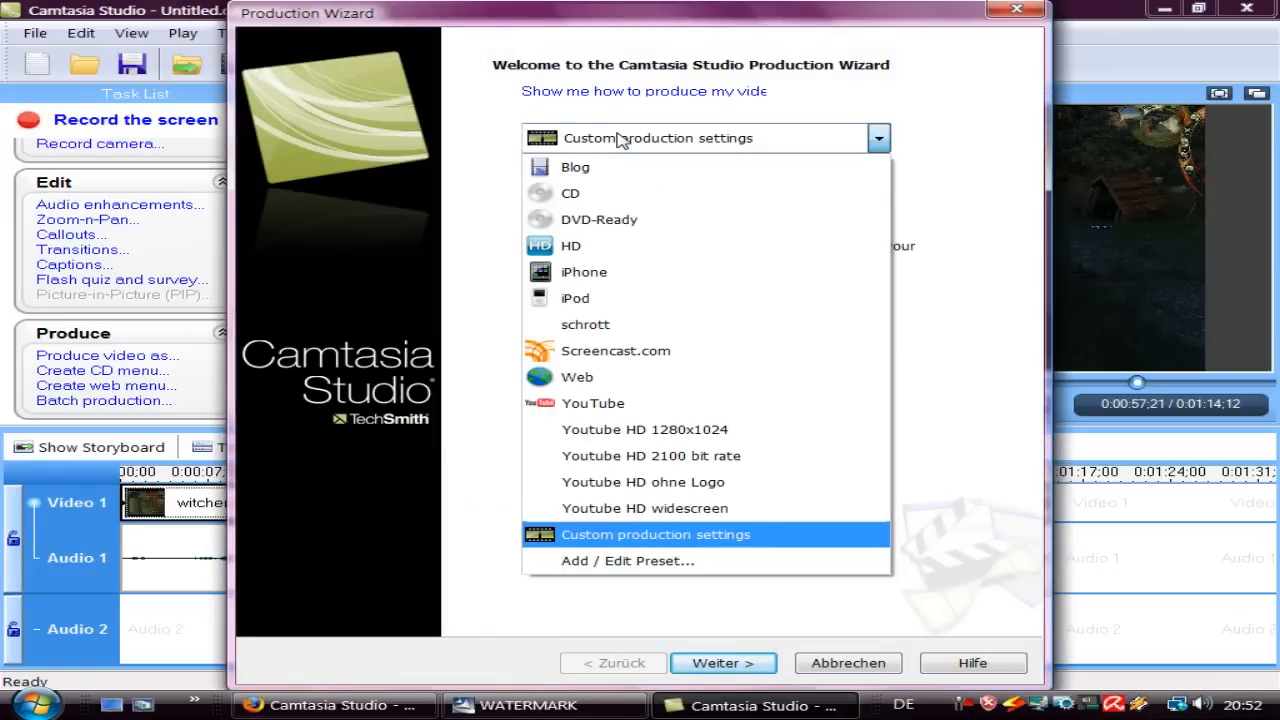
{"action": "left_click", "coordinate": [644, 428]}
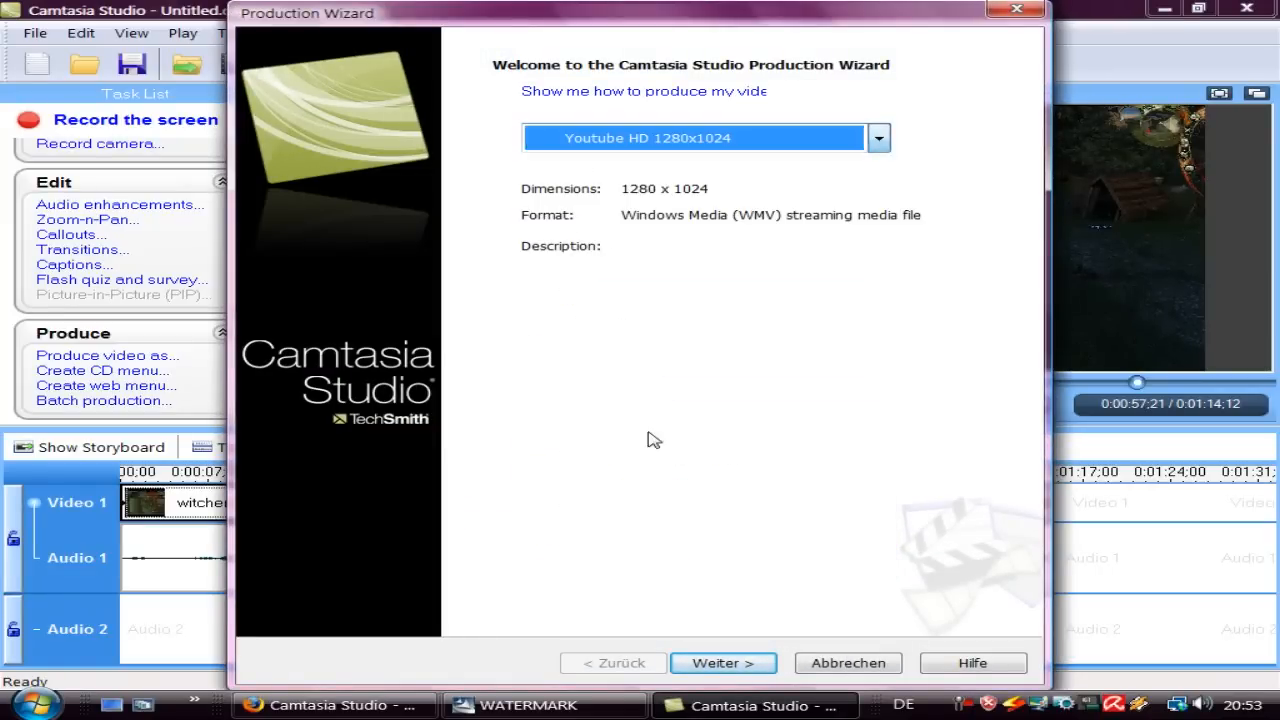
{"action": "left_click", "coordinate": [880, 138]}
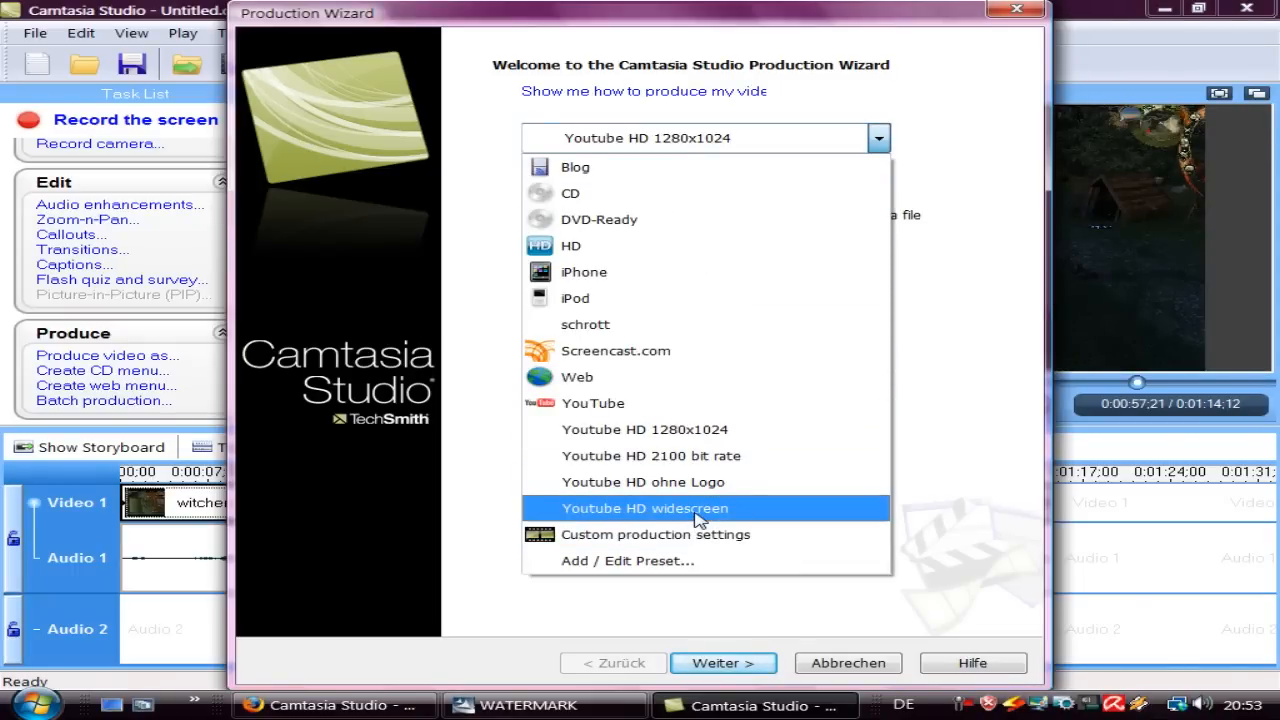
{"action": "left_click", "coordinate": [656, 534]}
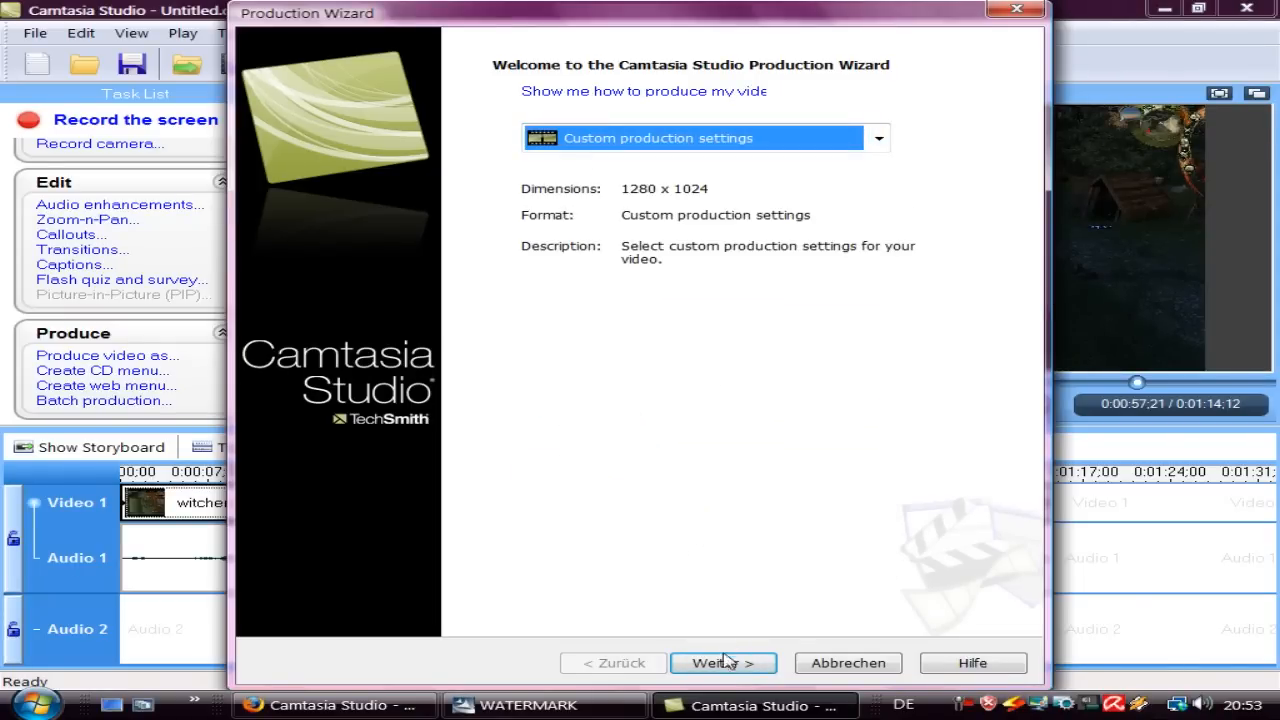
Step: Keep WMV with the GameAnyone HD widescreen profile and default size, advancing to Video Options
{"action": "left_click", "coordinate": [724, 662]}
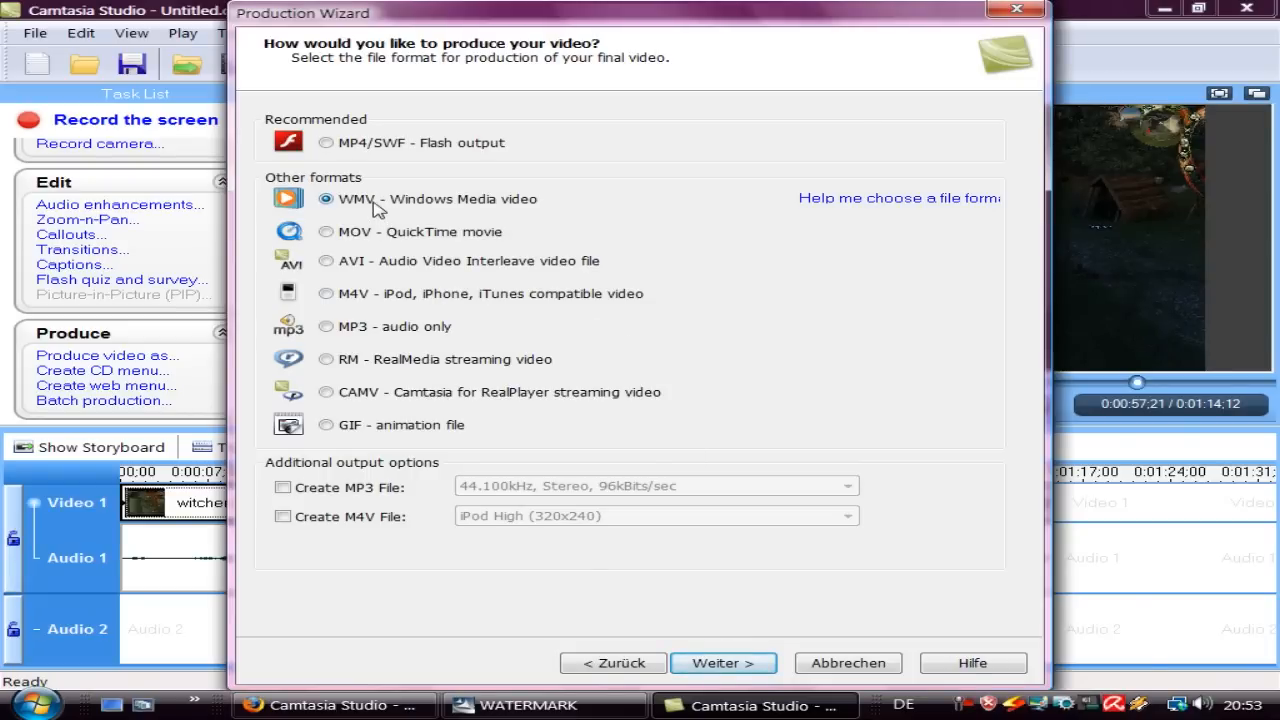
{"action": "left_click", "coordinate": [724, 664]}
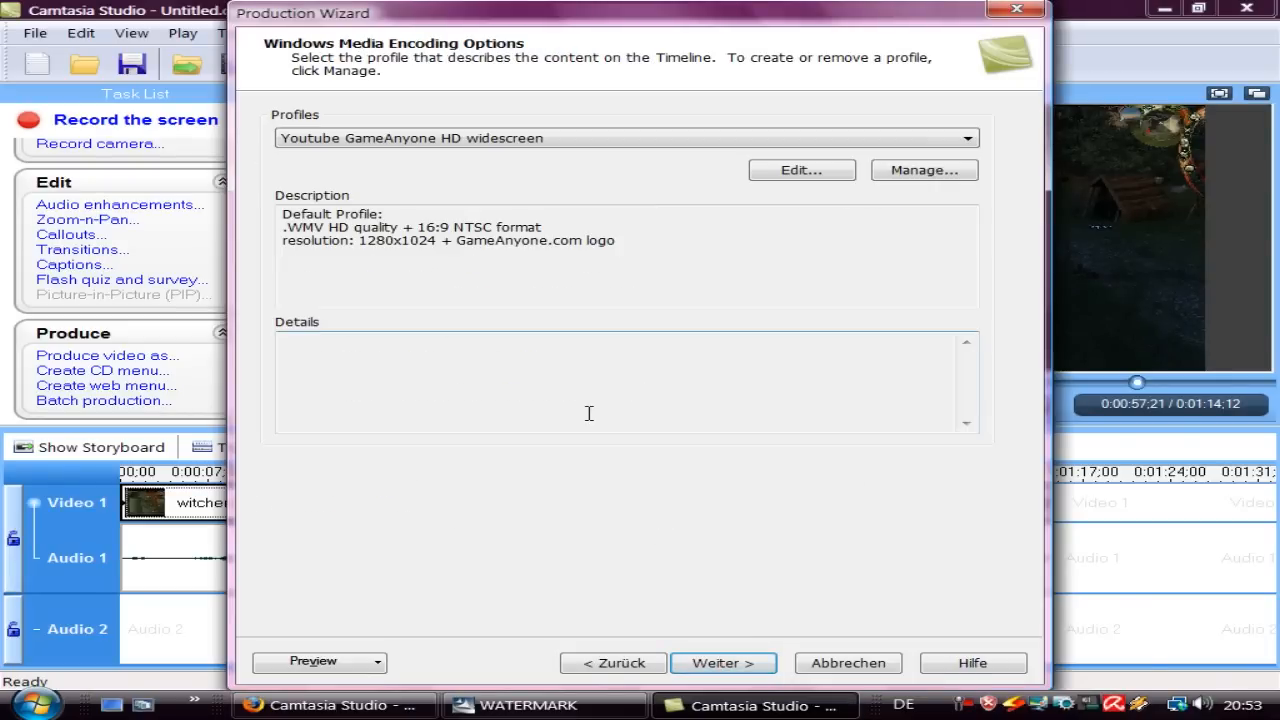
{"action": "left_click", "coordinate": [968, 138]}
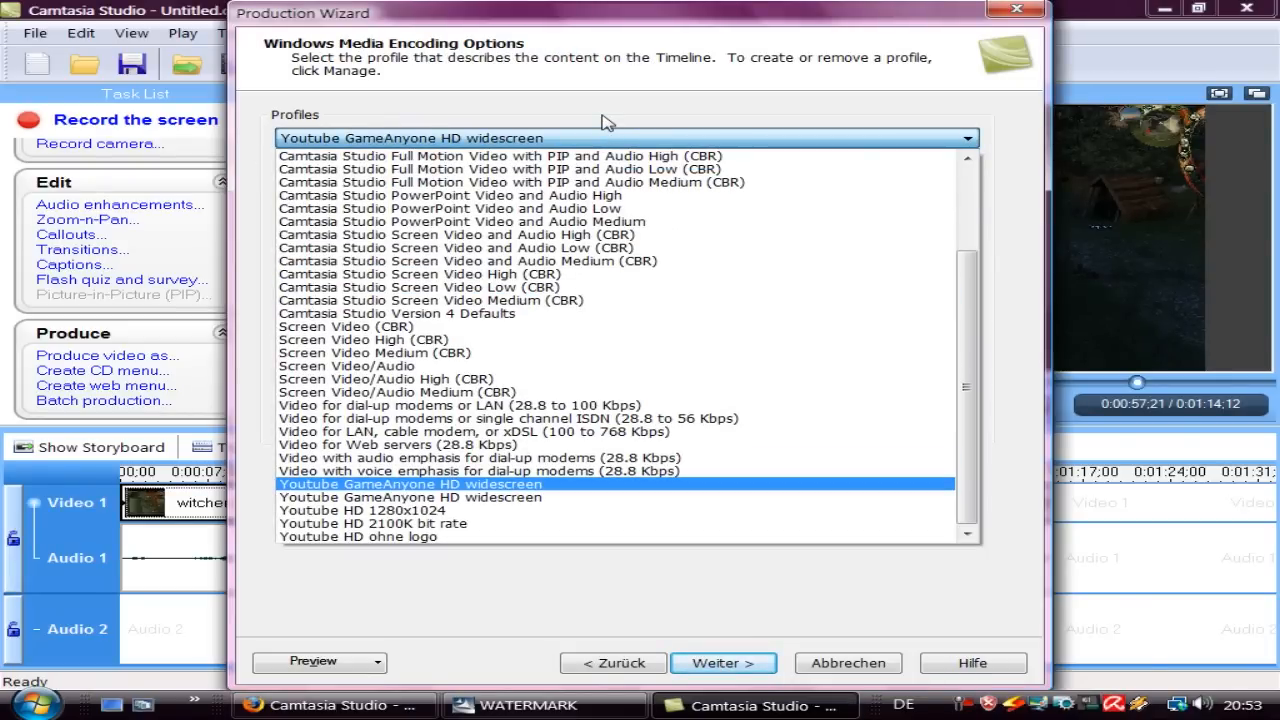
{"action": "left_click", "coordinate": [408, 484]}
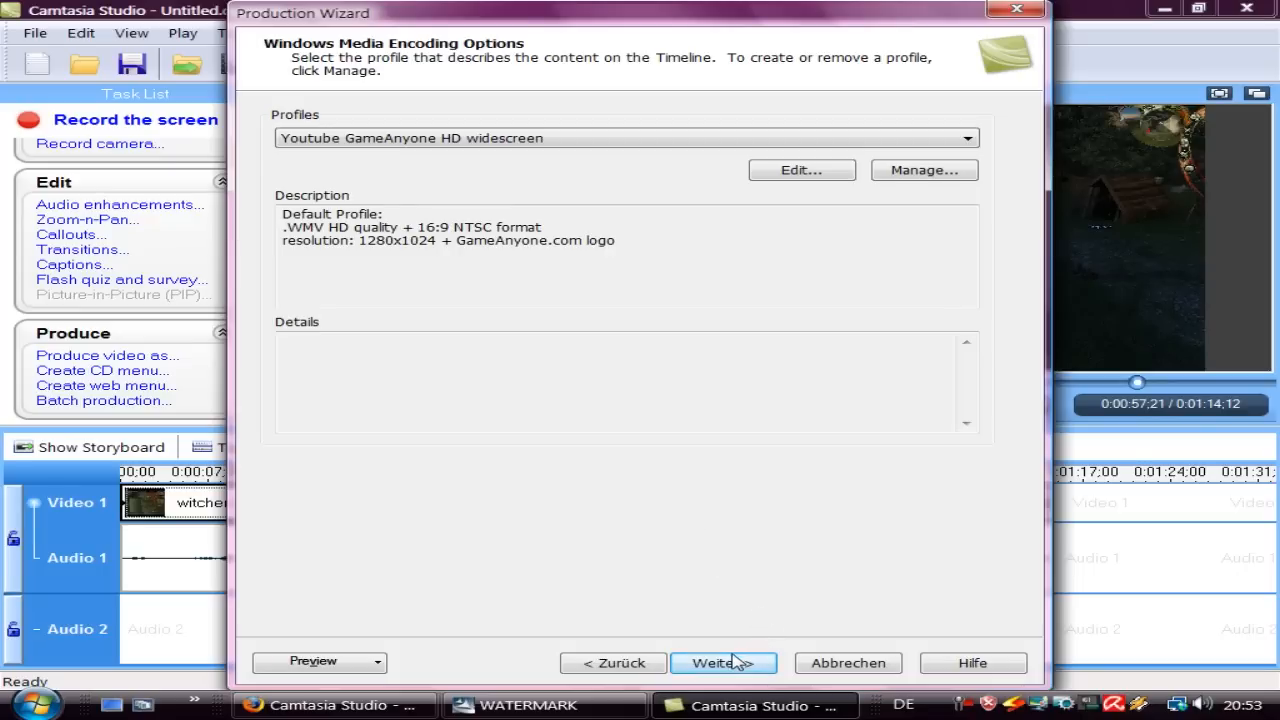
{"action": "left_click", "coordinate": [724, 662]}
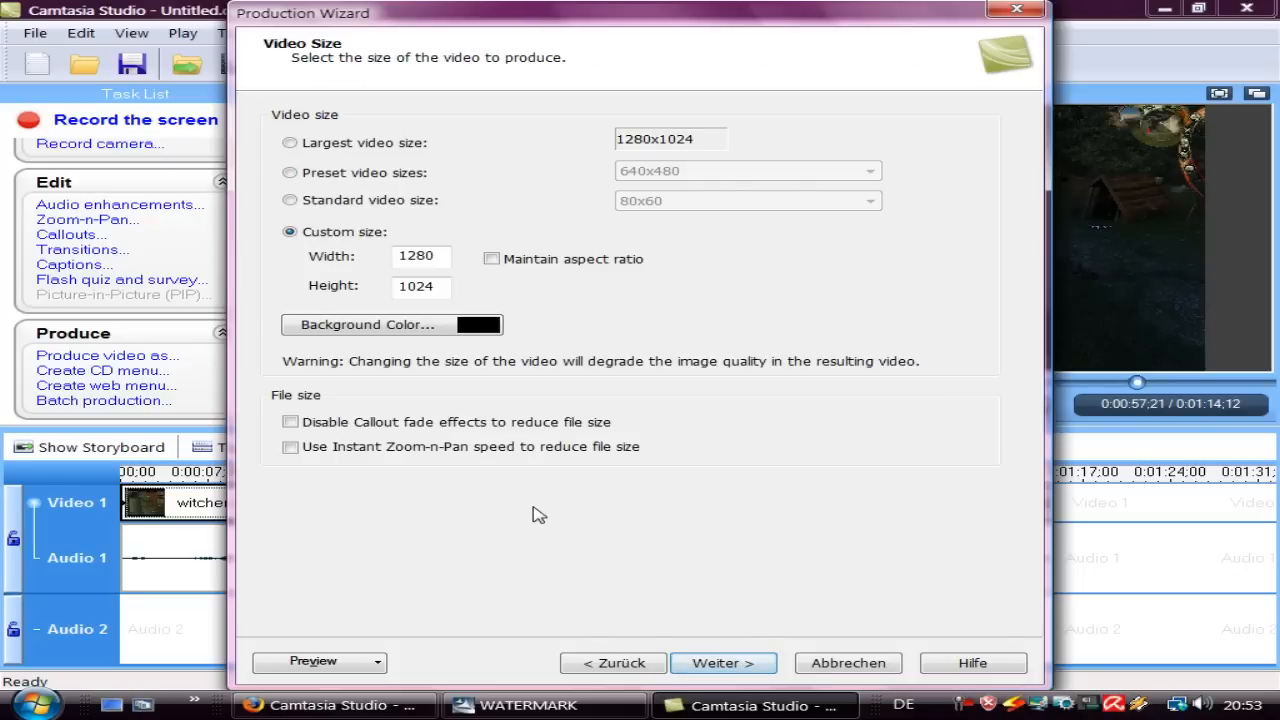
{"action": "left_click", "coordinate": [724, 662]}
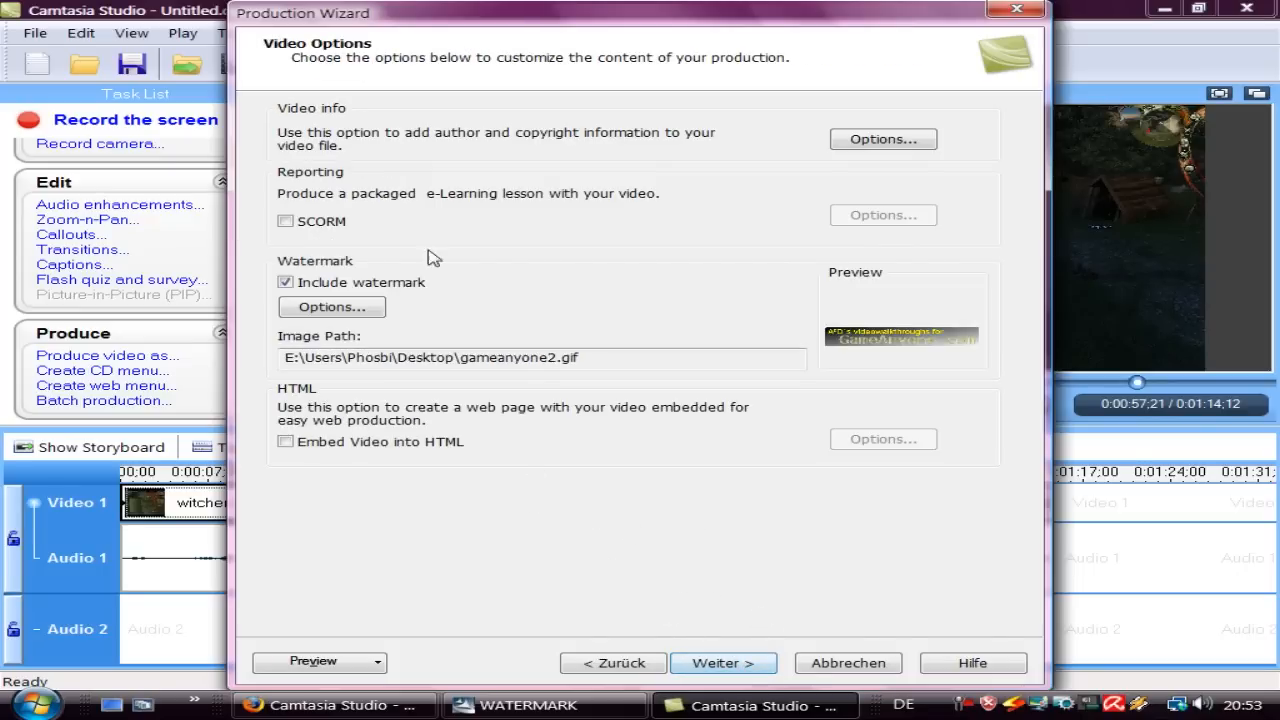
Step: Choose a3dlogo from the WATERMARK folder as the watermark image
{"action": "left_click", "coordinate": [332, 308]}
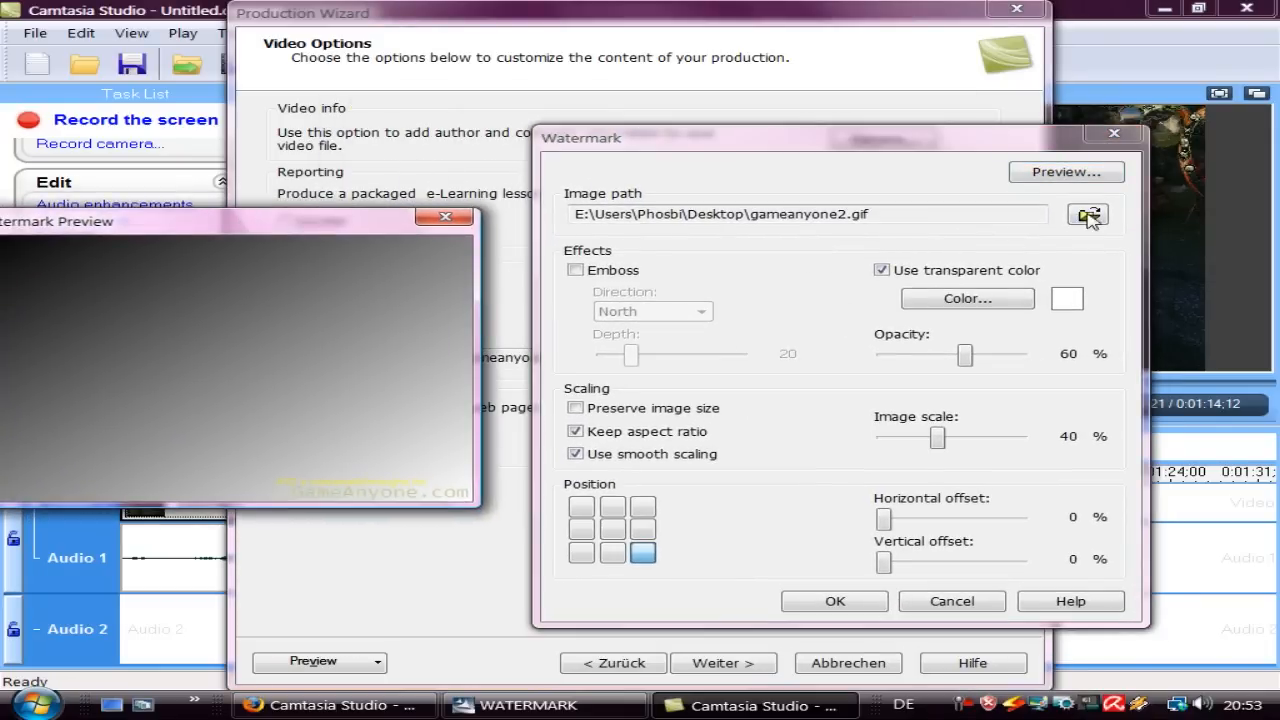
{"action": "left_click", "coordinate": [1088, 214]}
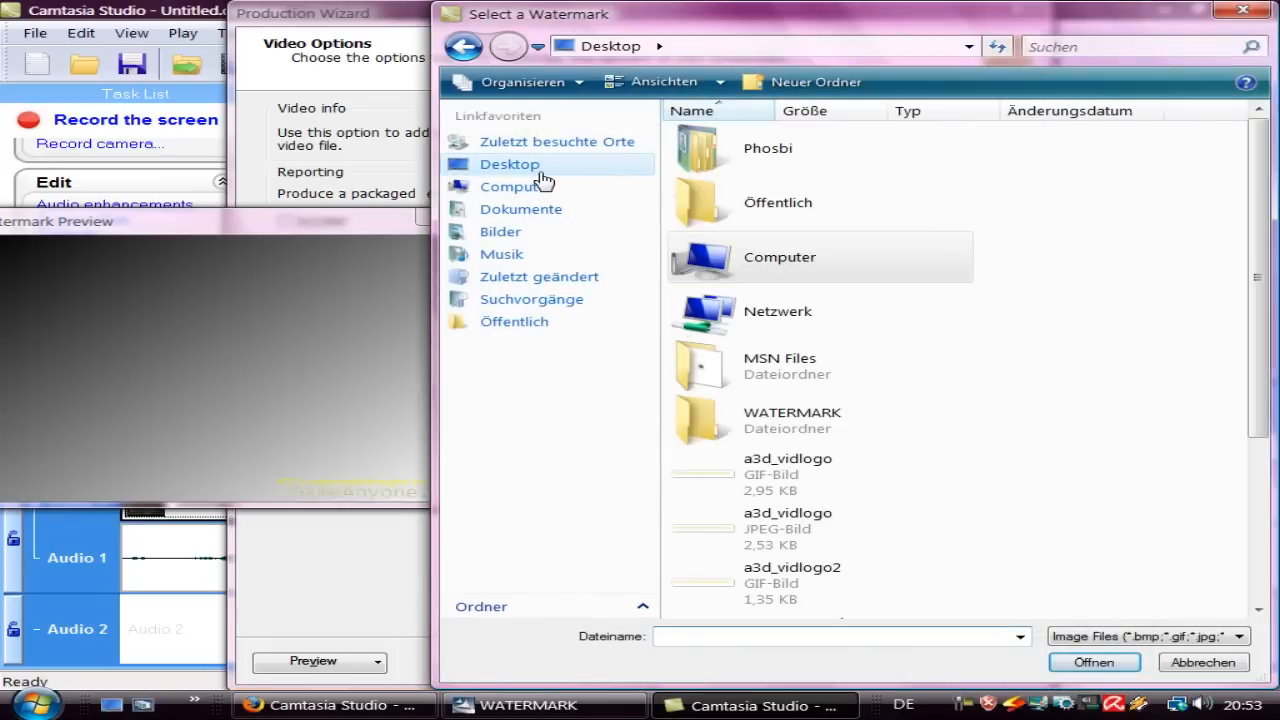
{"action": "double_click", "coordinate": [792, 420]}
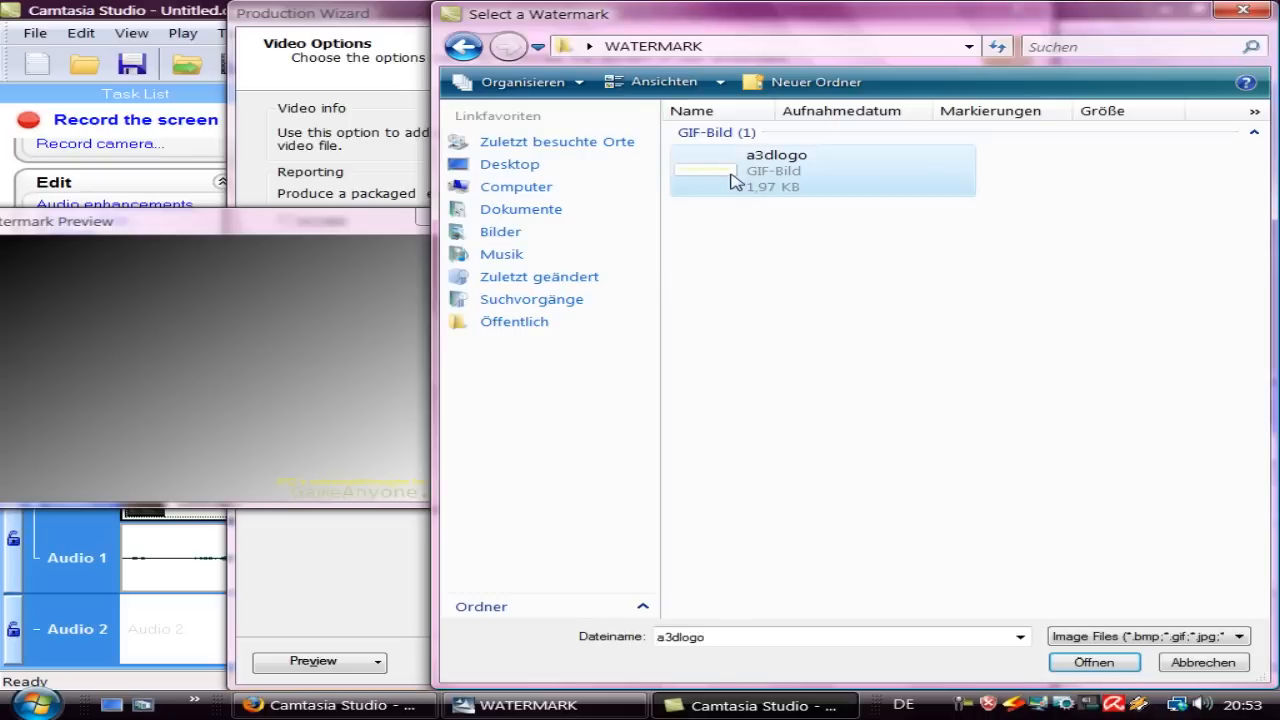
{"action": "left_click", "coordinate": [1102, 662]}
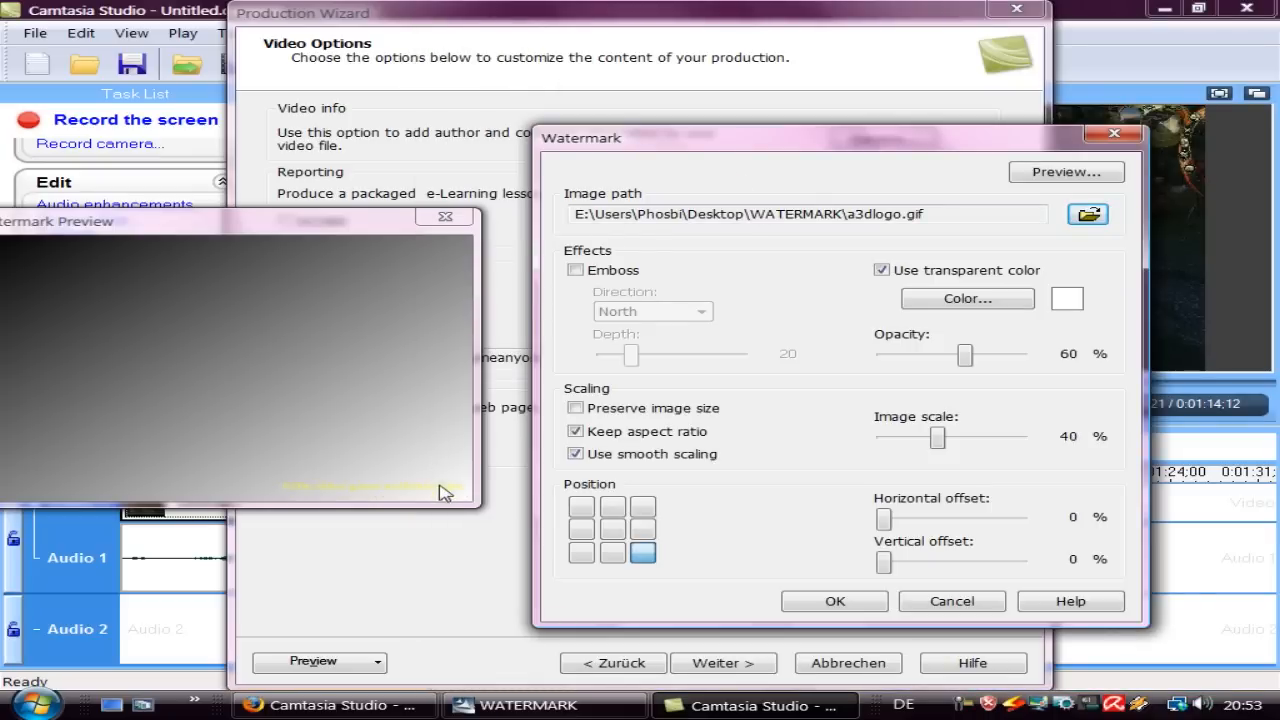
{"action": "mouse_move", "coordinate": [338, 390]}
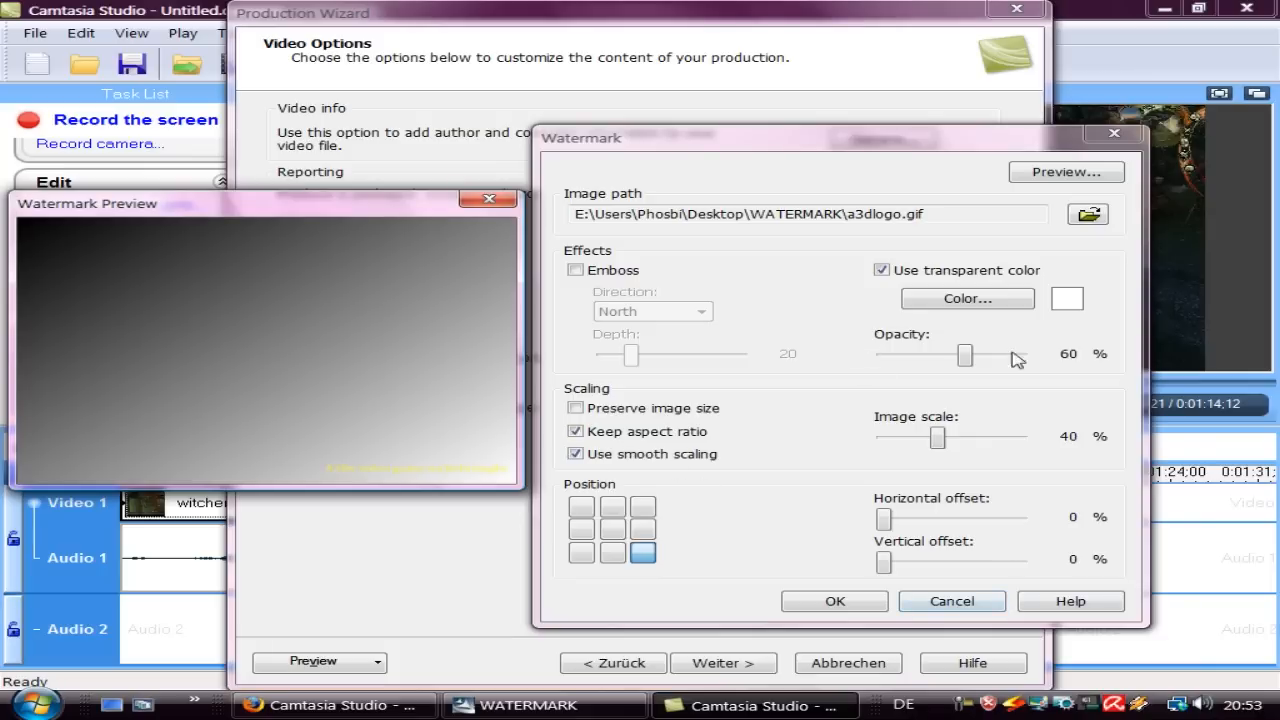
Step: Experiment with the watermark opacity and settle it back at 60%
{"action": "left_click_drag", "start_coordinate": [964, 356], "coordinate": [1000, 356]}
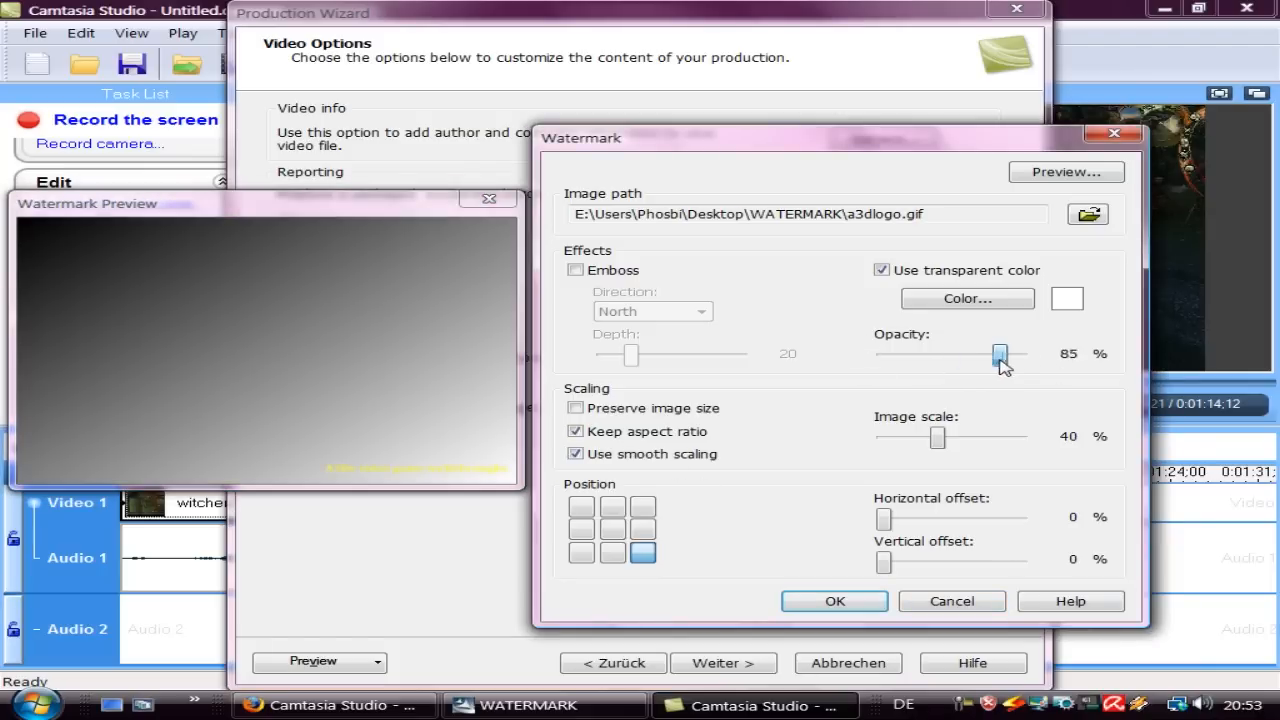
{"action": "left_click_drag", "start_coordinate": [1000, 354], "coordinate": [882, 354]}
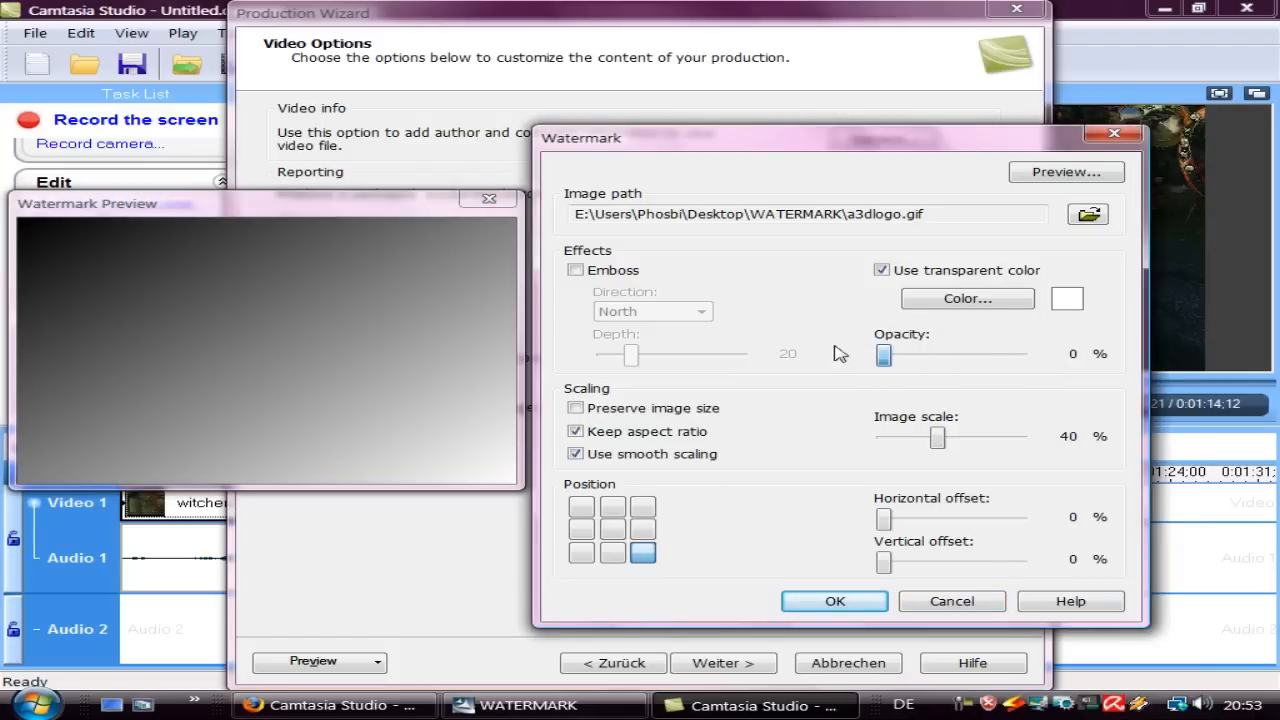
{"action": "left_click_drag", "start_coordinate": [884, 354], "coordinate": [992, 354]}
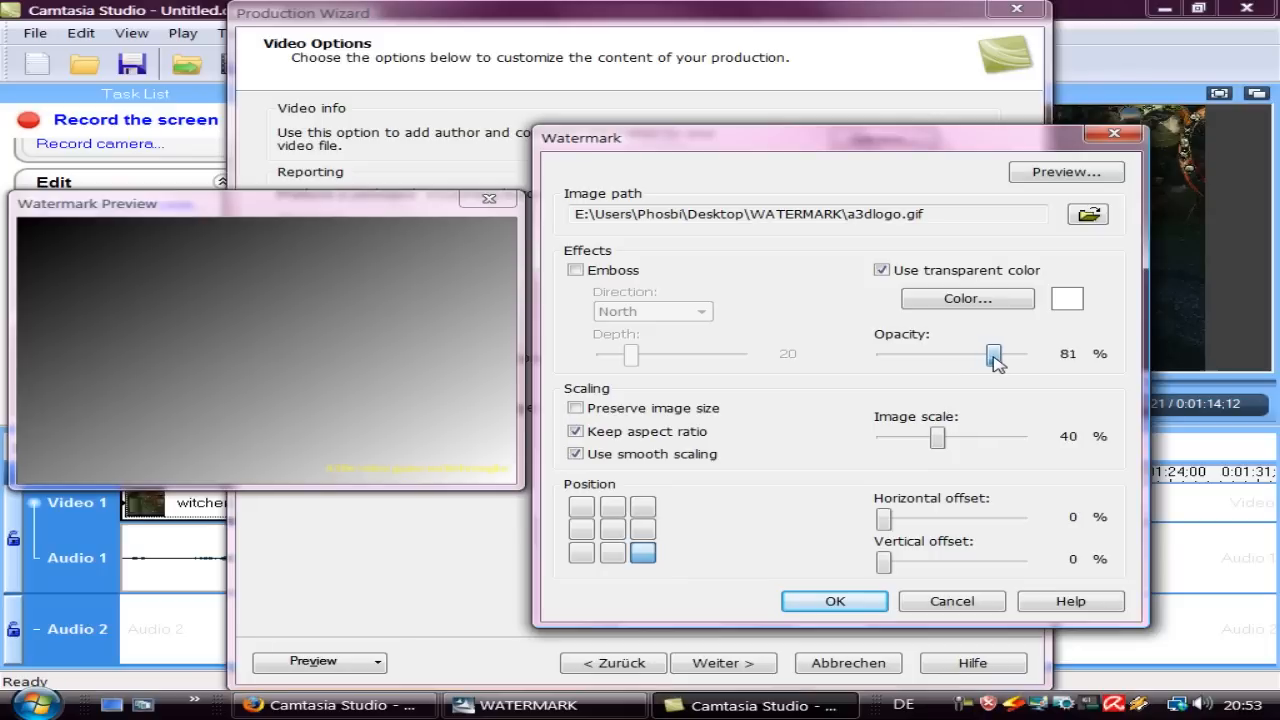
{"action": "left_click_drag", "start_coordinate": [992, 356], "coordinate": [984, 356]}
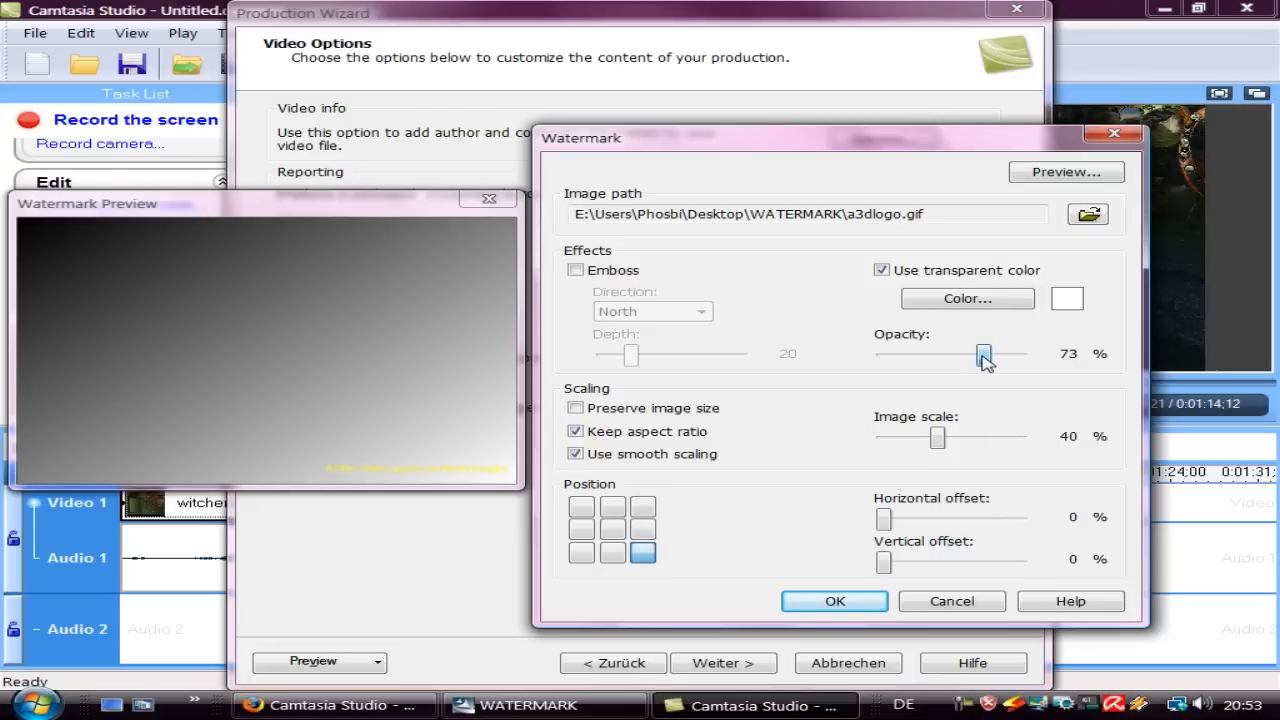
{"action": "left_click_drag", "start_coordinate": [984, 356], "coordinate": [972, 356]}
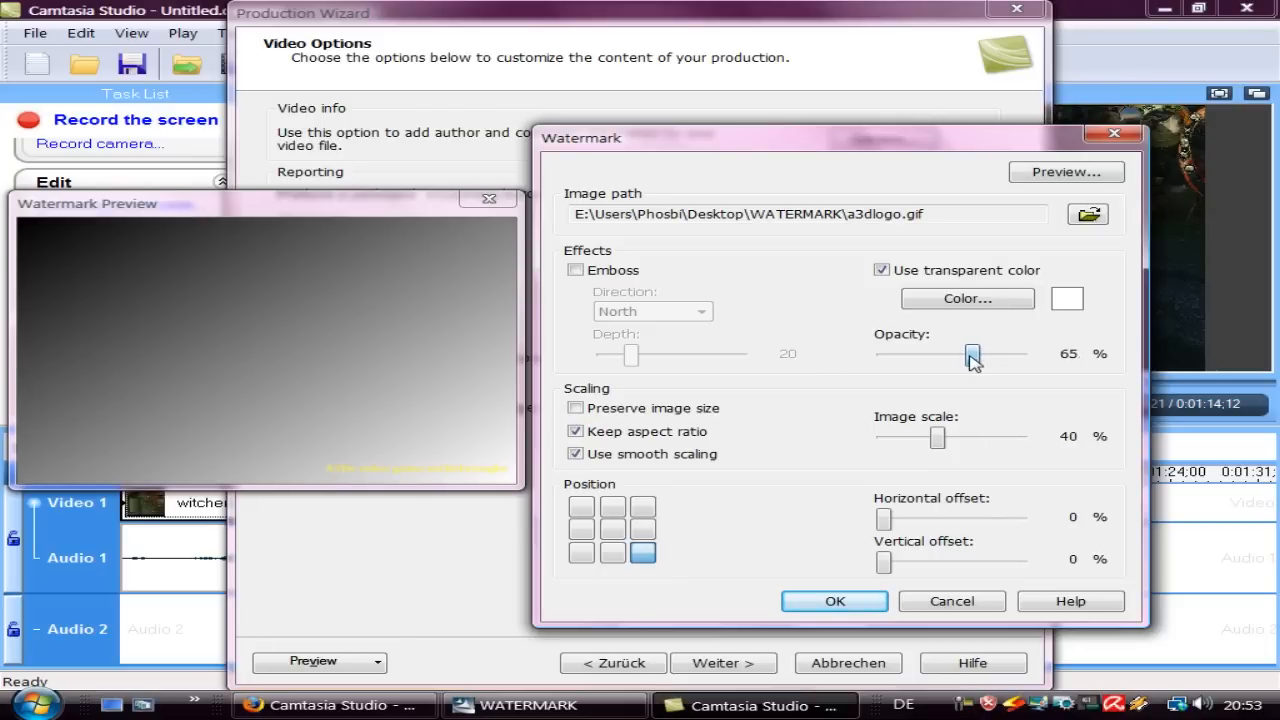
{"action": "left_click_drag", "start_coordinate": [972, 356], "coordinate": [964, 356]}
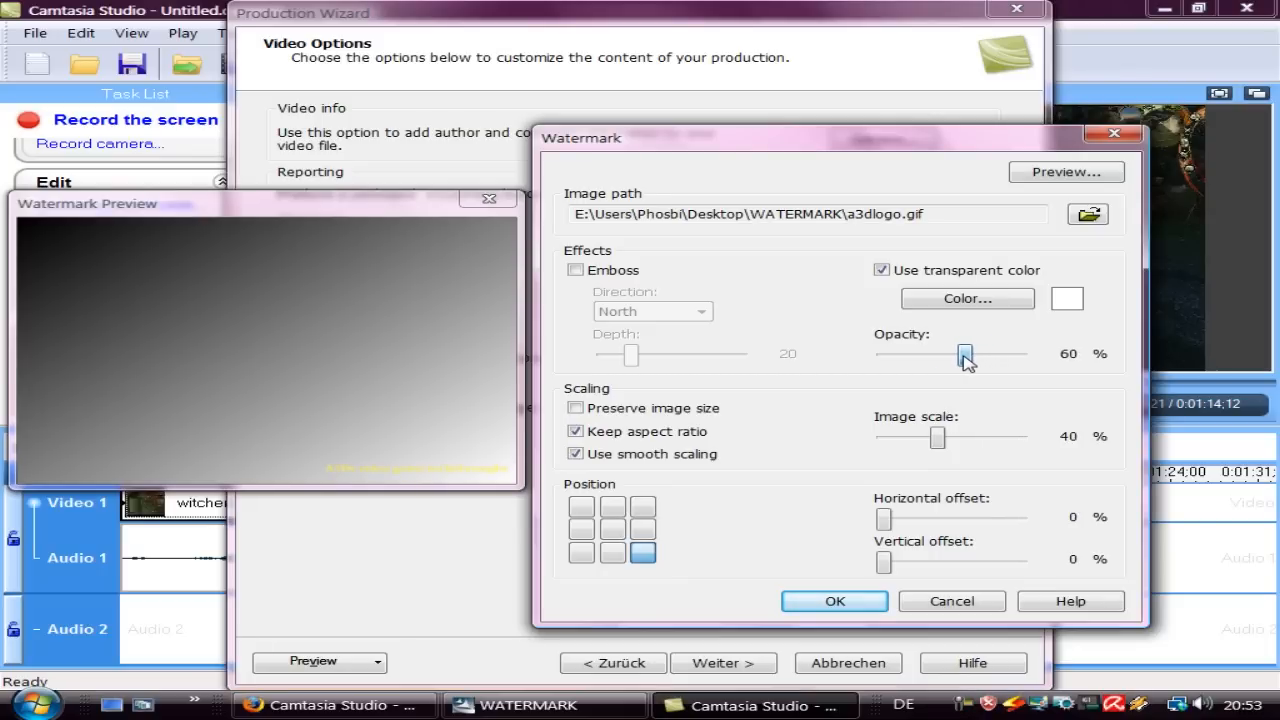
{"action": "mouse_move", "coordinate": [938, 448]}
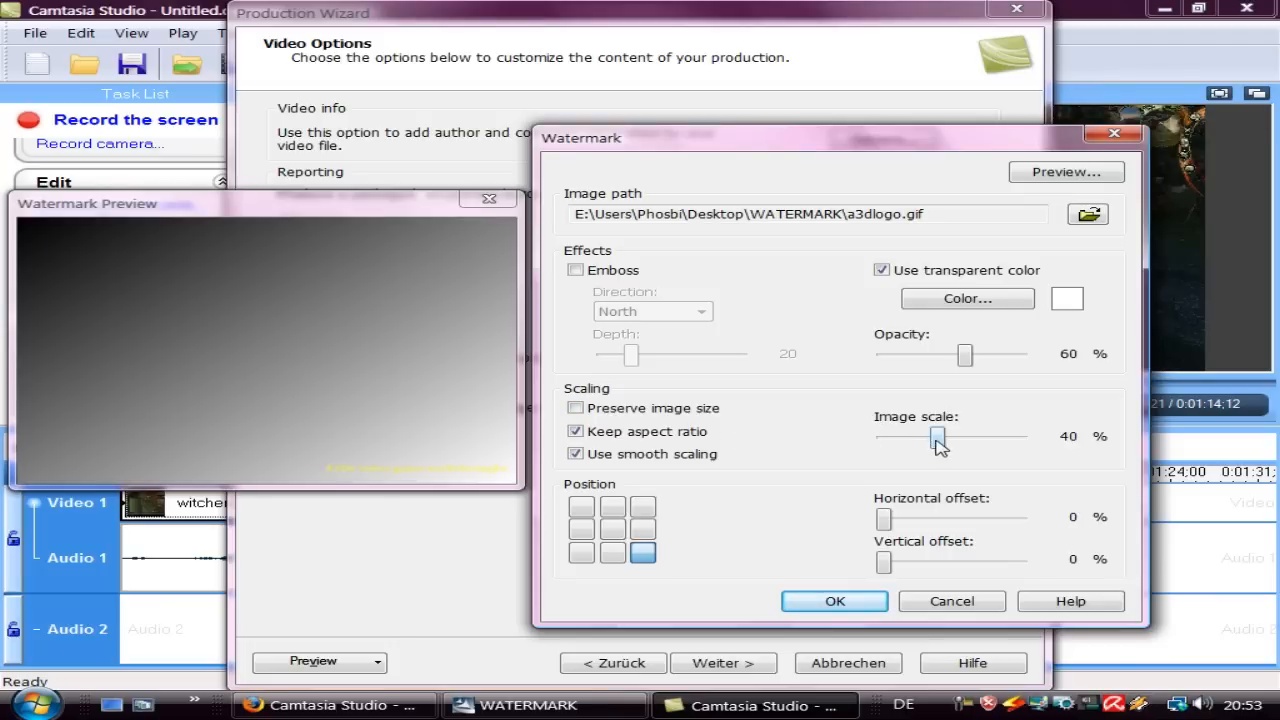
Step: Experiment with the watermark scale and settle it back at 40%
{"action": "left_click_drag", "start_coordinate": [936, 436], "coordinate": [884, 436]}
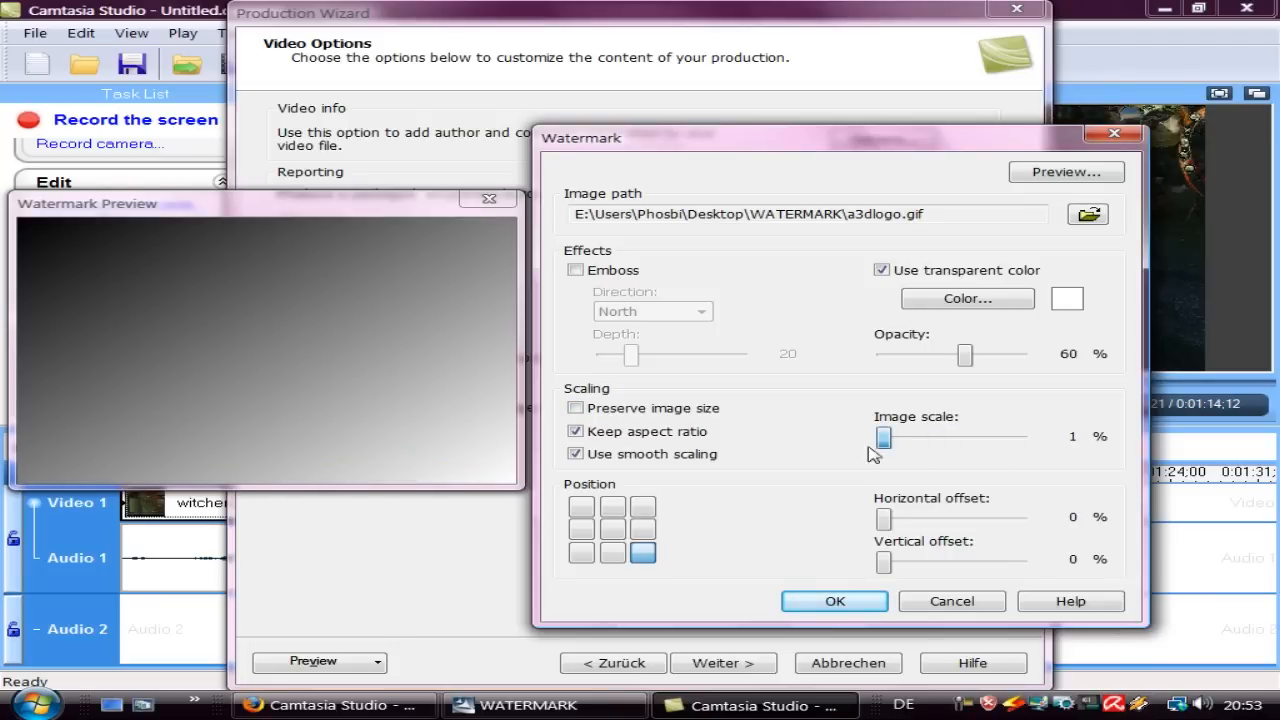
{"action": "left_click_drag", "start_coordinate": [884, 436], "coordinate": [946, 436]}
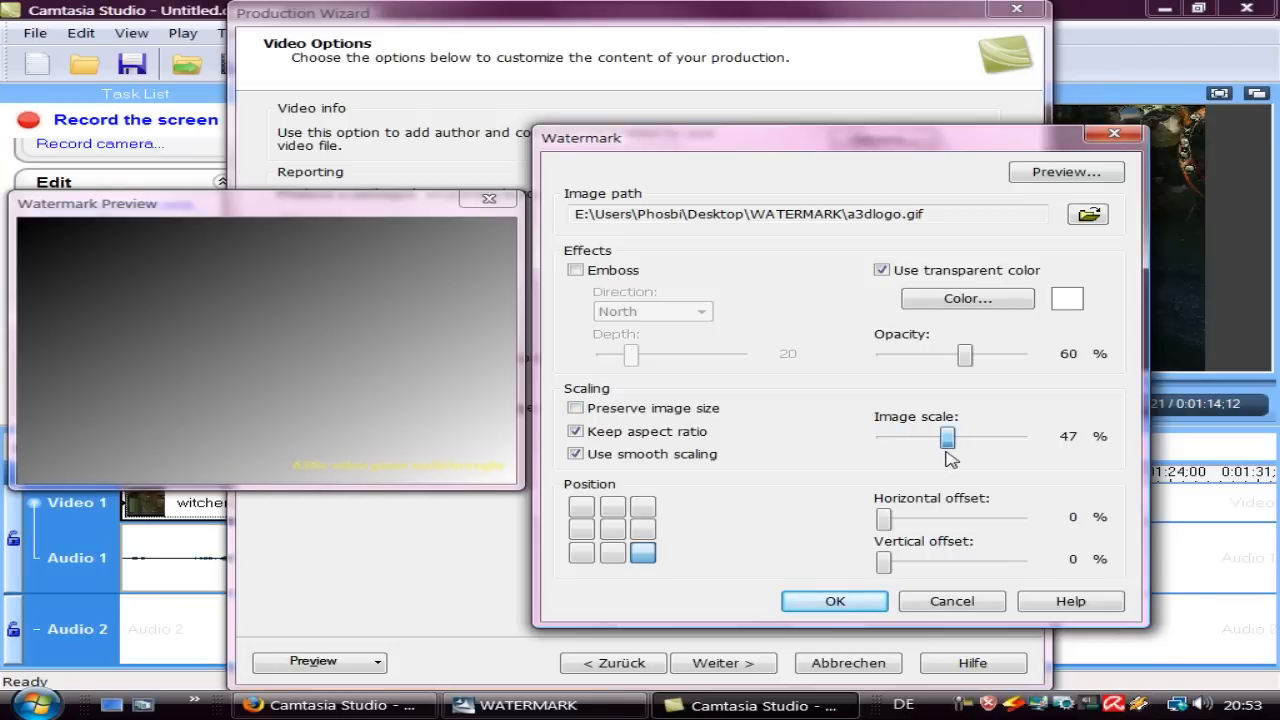
{"action": "left_click_drag", "start_coordinate": [948, 436], "coordinate": [944, 436]}
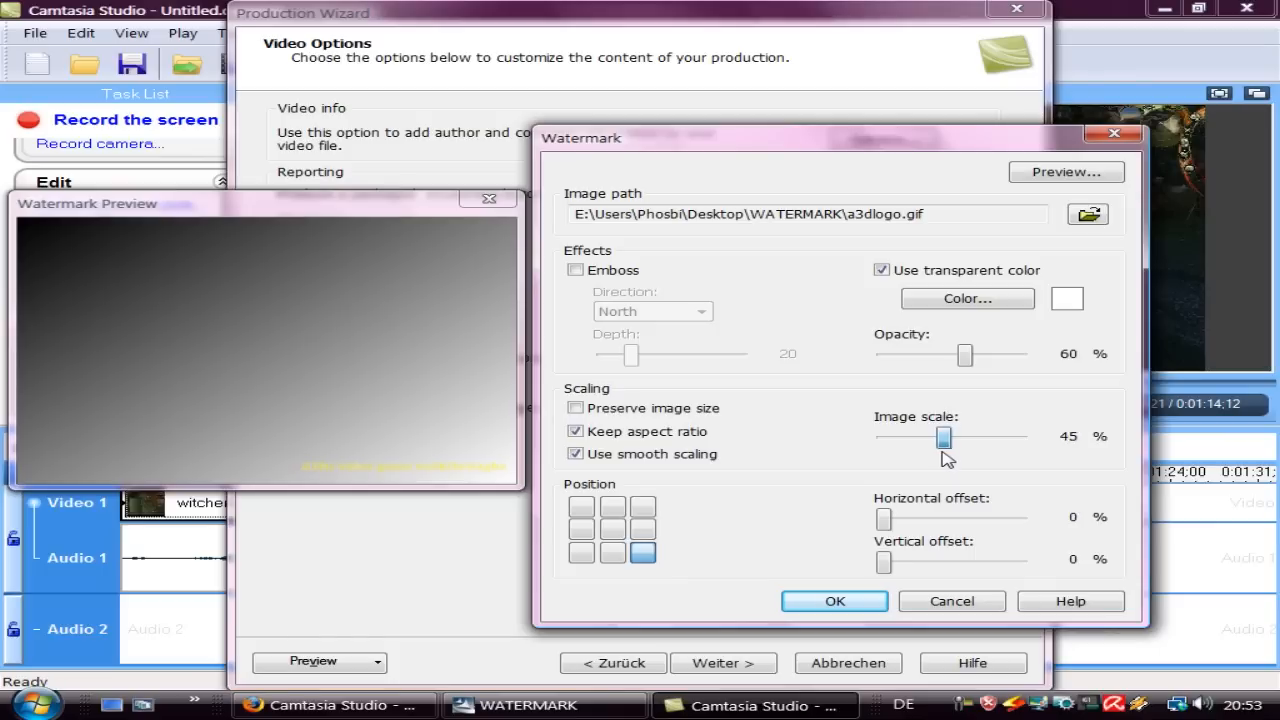
{"action": "left_click_drag", "start_coordinate": [944, 436], "coordinate": [936, 436]}
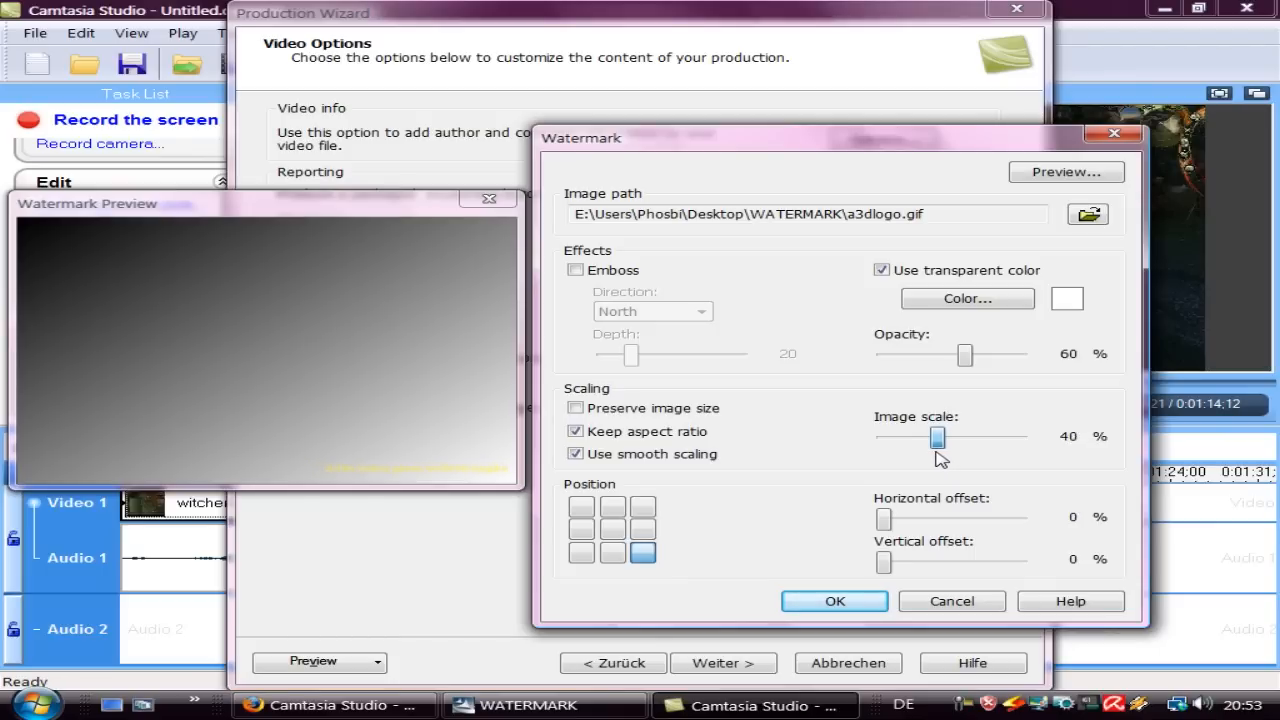
{"action": "left_click_drag", "start_coordinate": [940, 436], "coordinate": [936, 436]}
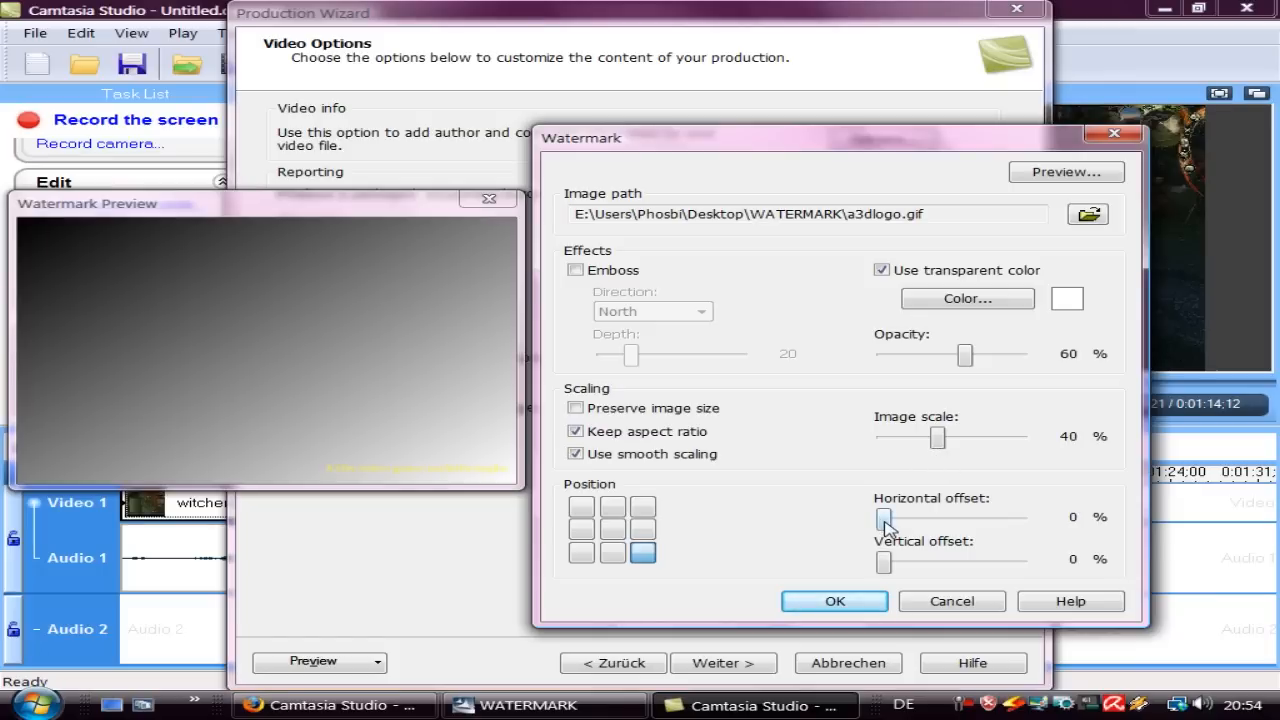
Step: Leave both offsets at zero and place the watermark in the bottom-right corner
{"action": "left_click_drag", "start_coordinate": [884, 516], "coordinate": [992, 516]}
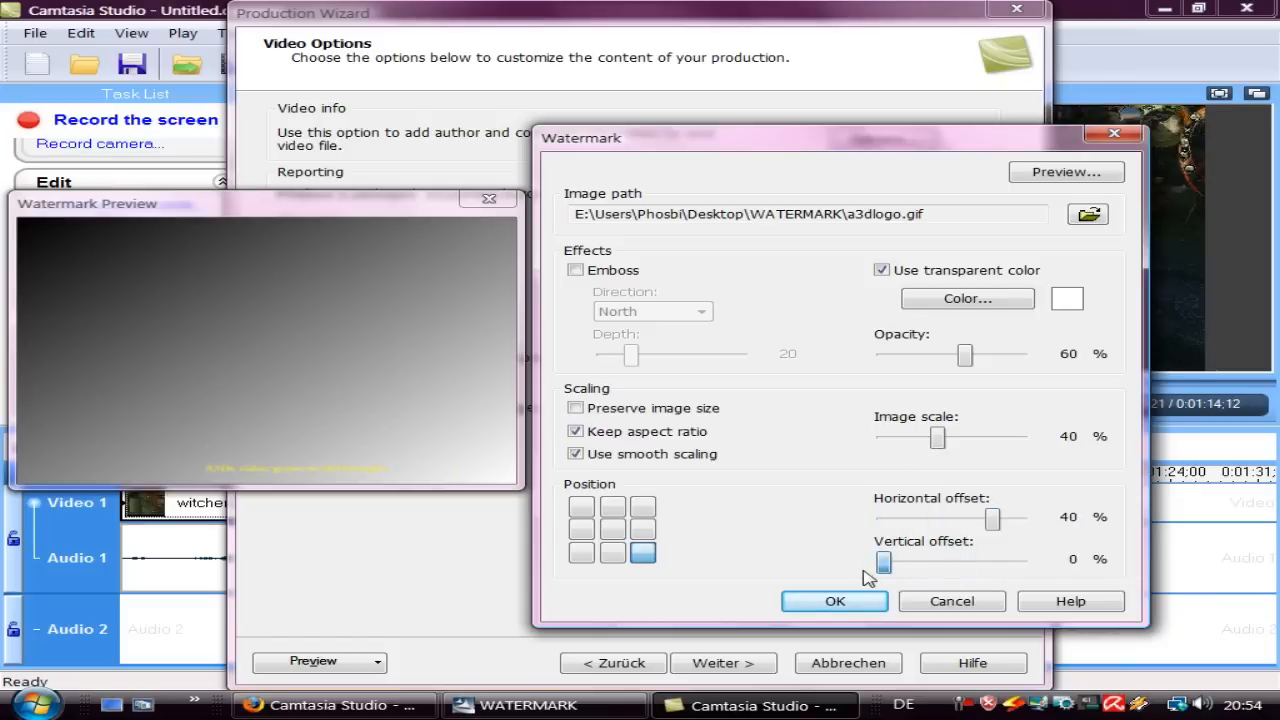
{"action": "left_click_drag", "start_coordinate": [884, 560], "coordinate": [896, 560]}
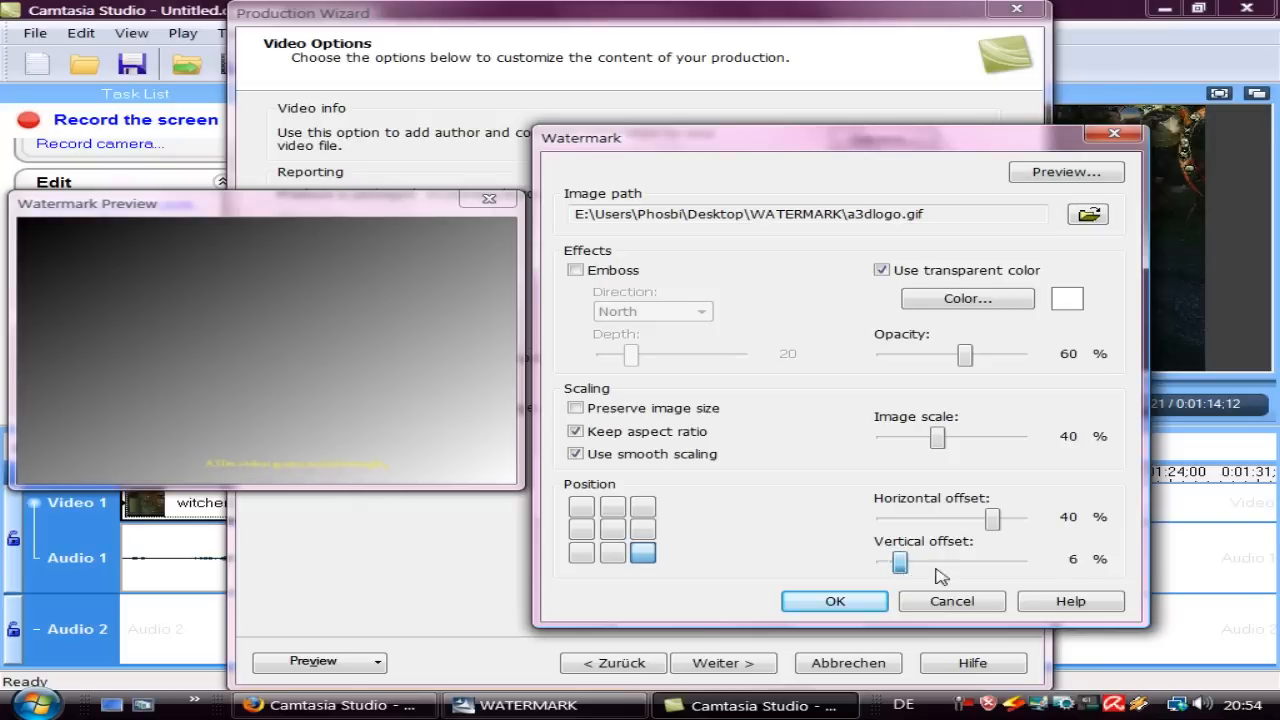
{"action": "left_click_drag", "start_coordinate": [898, 560], "coordinate": [882, 560]}
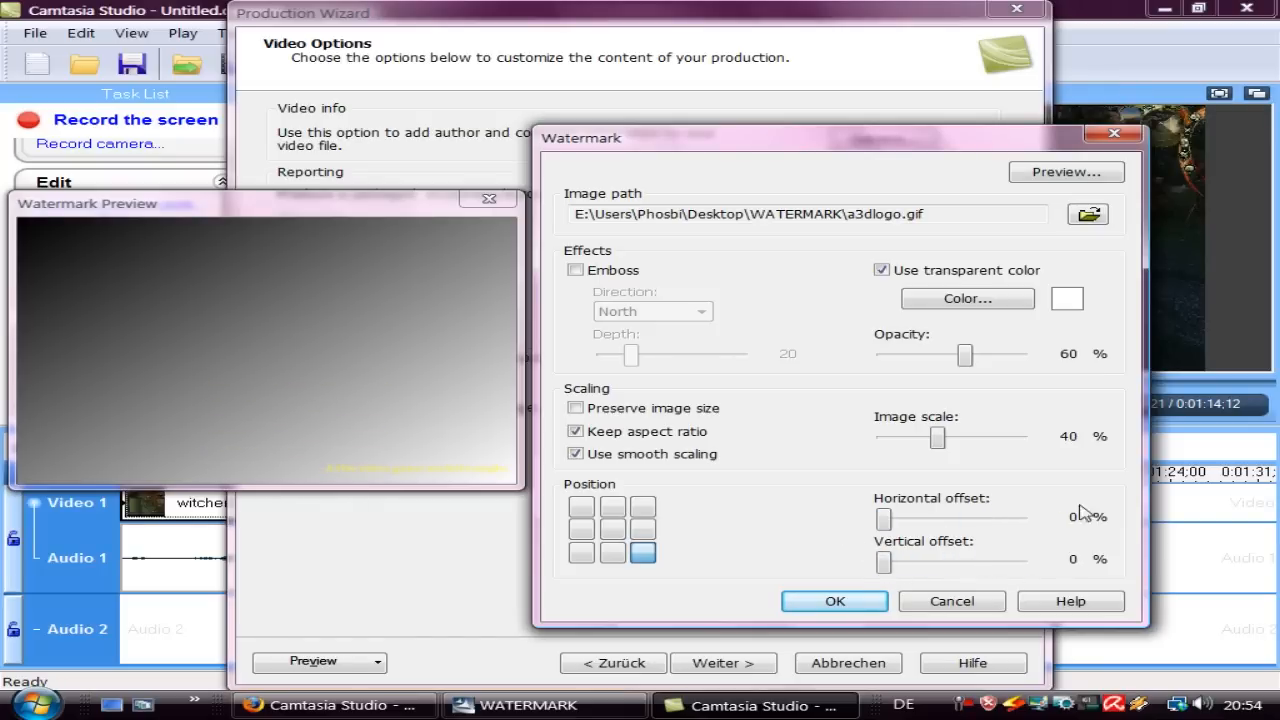
{"action": "mouse_move", "coordinate": [496, 492]}
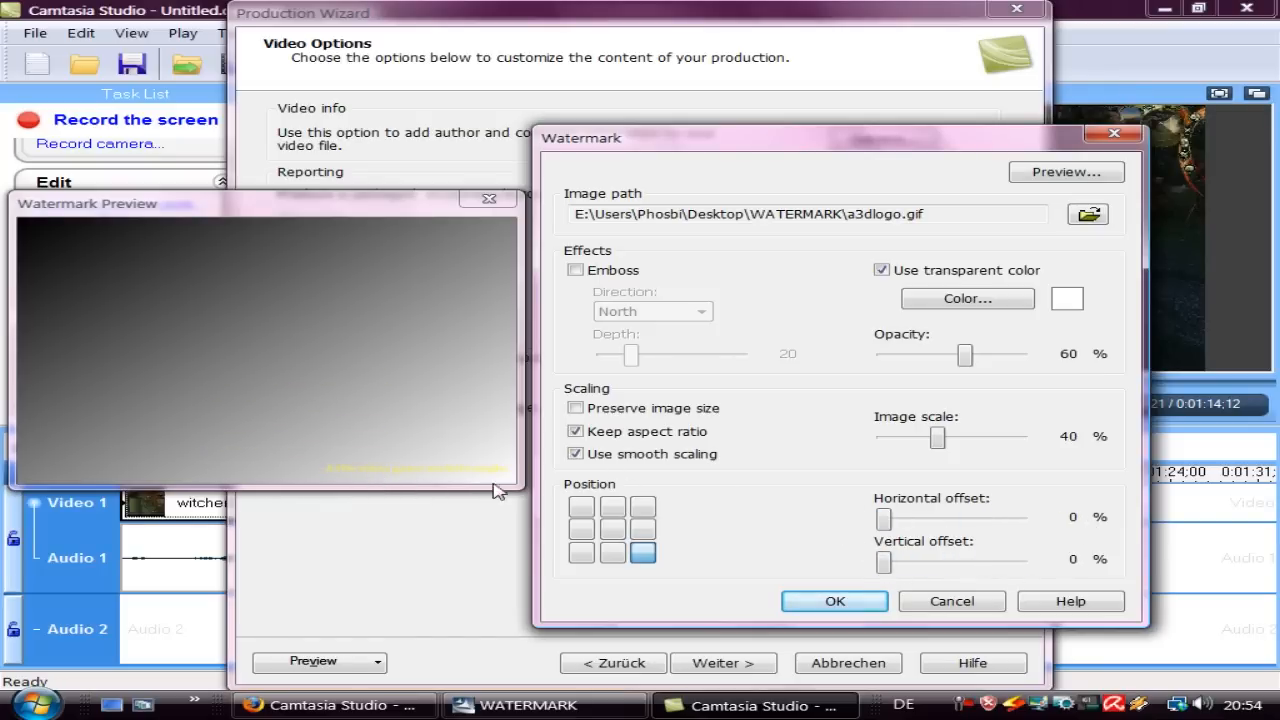
{"action": "mouse_move", "coordinate": [536, 506]}
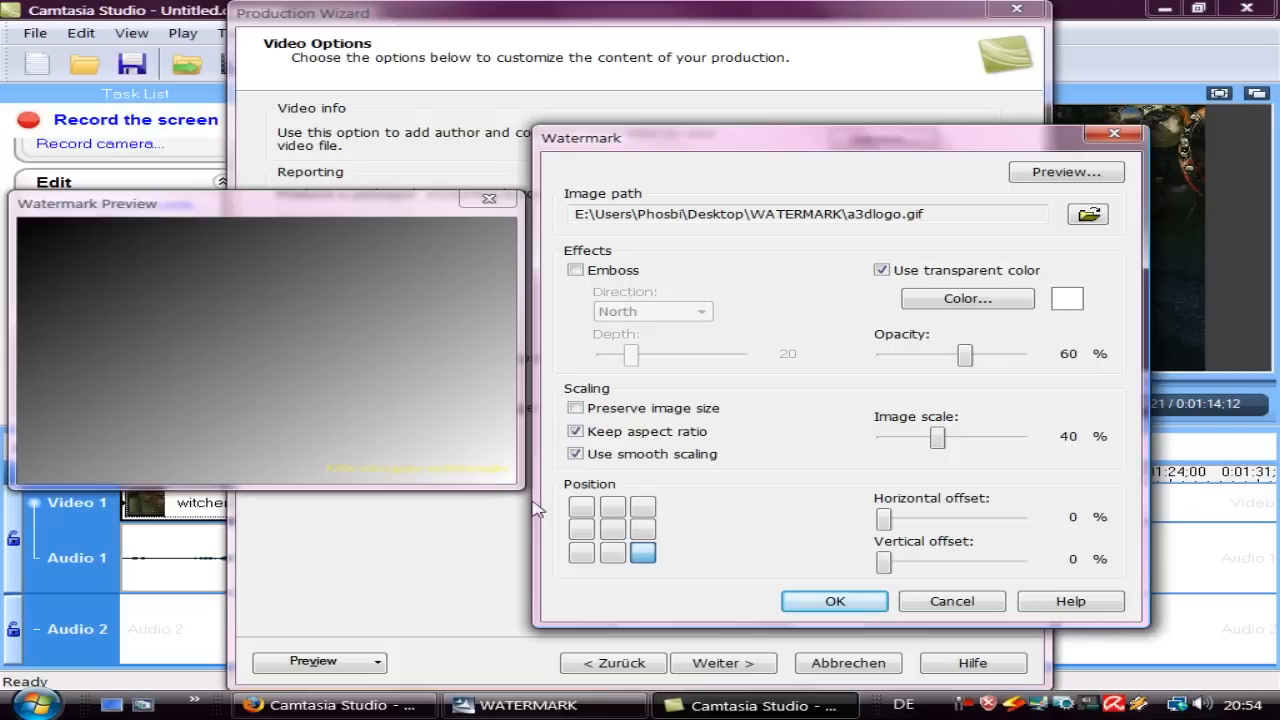
{"action": "left_click", "coordinate": [612, 506]}
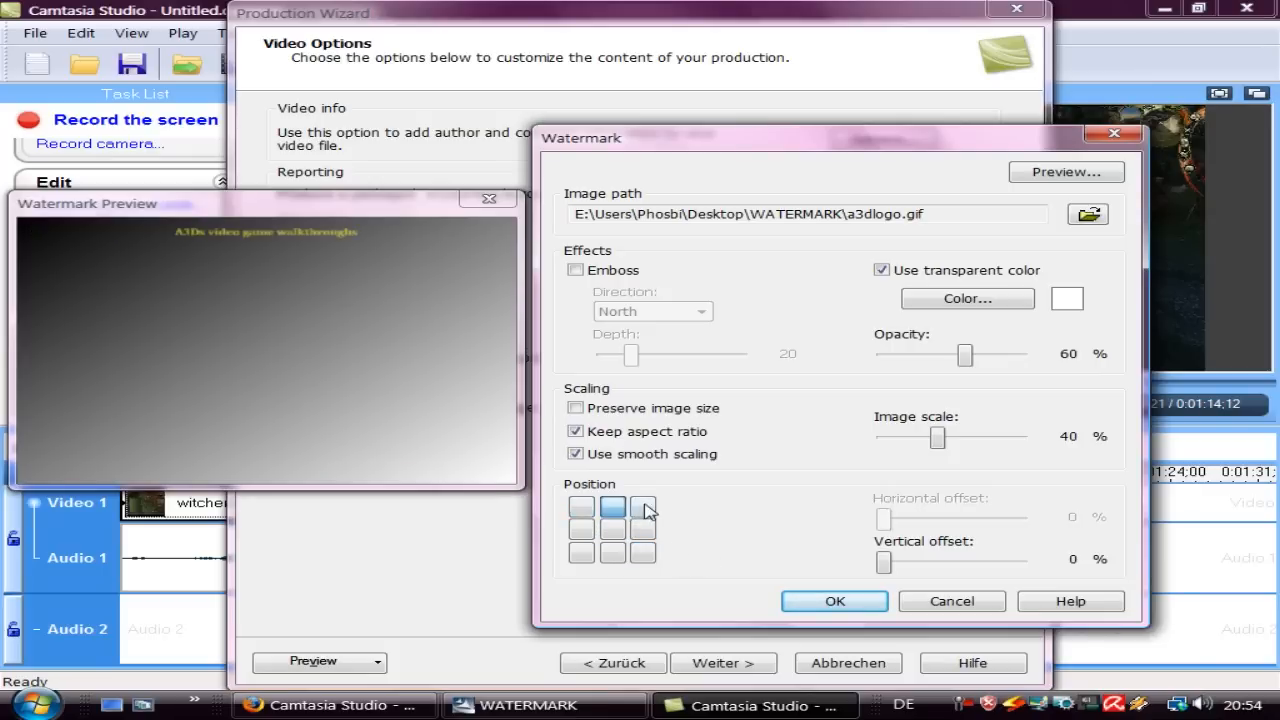
{"action": "left_click", "coordinate": [580, 552]}
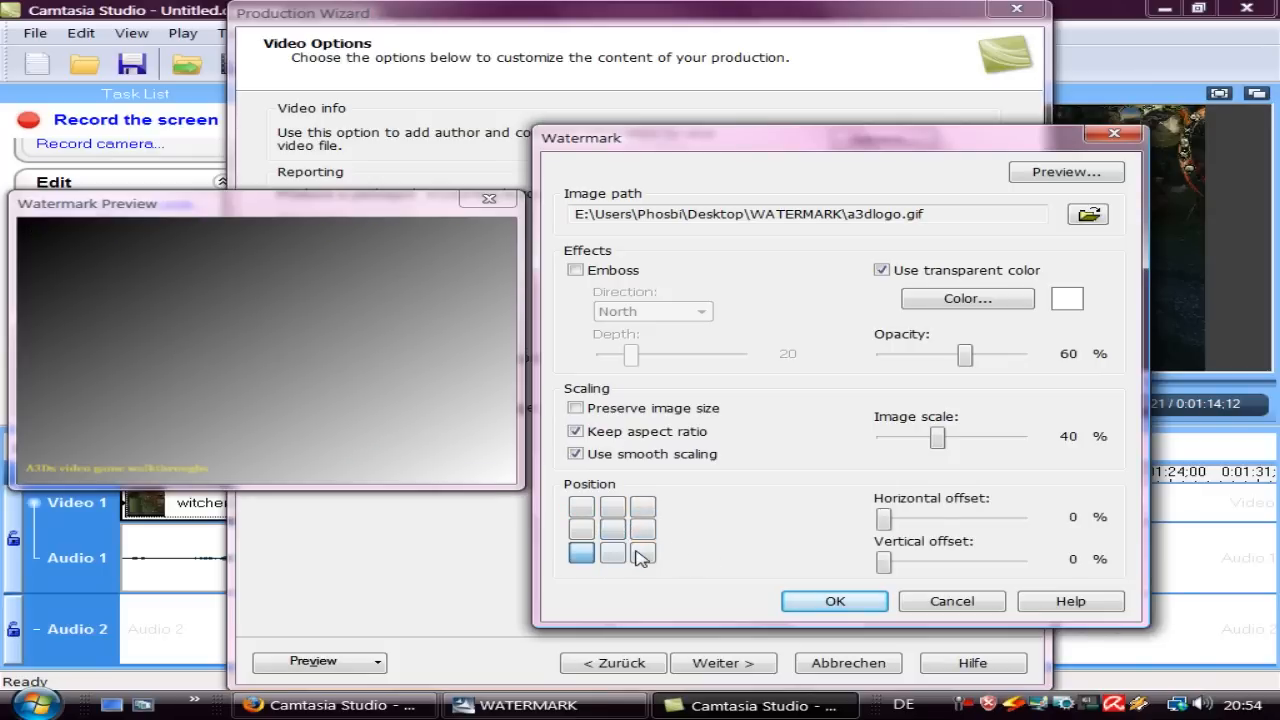
{"action": "left_click", "coordinate": [644, 552]}
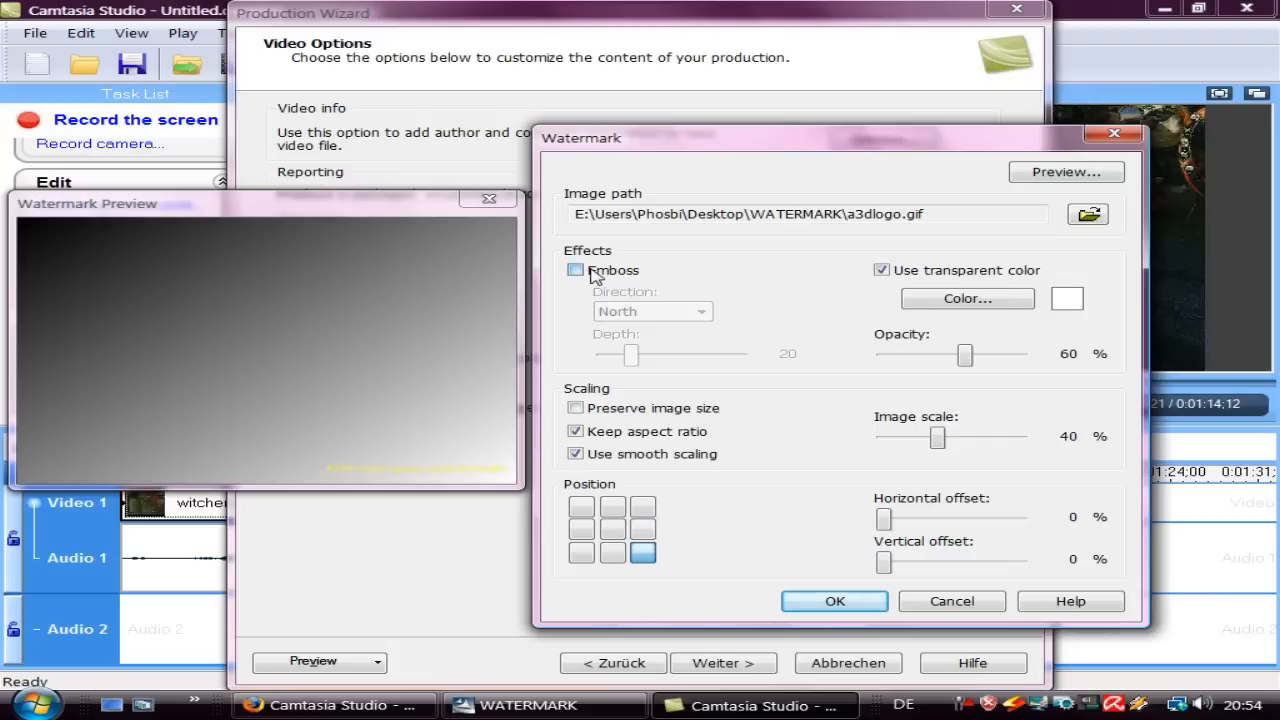
Step: Keep emboss off and transparent colour on, then confirm the watermark settings
{"action": "left_click", "coordinate": [576, 270]}
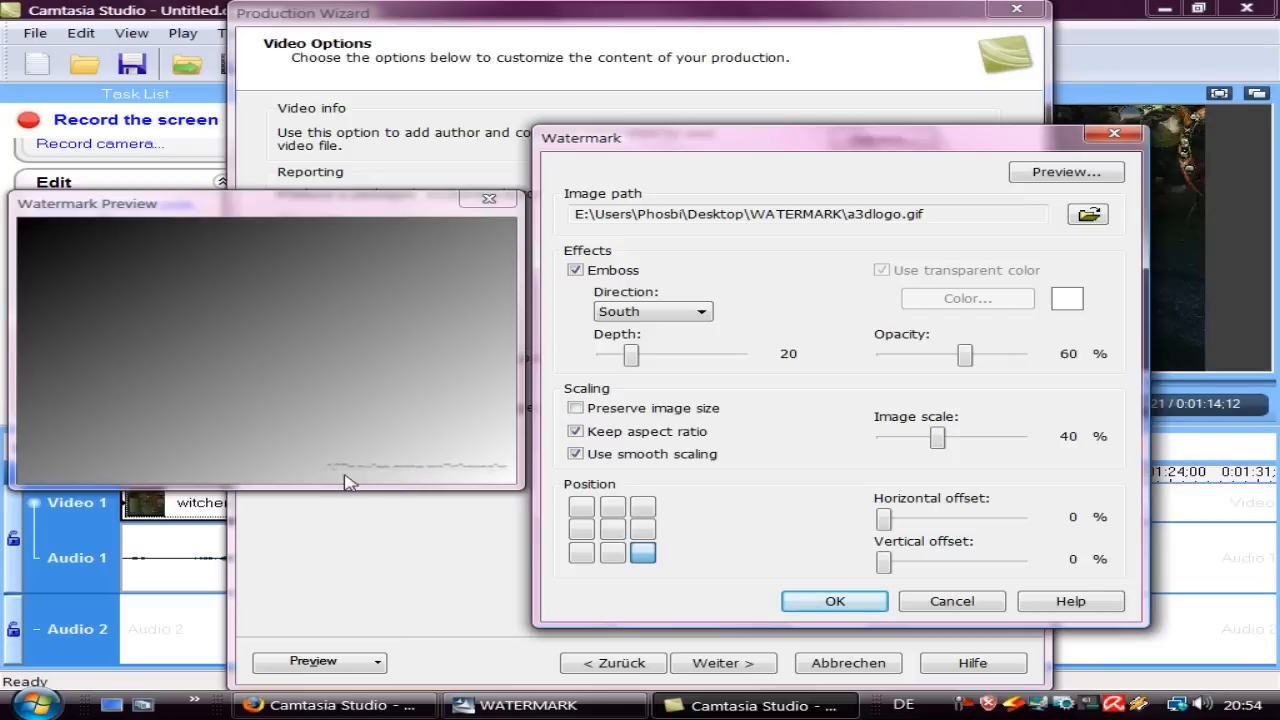
{"action": "left_click", "coordinate": [576, 268]}
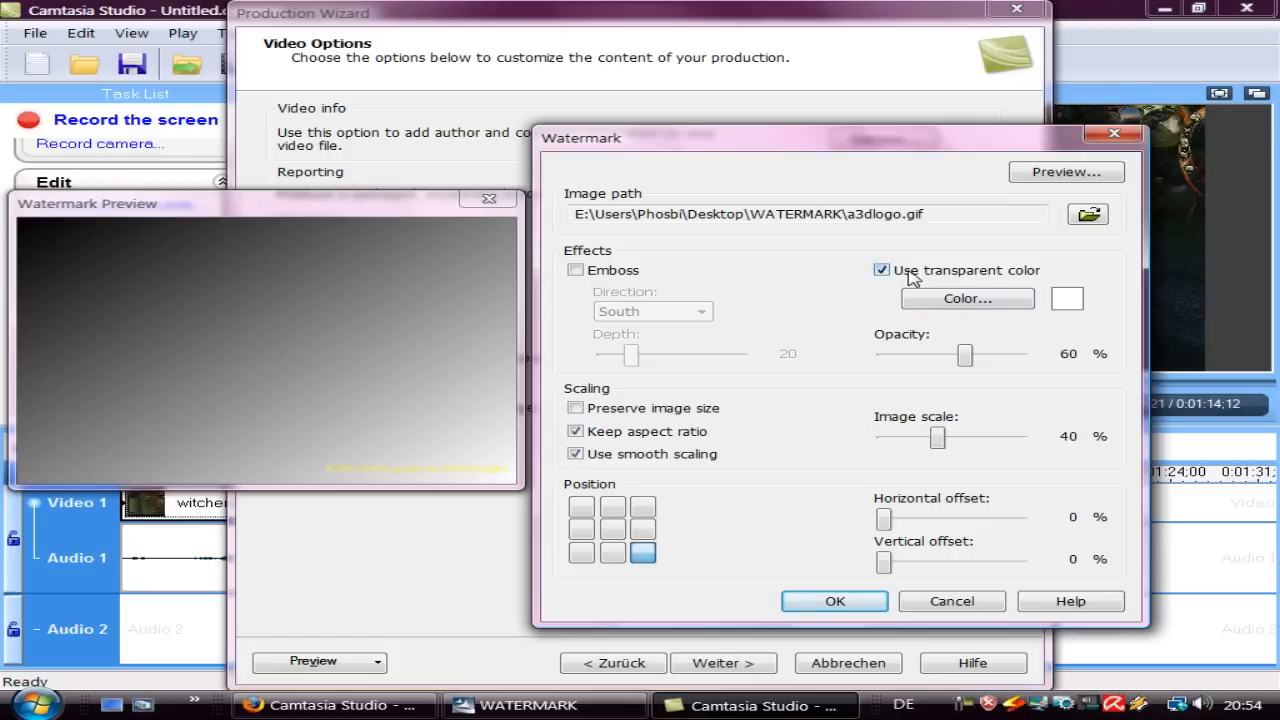
{"action": "left_click", "coordinate": [880, 270]}
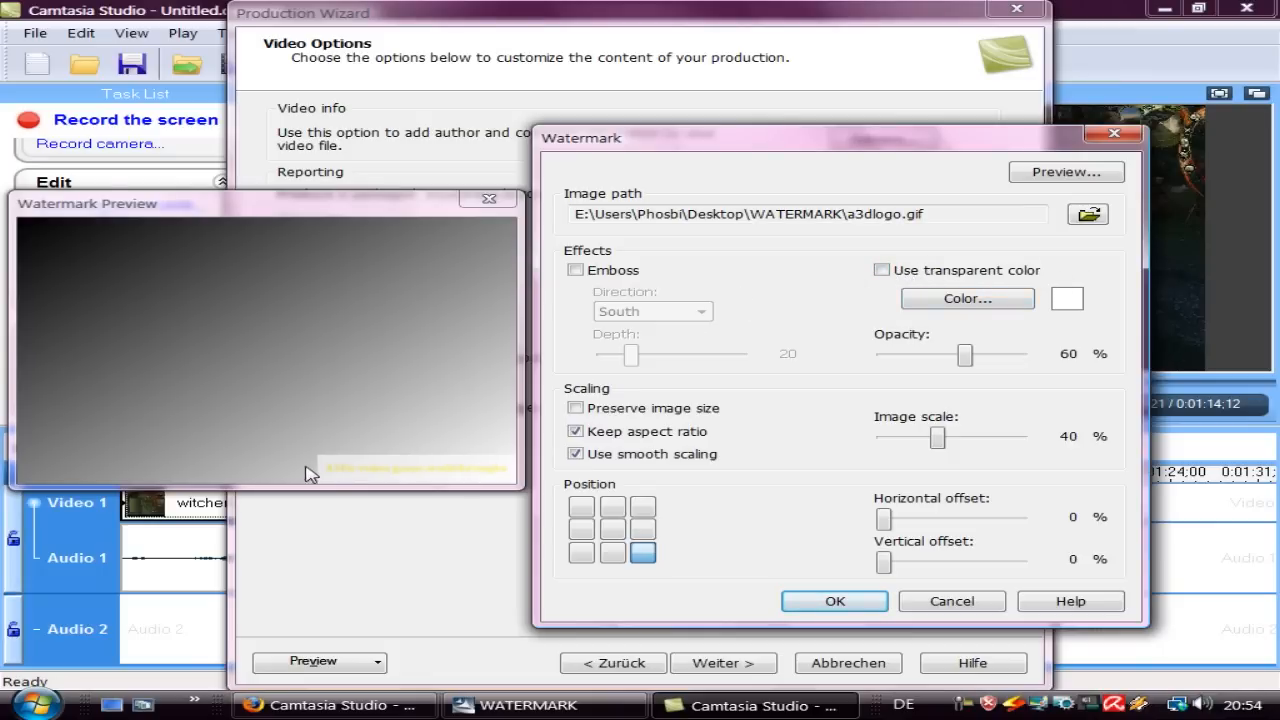
{"action": "mouse_move", "coordinate": [380, 460]}
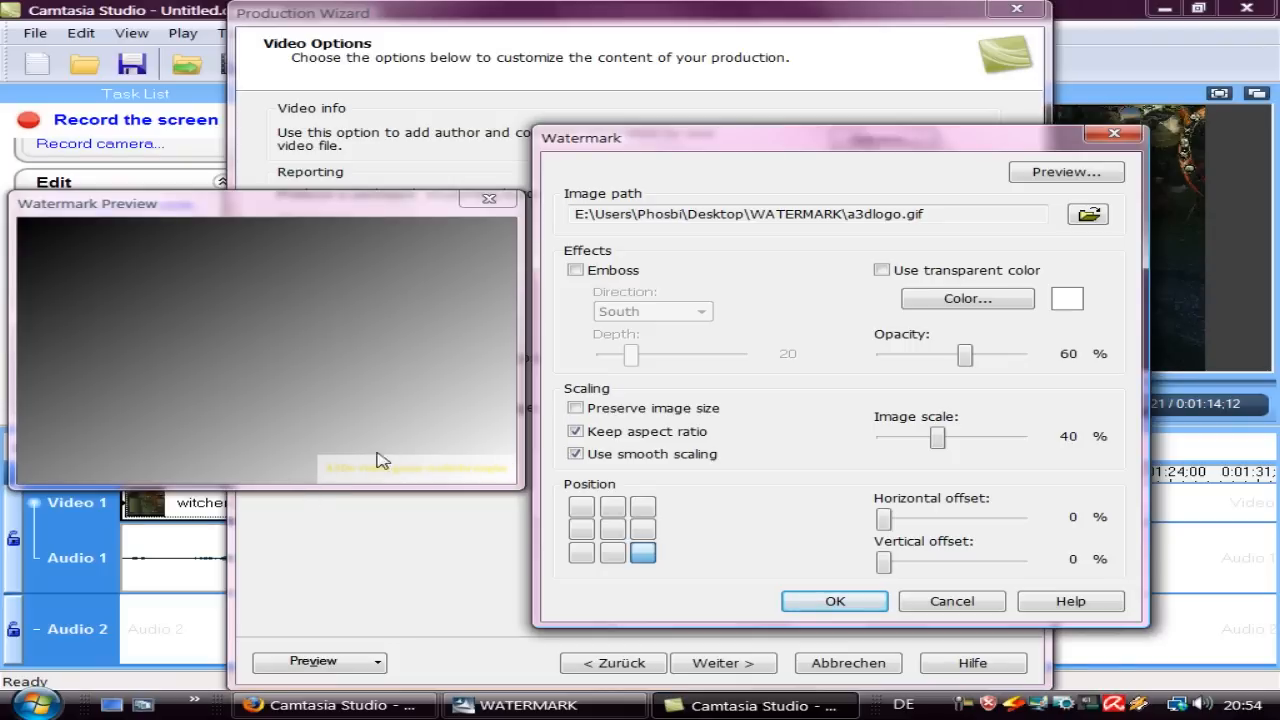
{"action": "left_click", "coordinate": [882, 270]}
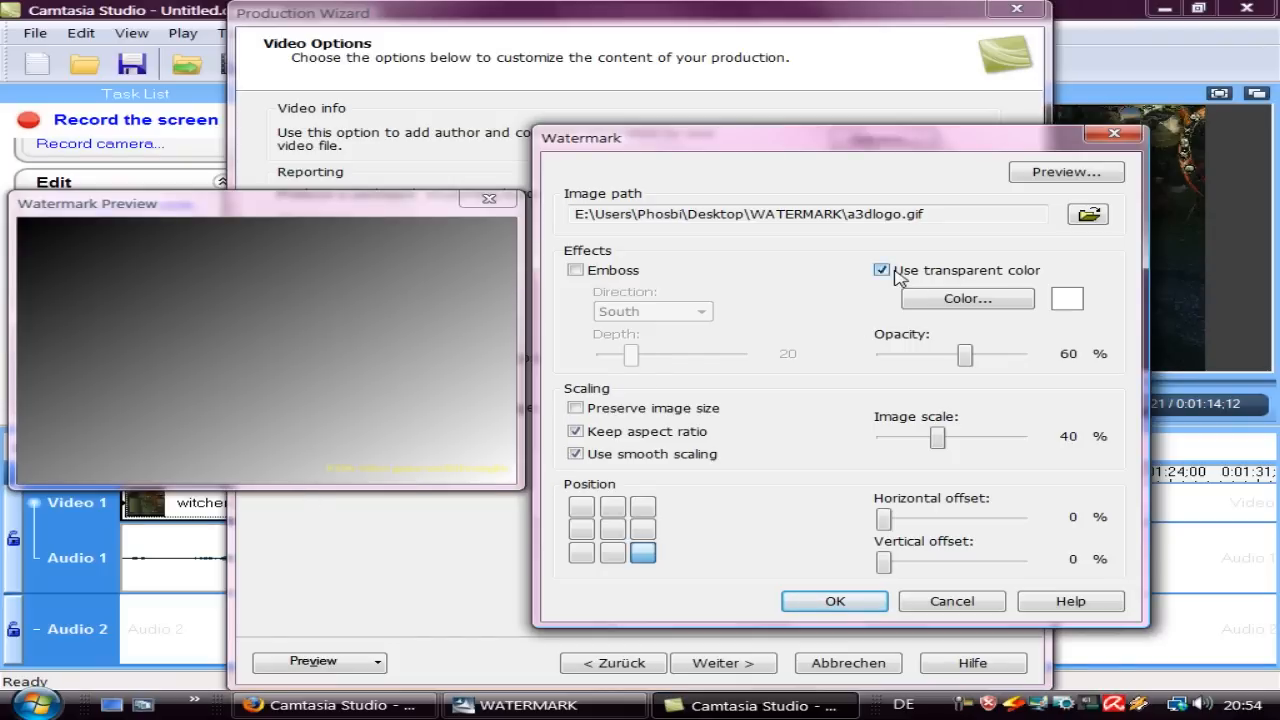
{"action": "left_click", "coordinate": [834, 600]}
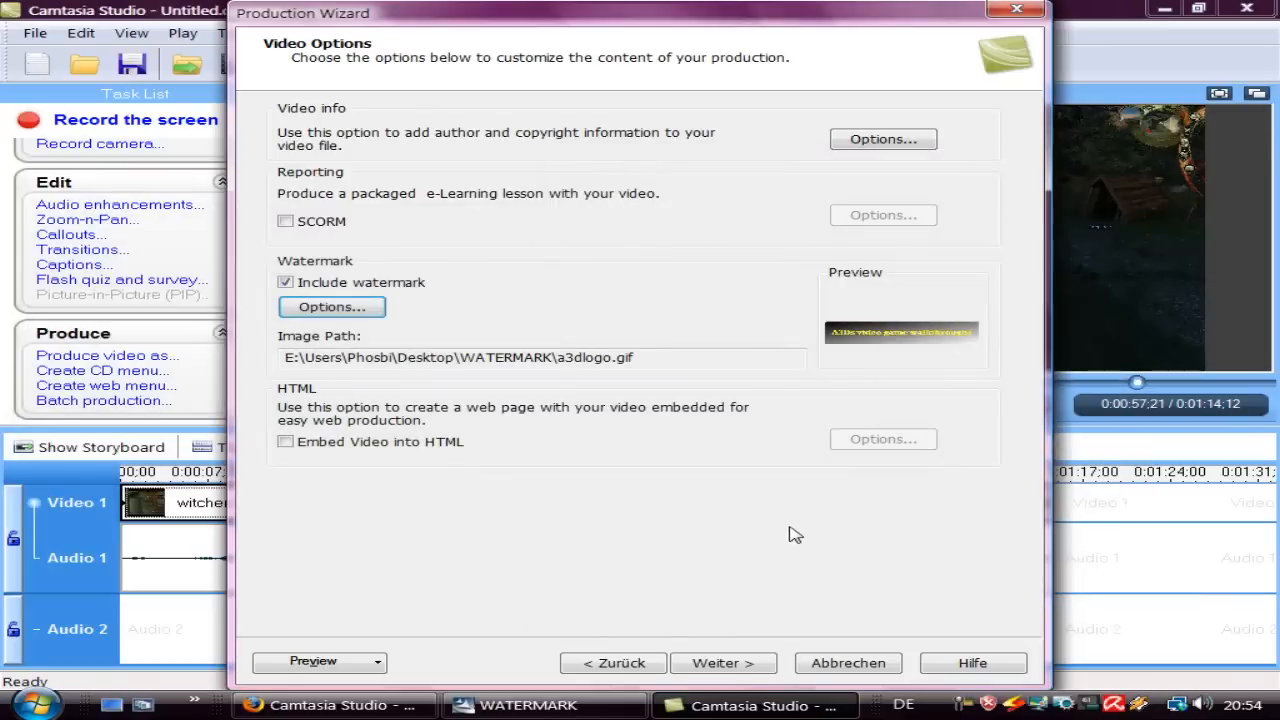
Step: Advance through the marker options, previewing the Introduction entry, to the output file step
{"action": "left_click", "coordinate": [724, 664]}
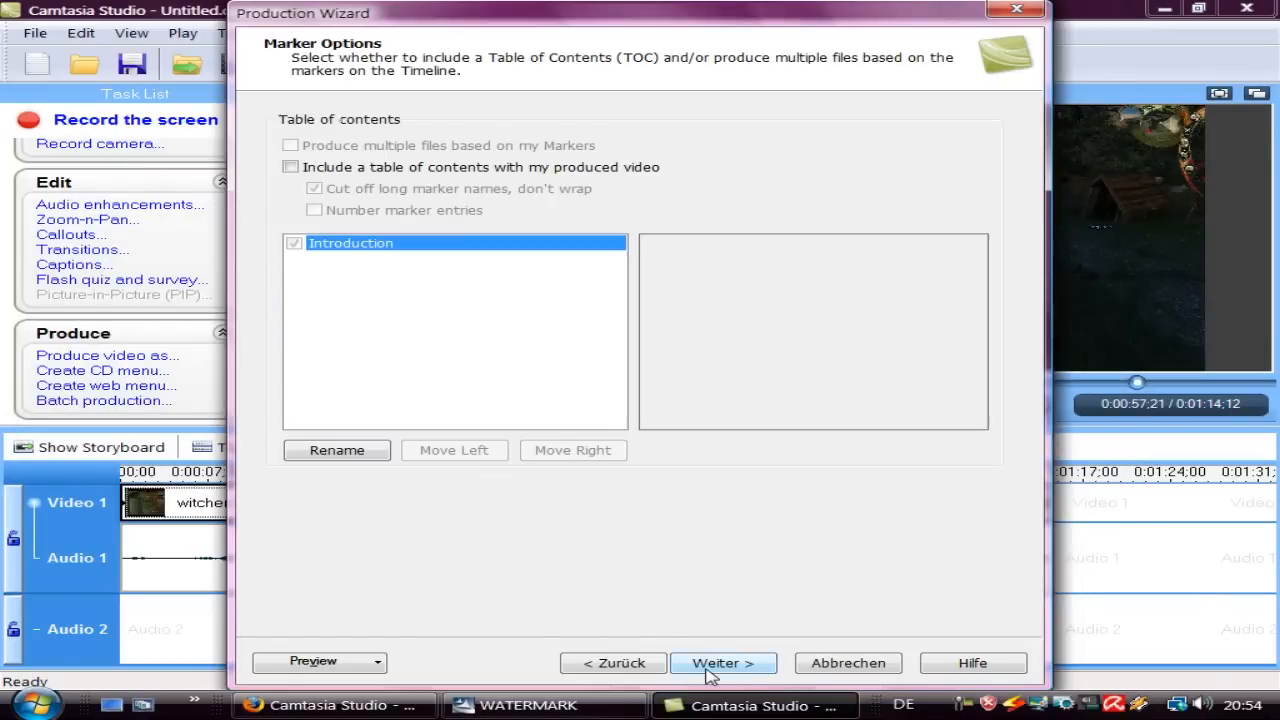
{"action": "left_click", "coordinate": [352, 244]}
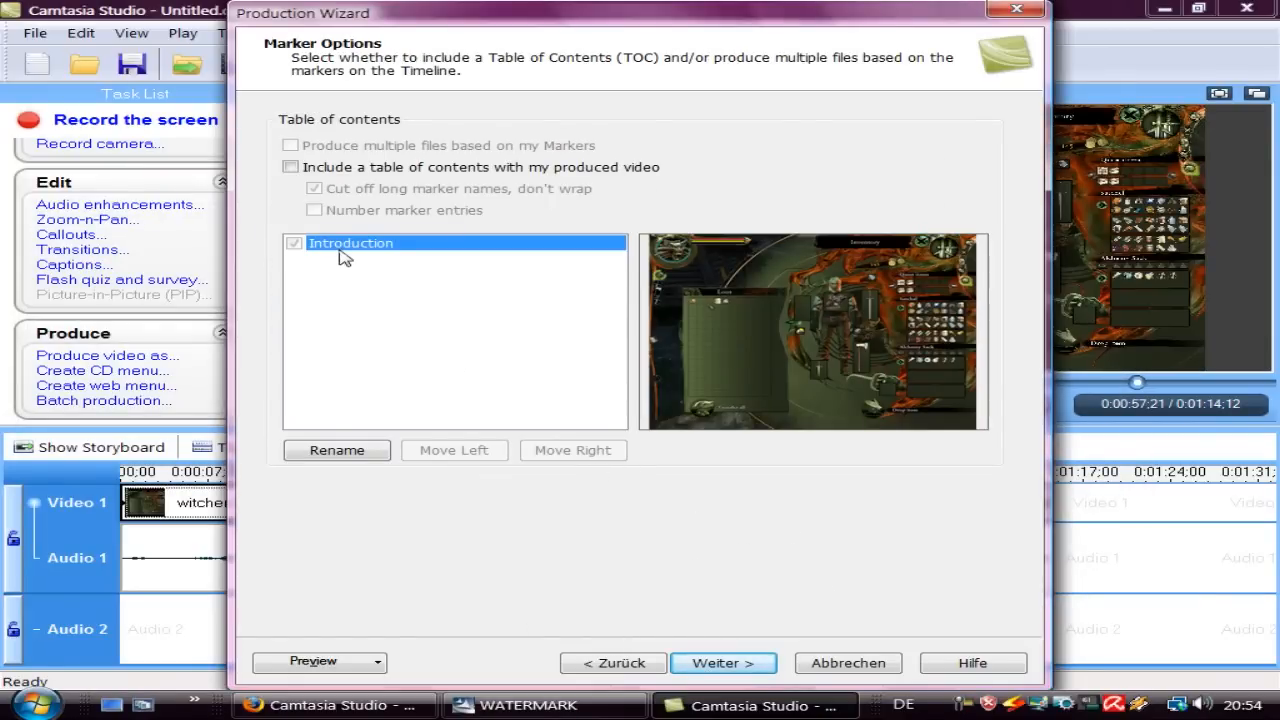
{"action": "left_click", "coordinate": [724, 662]}
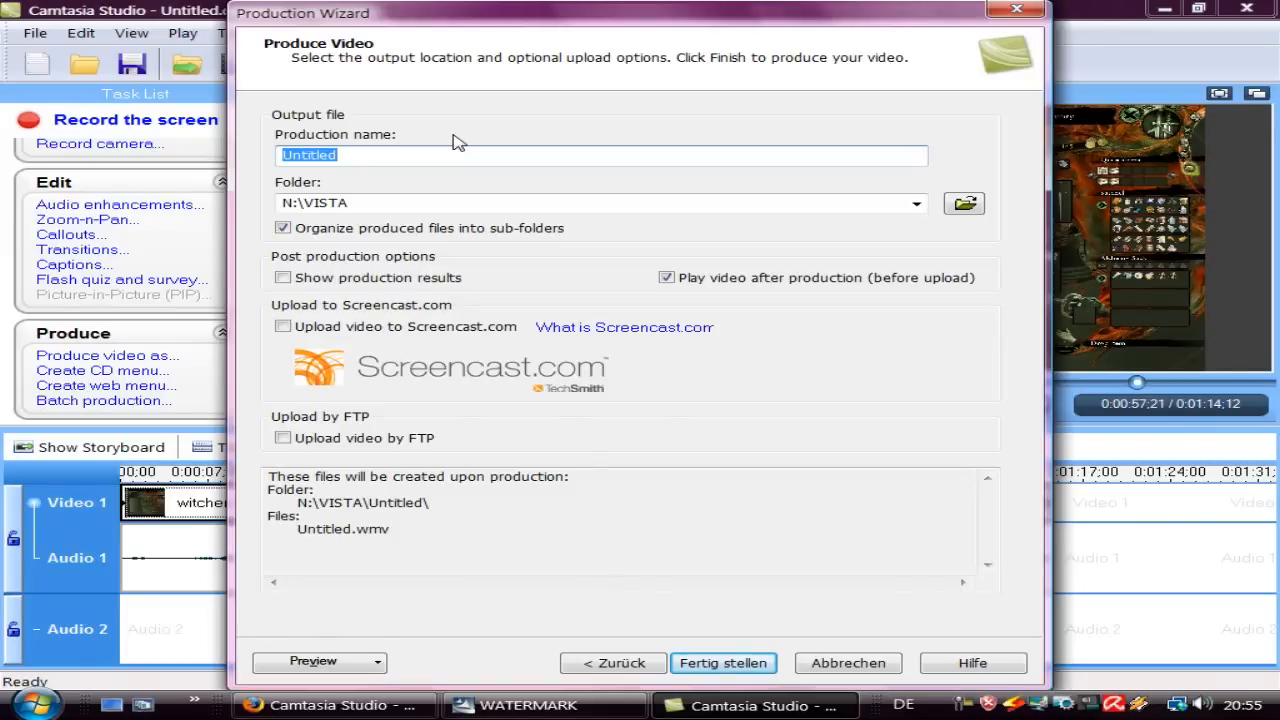
Step: Name the production testblabla, start rendering, then cancel the render
{"action": "type", "text": "testblabla"}
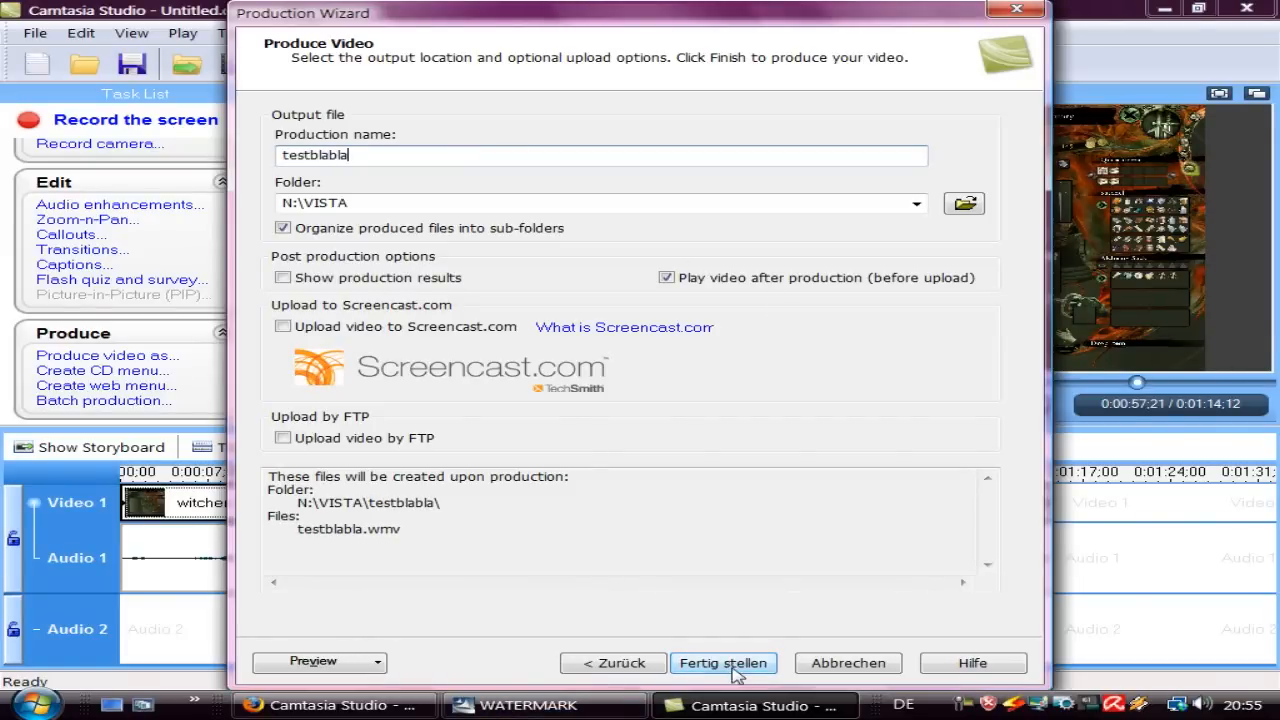
{"action": "left_click", "coordinate": [724, 662]}
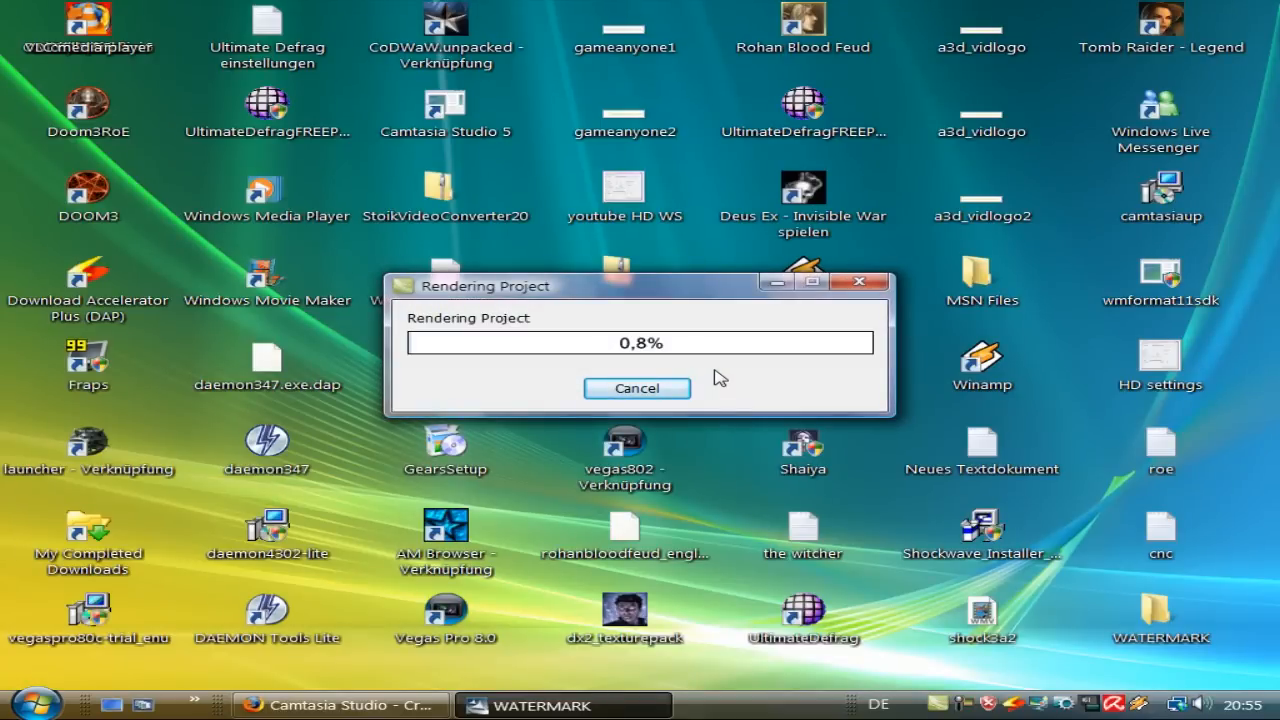
{"action": "left_click", "coordinate": [636, 388]}
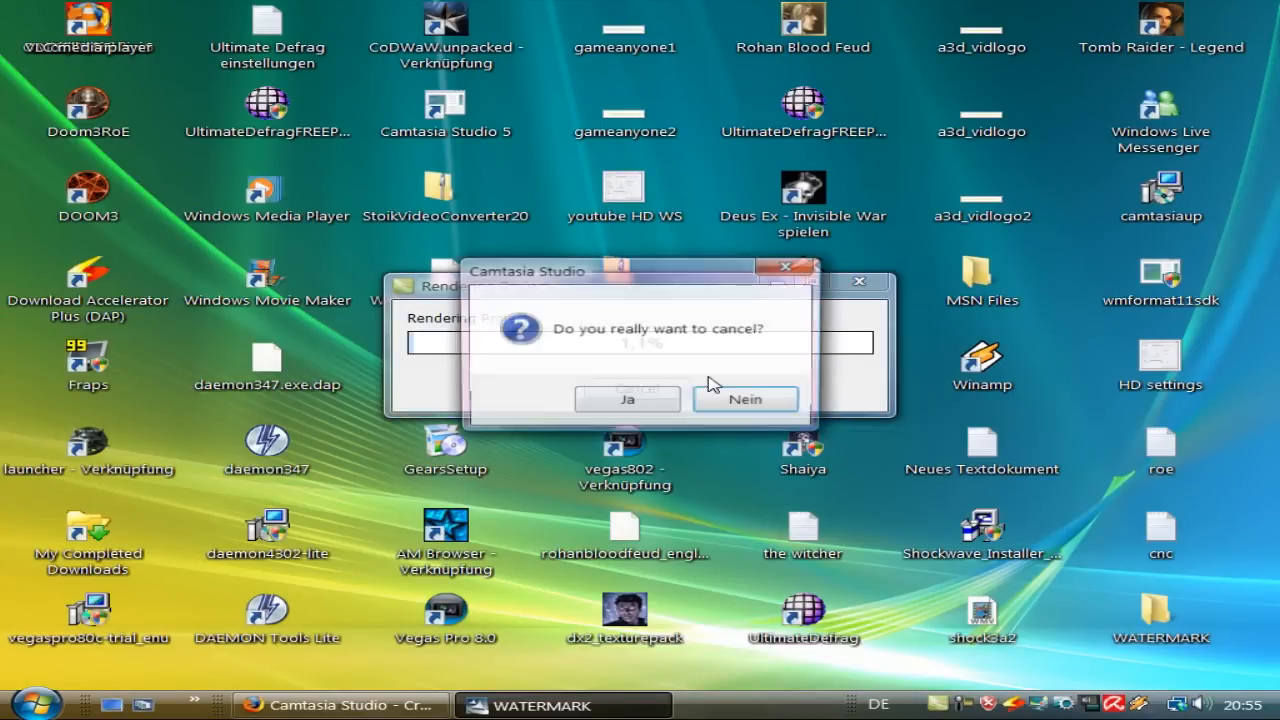
{"action": "left_click", "coordinate": [744, 398]}
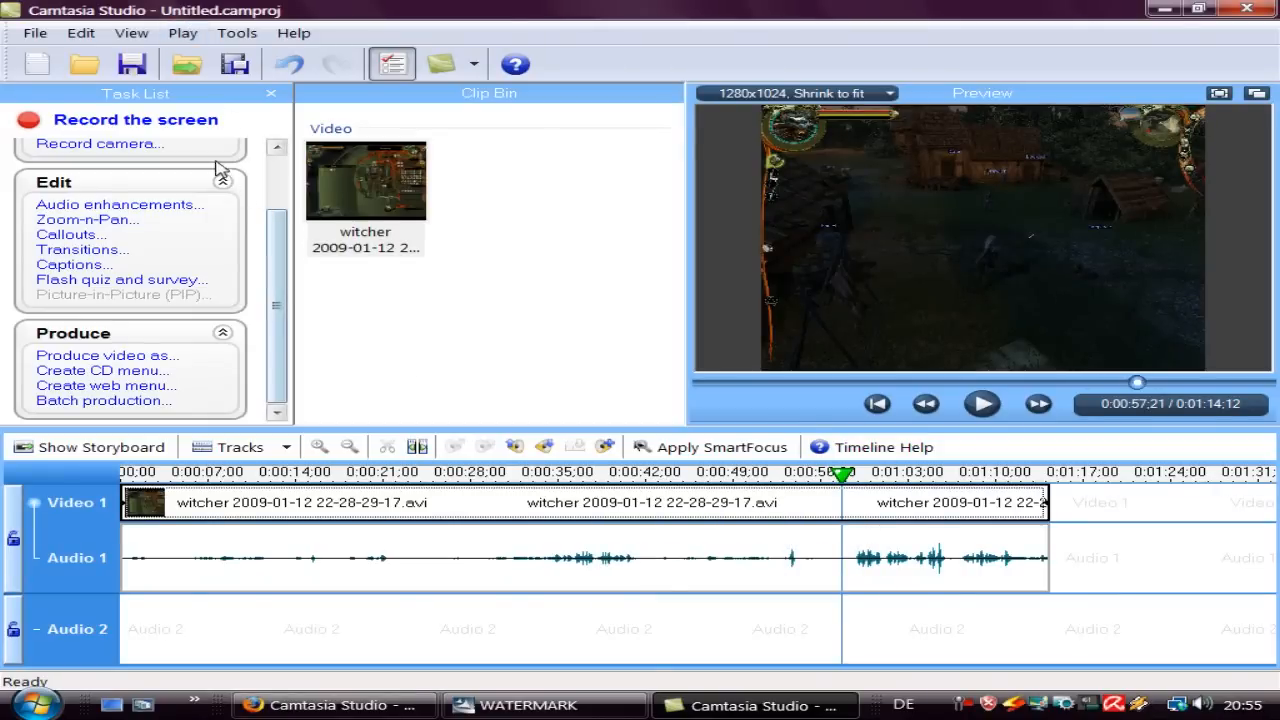
Step: Navigate Explorer to N:\VISTA and play legend_test3 in Windows Media Player
{"action": "left_click", "coordinate": [530, 704]}
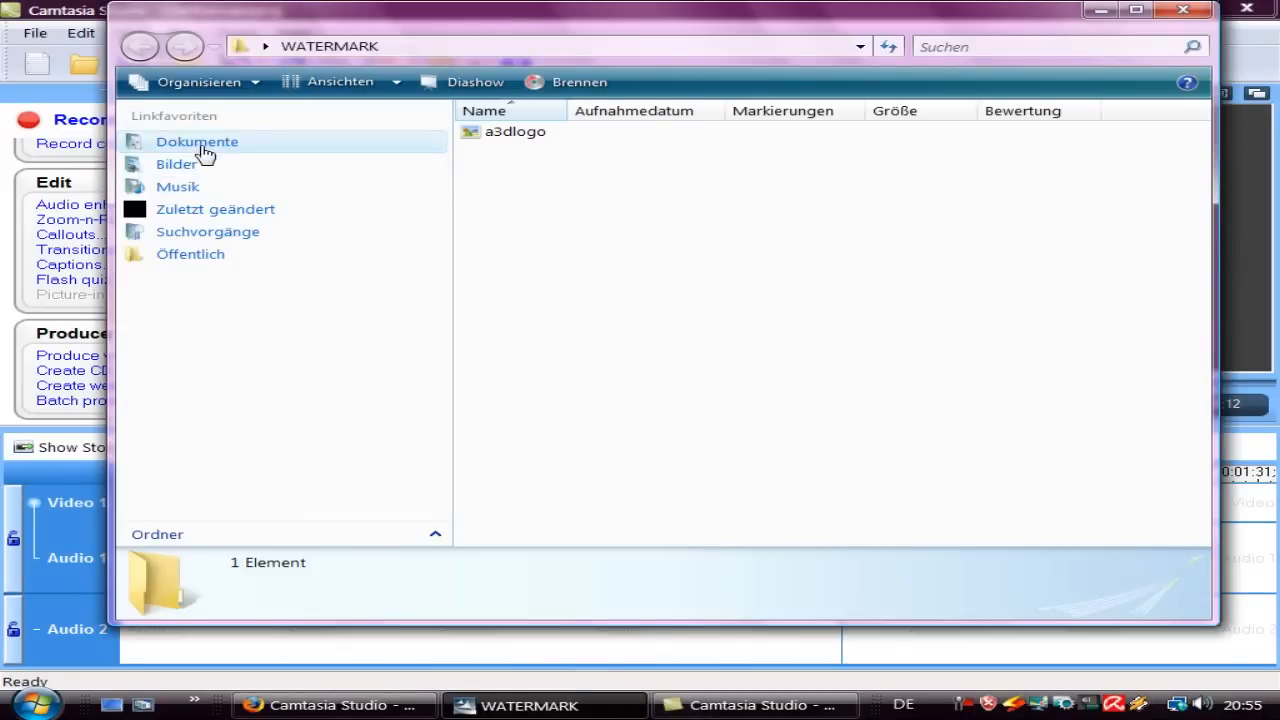
{"action": "left_click", "coordinate": [196, 140]}
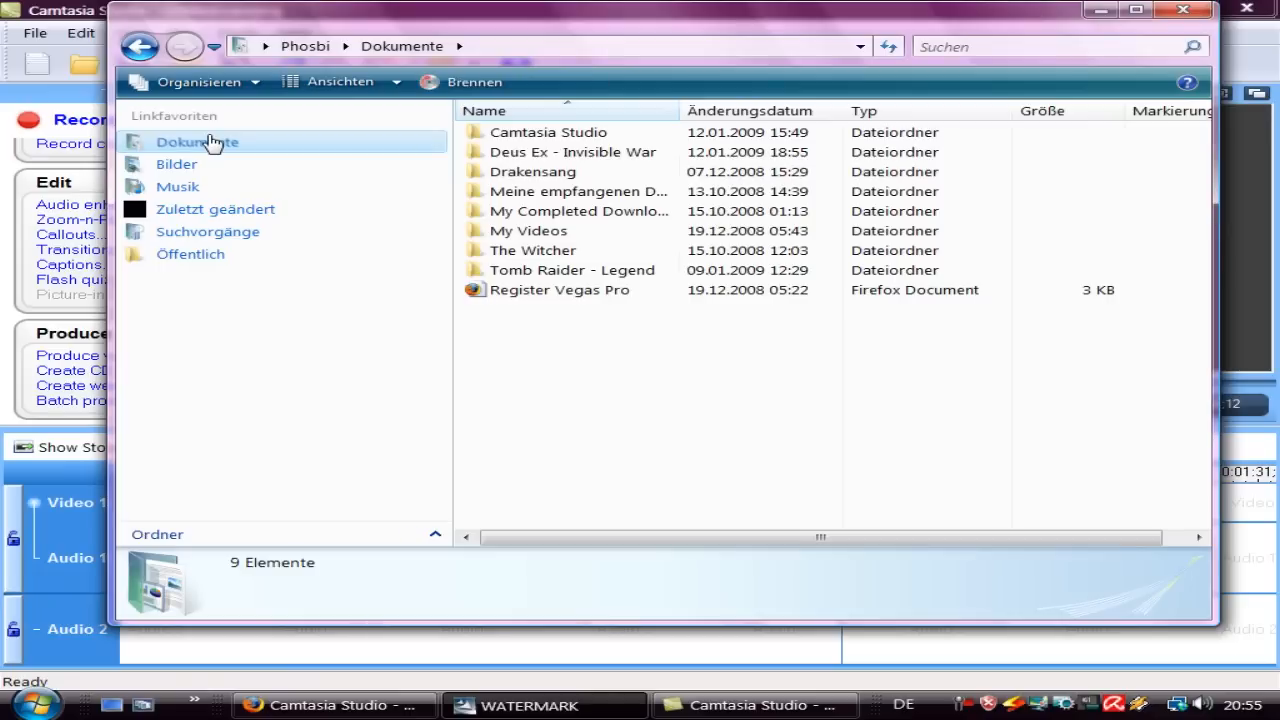
{"action": "left_click", "coordinate": [264, 50]}
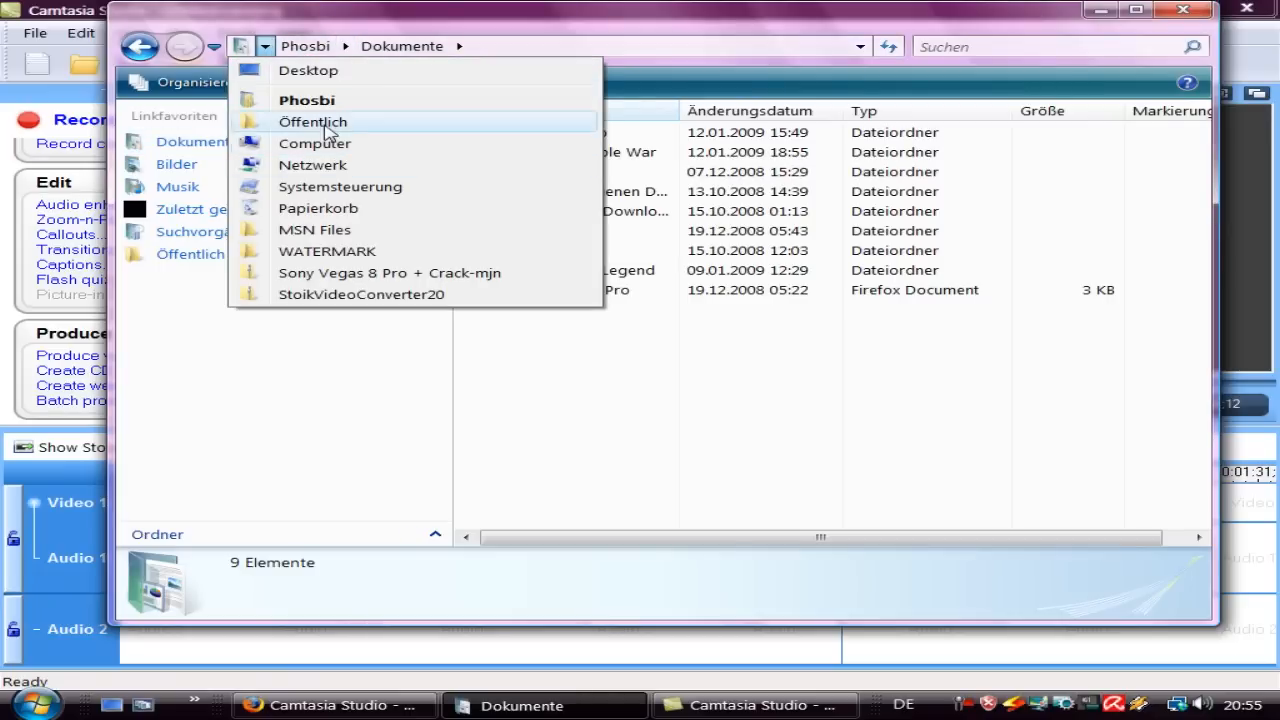
{"action": "left_click", "coordinate": [314, 144]}
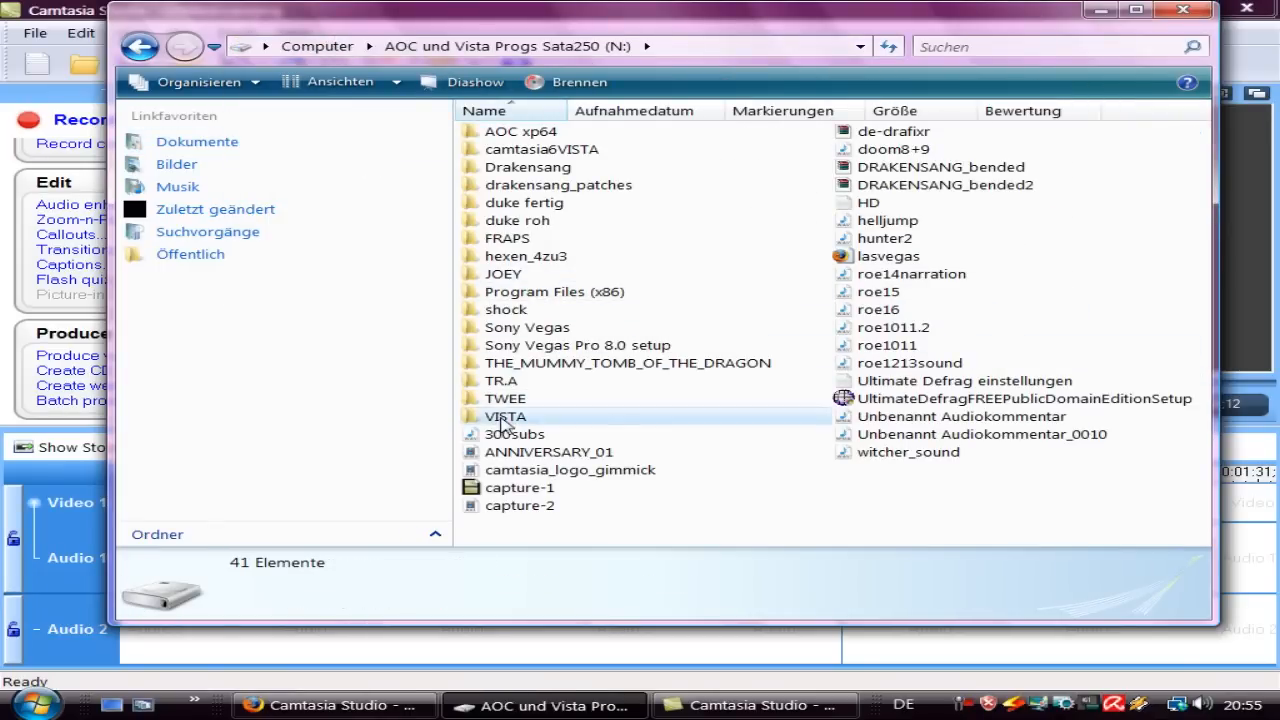
{"action": "double_click", "coordinate": [508, 416]}
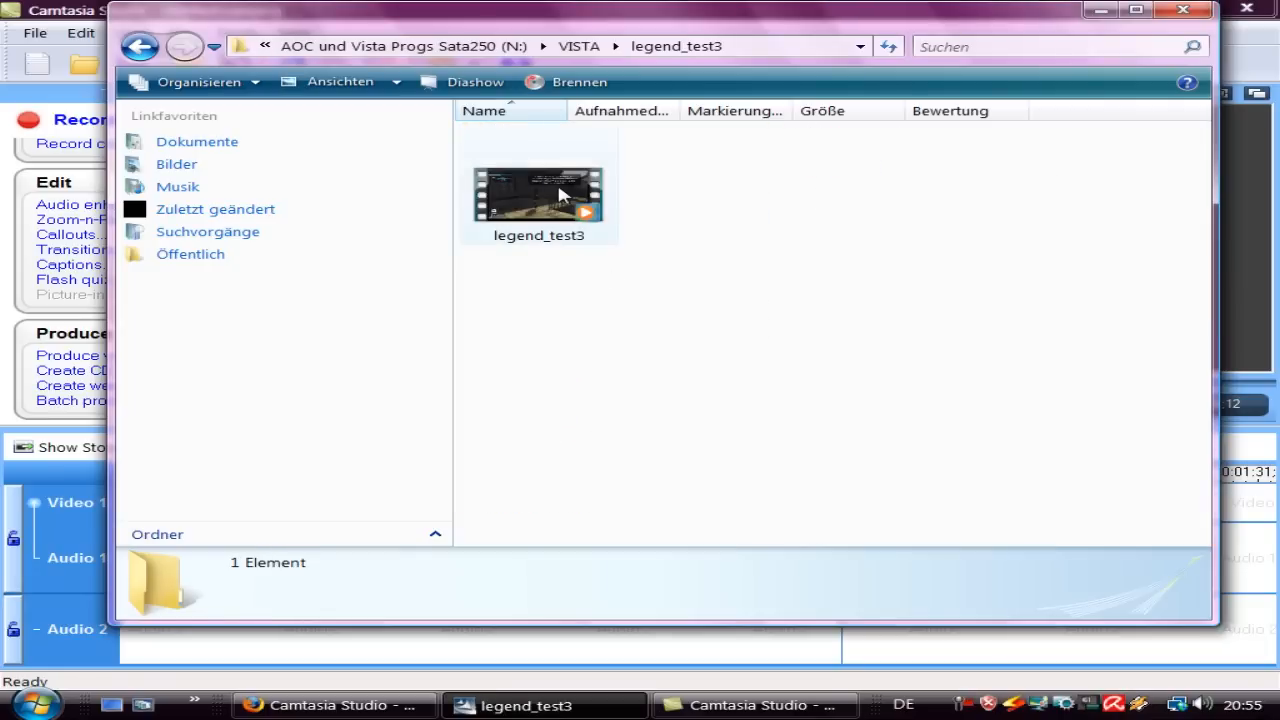
{"action": "double_click", "coordinate": [538, 192]}
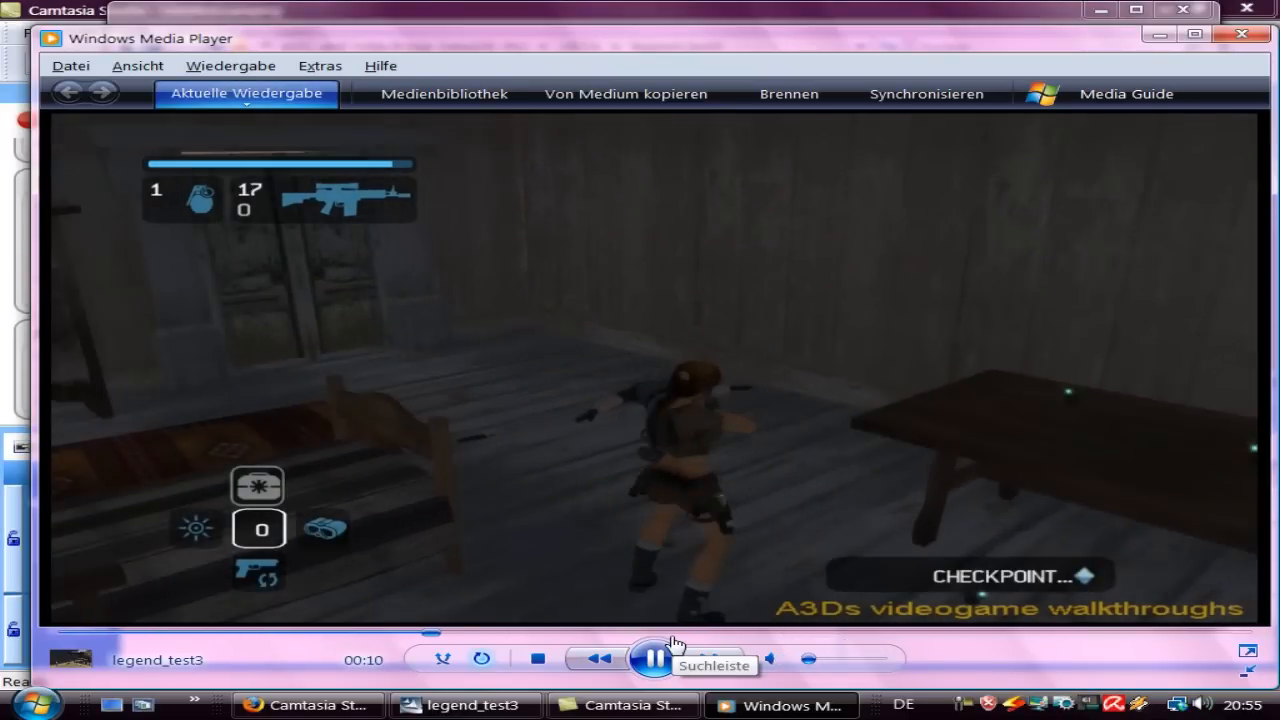
Step: Pause to check the yellow watermark in the bottom-right corner, then close the player
{"action": "left_click", "coordinate": [656, 660]}
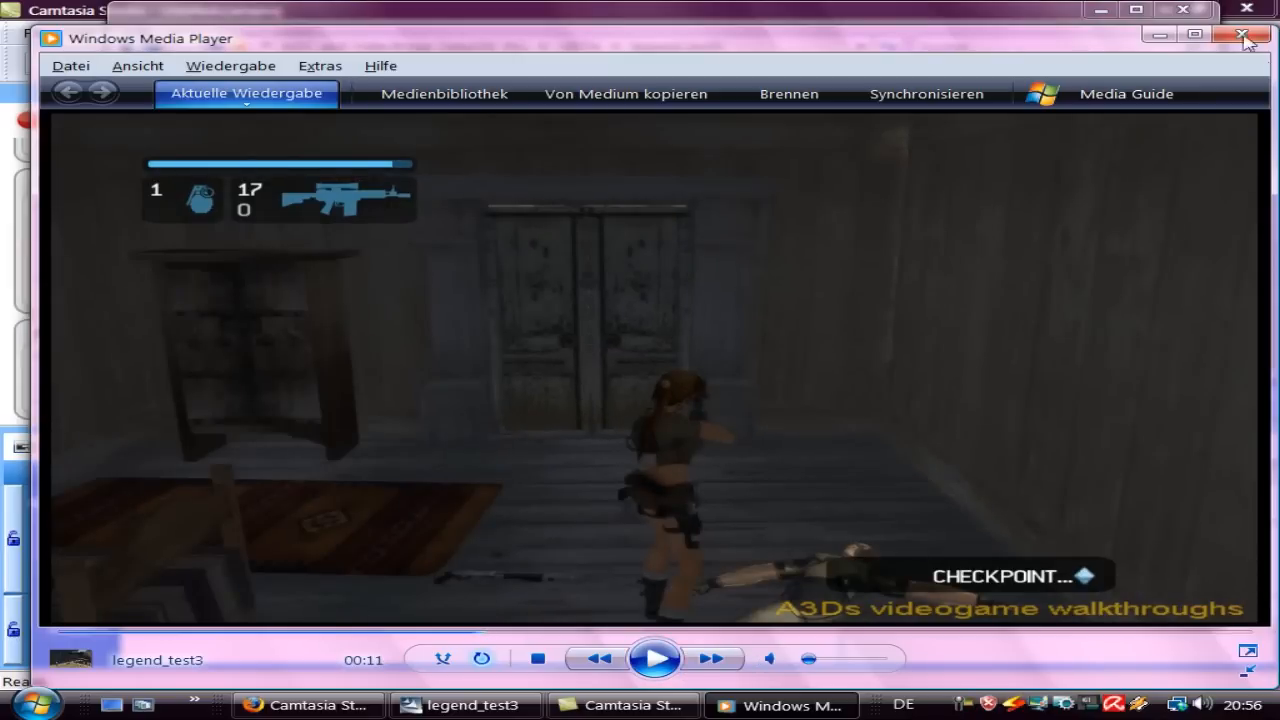
{"action": "left_click", "coordinate": [1240, 32]}
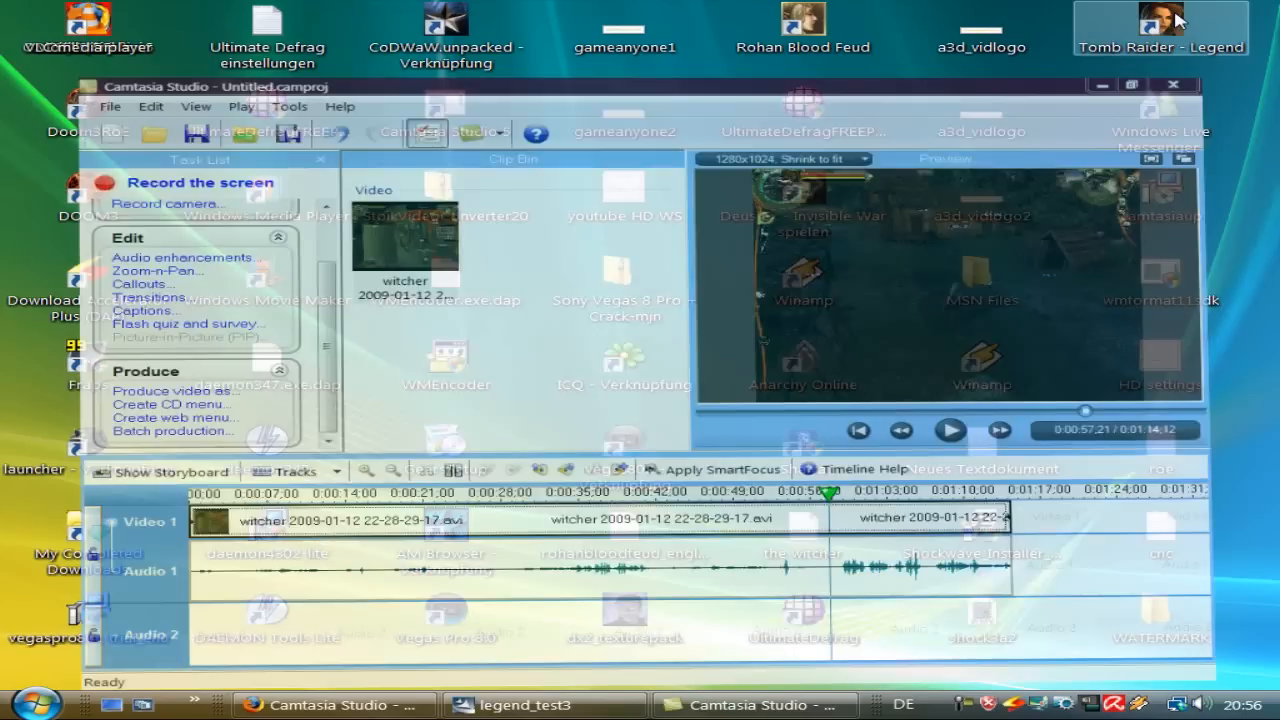